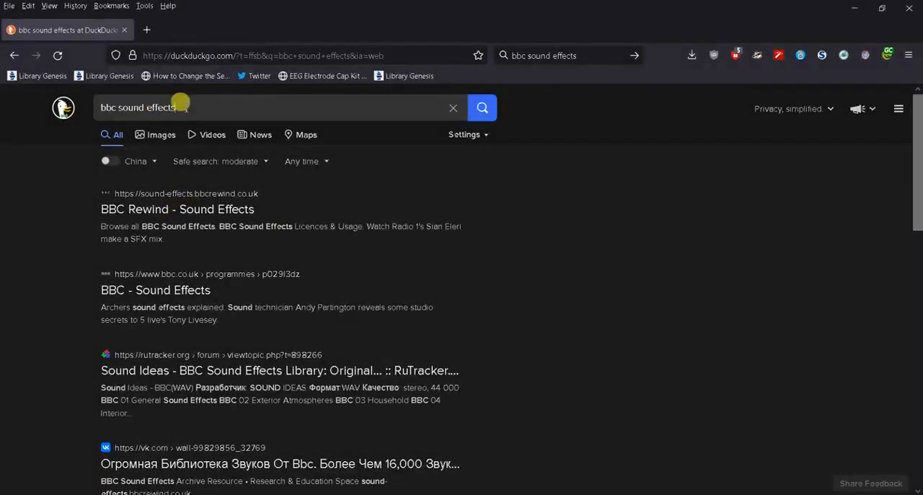
Follow the BBC Rewind Sound Effects link from the DuckDuckGo results
{"action": "left_click", "coordinate": [137, 107]}
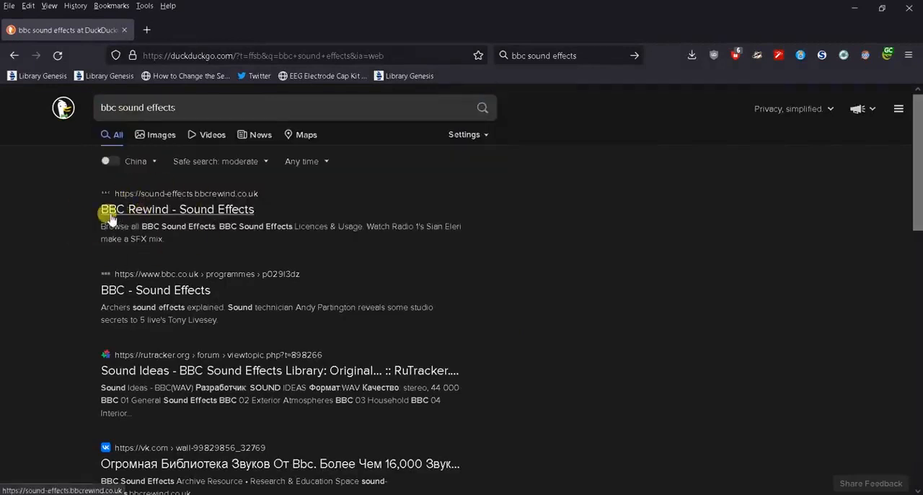
{"action": "mouse_move", "coordinate": [152, 213]}
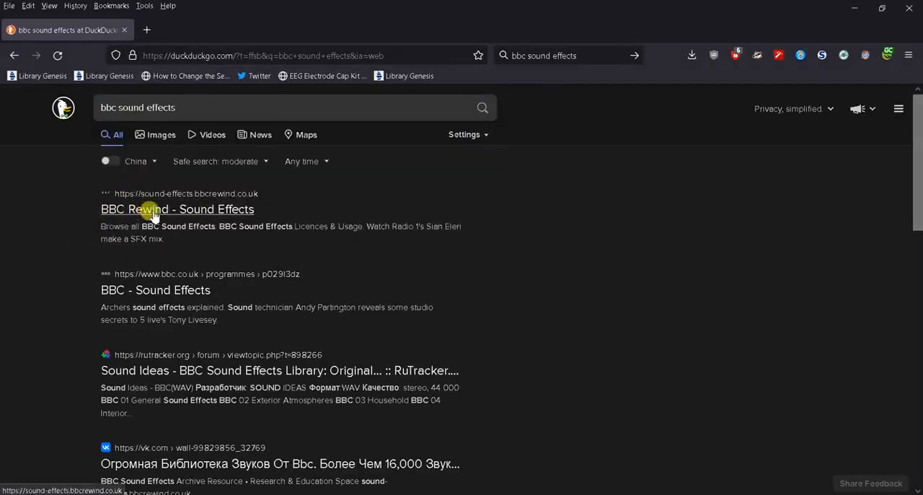
{"action": "left_click", "coordinate": [153, 209]}
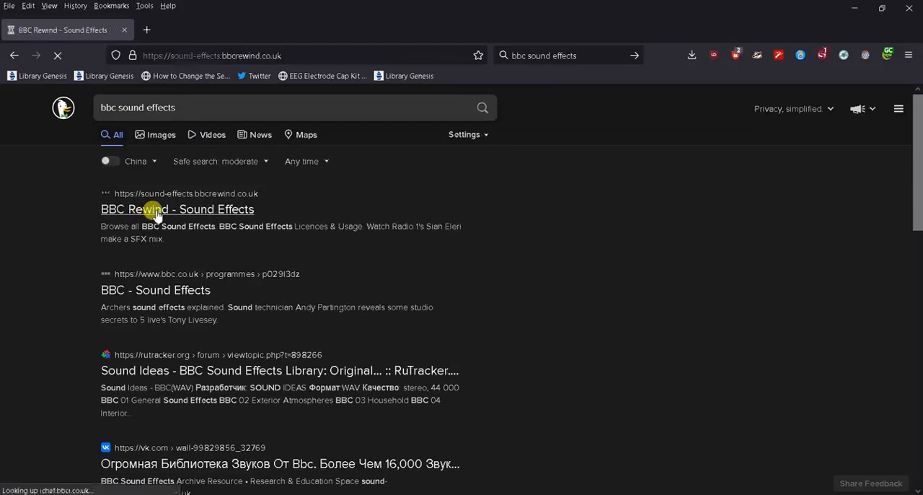
Let the BBC Sound Effects page load and reach its Browse Categories section
{"action": "left_click", "coordinate": [176, 209]}
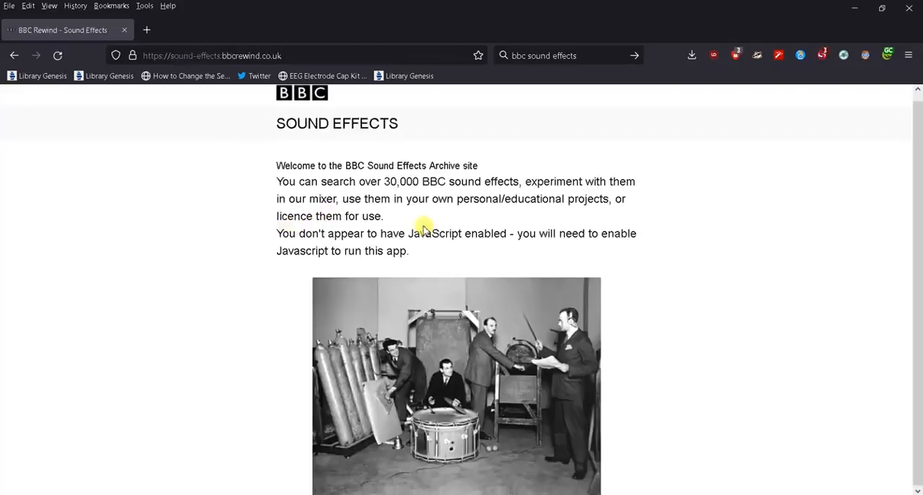
{"action": "left_click", "coordinate": [822, 54]}
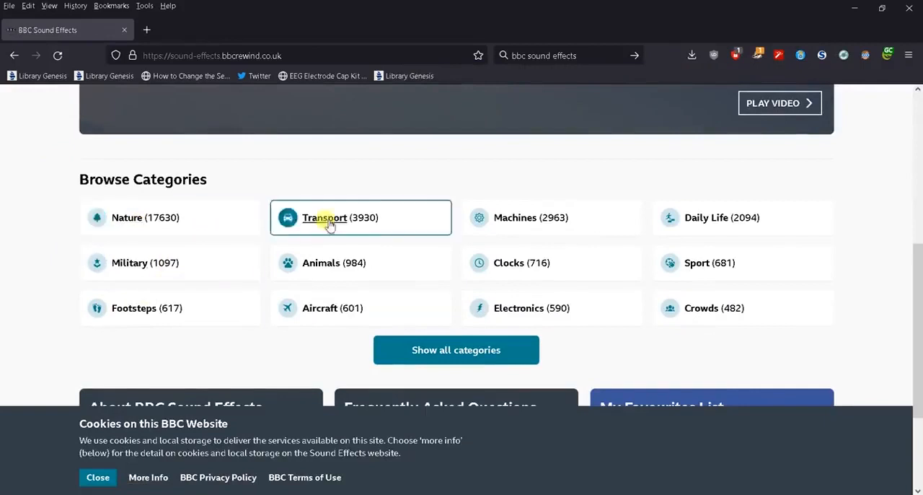
{"action": "mouse_move", "coordinate": [688, 271]}
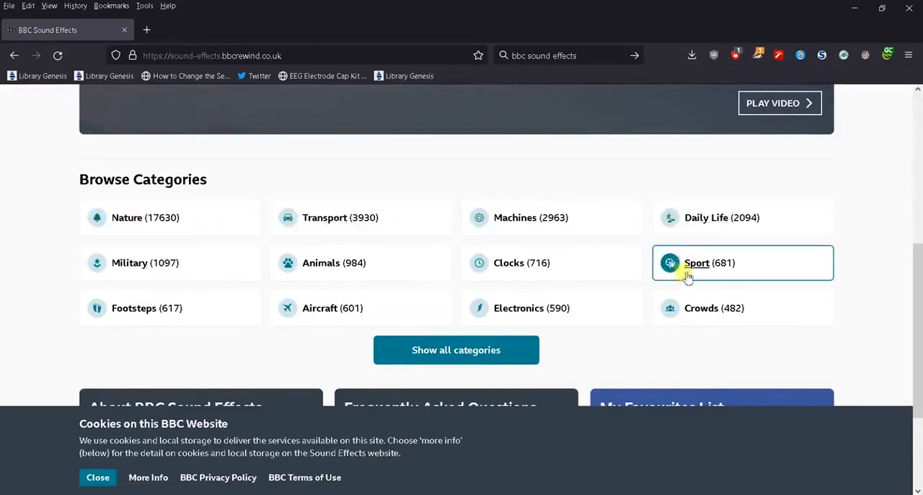
{"action": "mouse_move", "coordinate": [314, 286]}
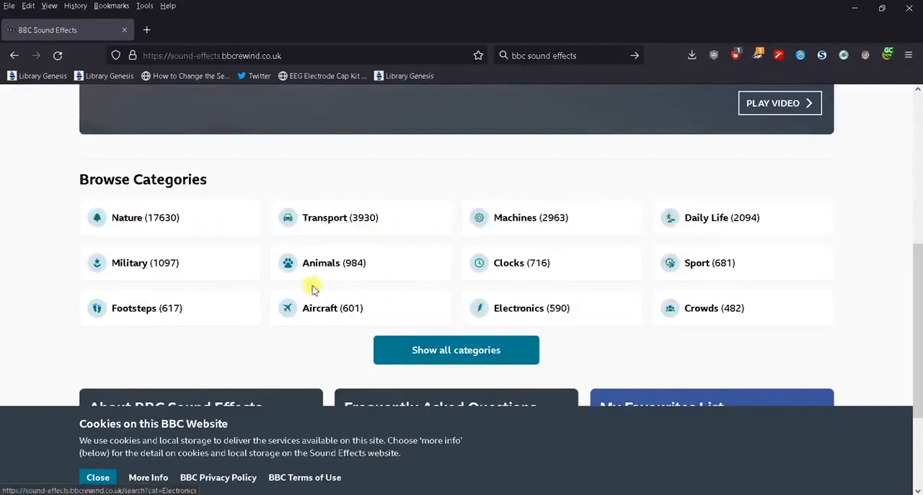
{"action": "mouse_move", "coordinate": [508, 268]}
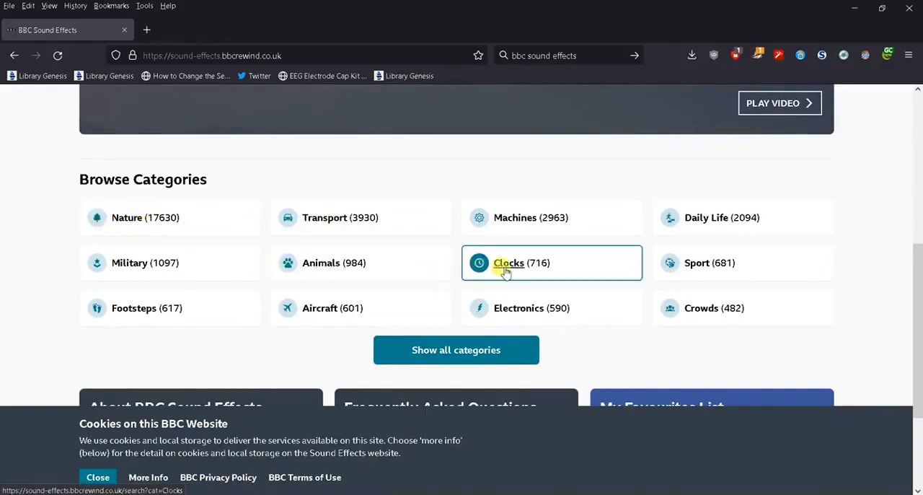
Enter the Clocks category and play the first 'Church clock striking, 6 o'clock' clip
{"action": "left_click", "coordinate": [508, 263]}
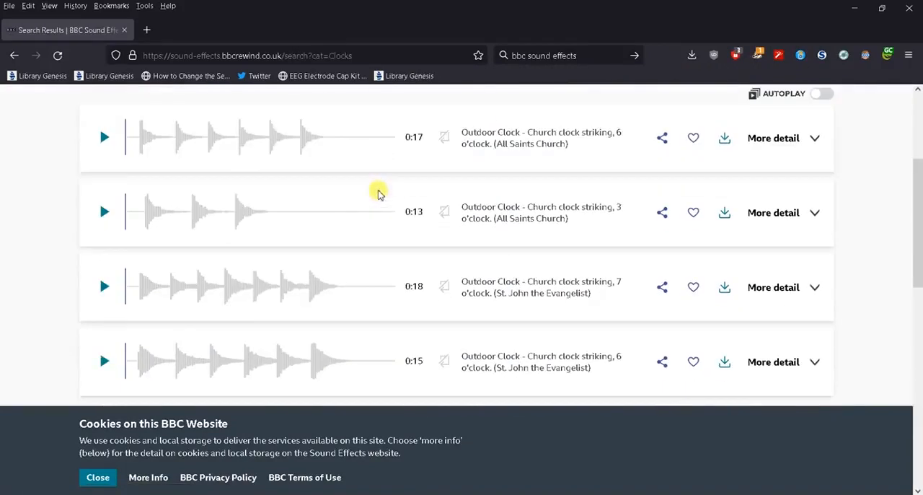
{"action": "left_click", "coordinate": [106, 135]}
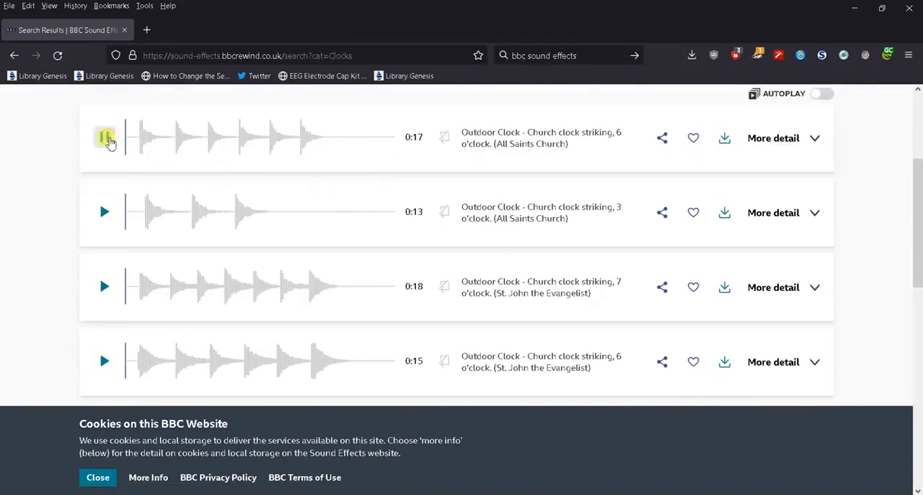
{"action": "left_click", "coordinate": [104, 137]}
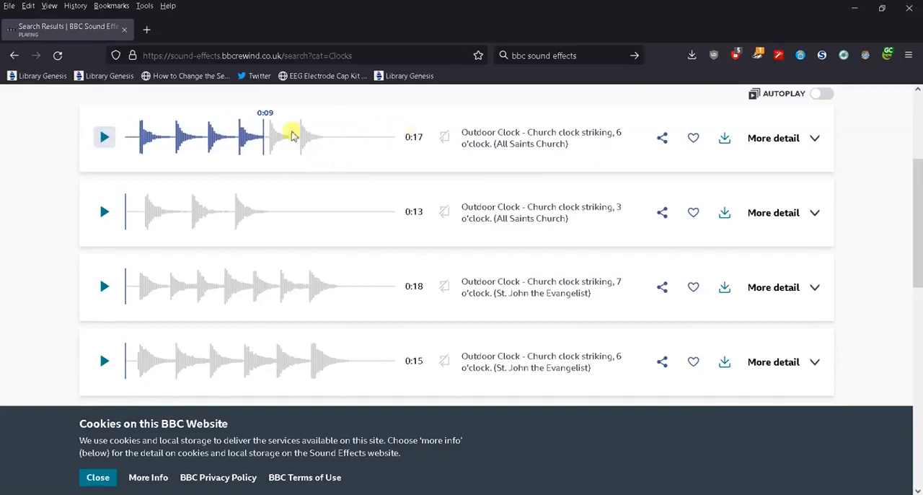
{"action": "mouse_move", "coordinate": [268, 279]}
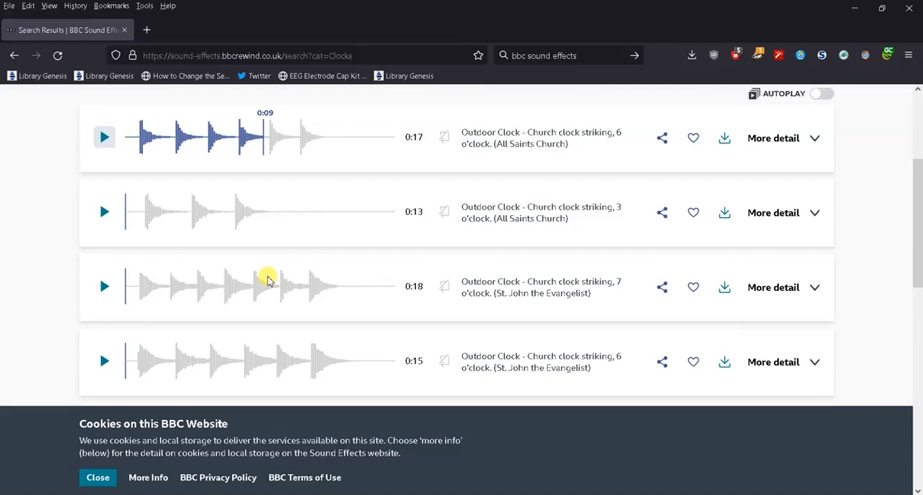
{"action": "mouse_move", "coordinate": [375, 152]}
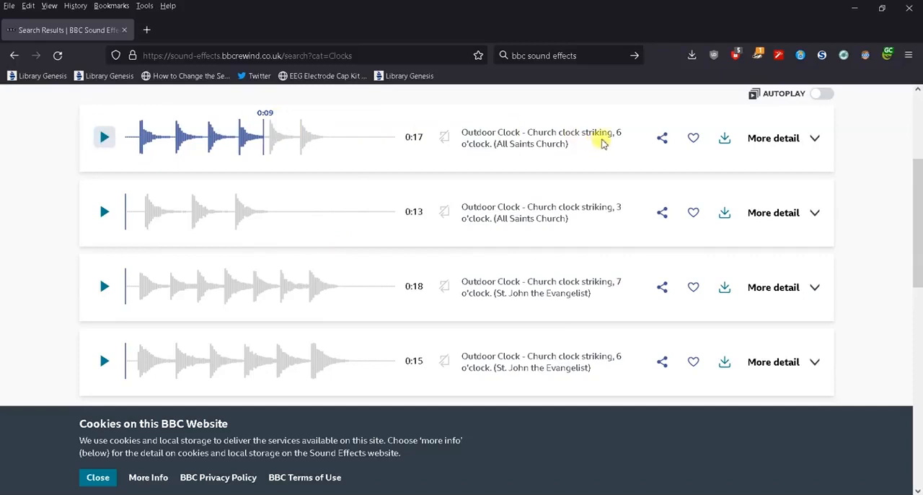
Download the church clock clip in wav format and agree to the RemArc licence
{"action": "left_click", "coordinate": [724, 139]}
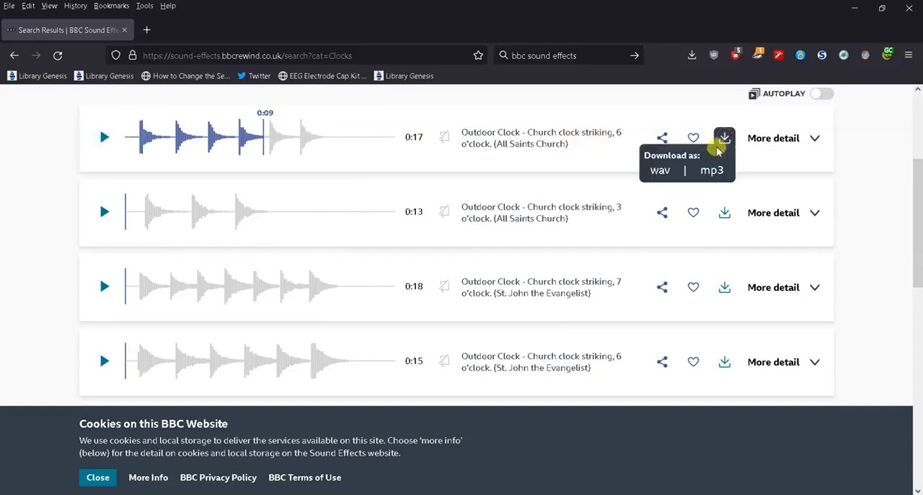
{"action": "mouse_move", "coordinate": [659, 170]}
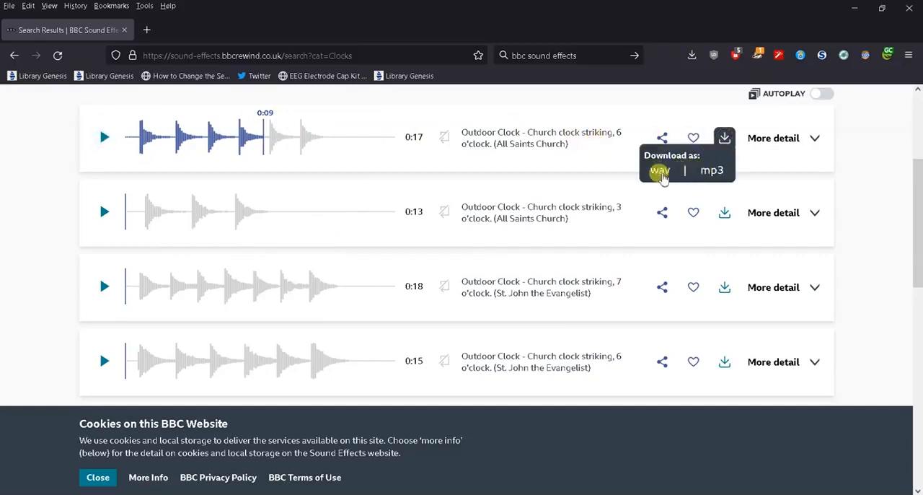
{"action": "mouse_move", "coordinate": [710, 179]}
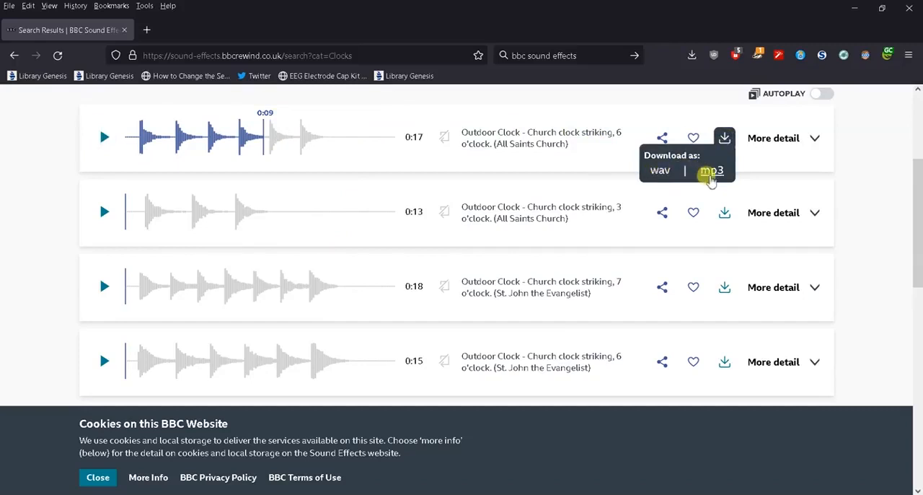
{"action": "mouse_move", "coordinate": [658, 176]}
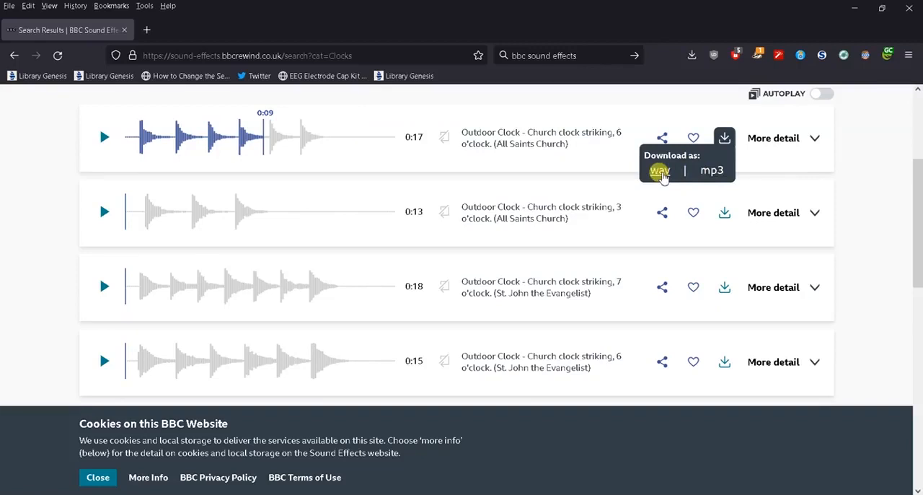
{"action": "mouse_move", "coordinate": [709, 170]}
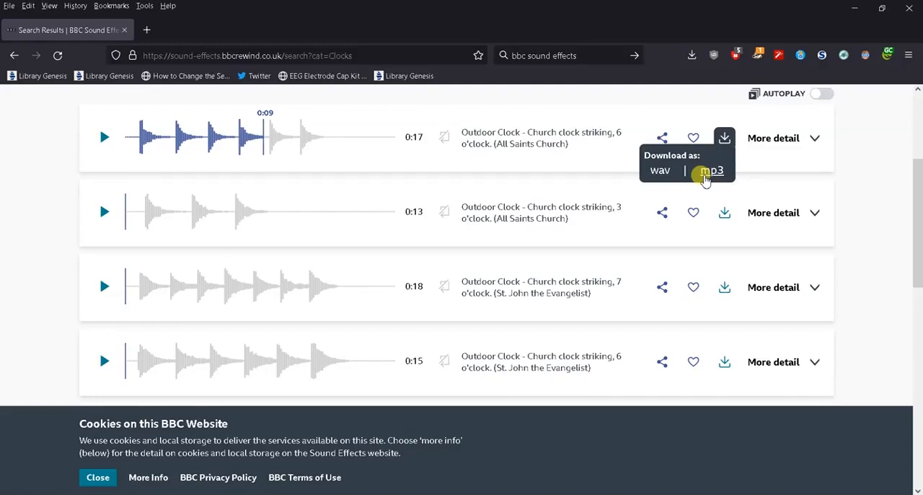
{"action": "mouse_move", "coordinate": [657, 171]}
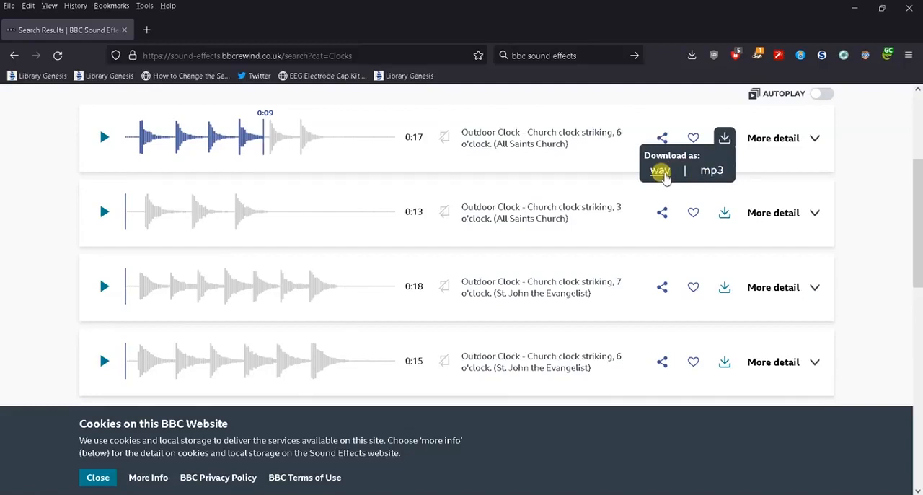
{"action": "left_click", "coordinate": [657, 170]}
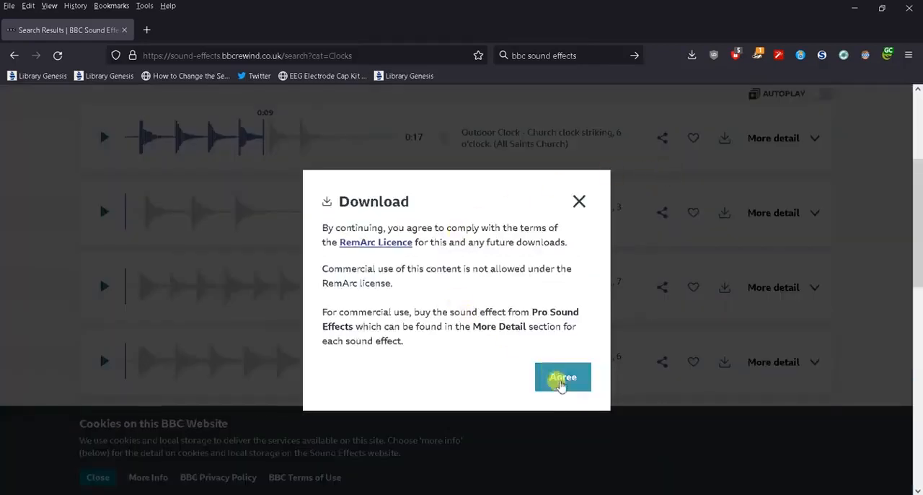
{"action": "left_click", "coordinate": [562, 376]}
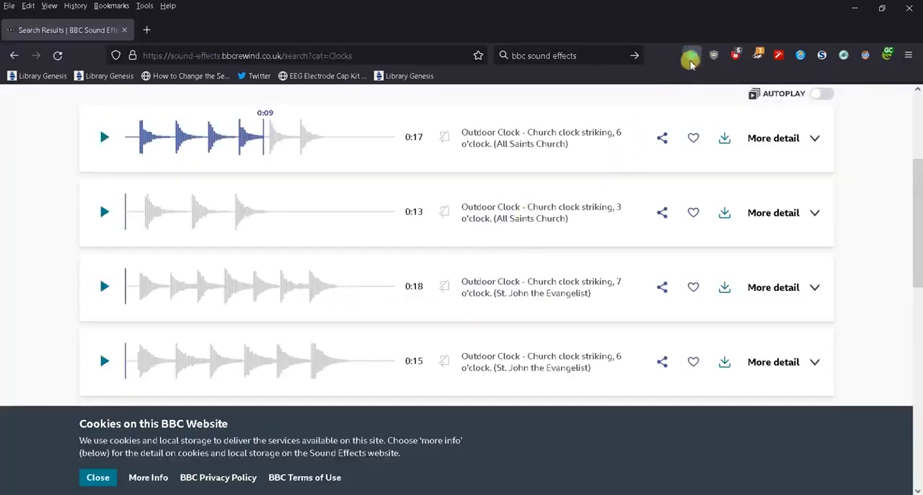
Check the finished download and highlight Applause.wav in the Music project folder
{"action": "left_click", "coordinate": [691, 54]}
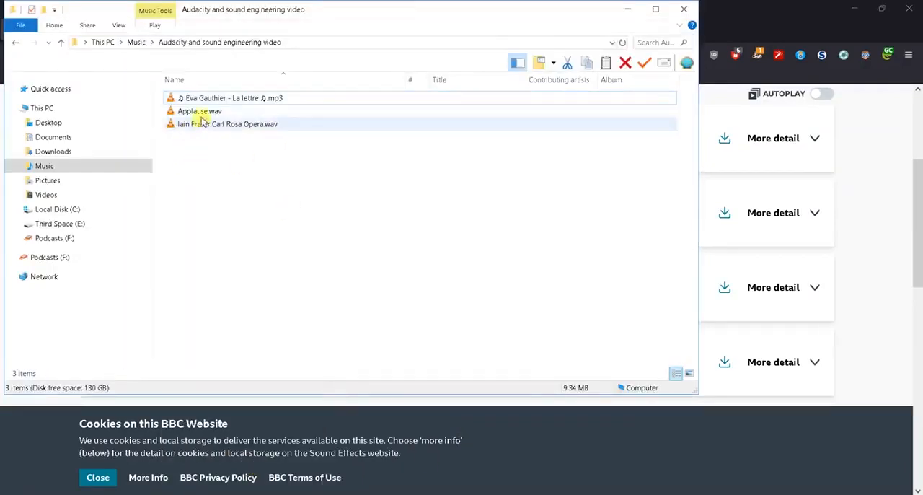
{"action": "left_click", "coordinate": [199, 109]}
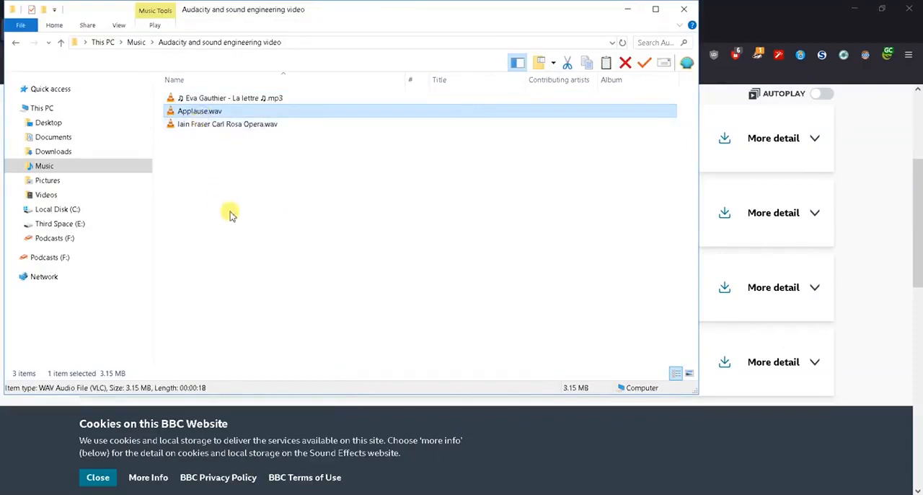
{"action": "mouse_move", "coordinate": [493, 418]}
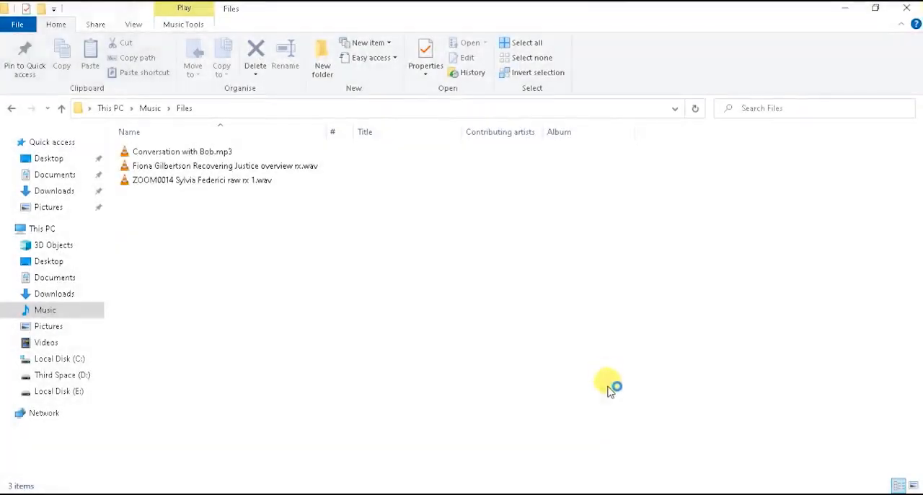
{"action": "mouse_move", "coordinate": [297, 326]}
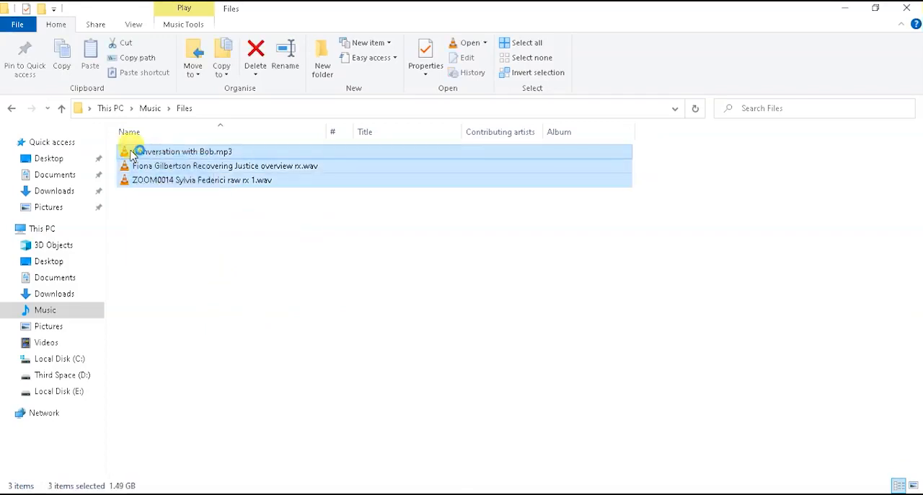
{"action": "mouse_move", "coordinate": [144, 152]}
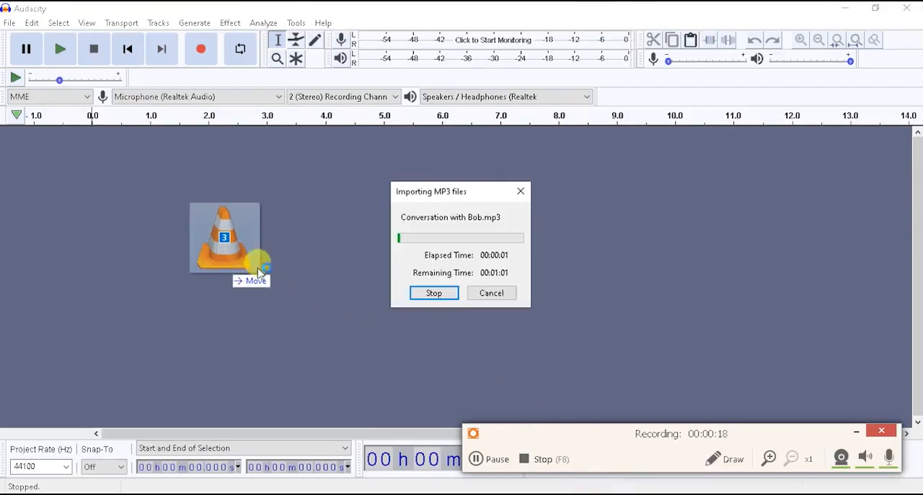
{"action": "mouse_move", "coordinate": [332, 259]}
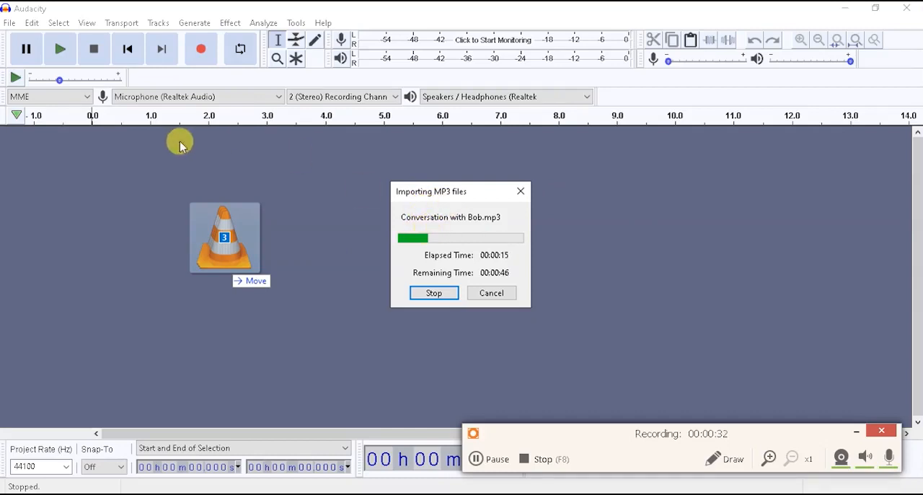
{"action": "mouse_move", "coordinate": [121, 360]}
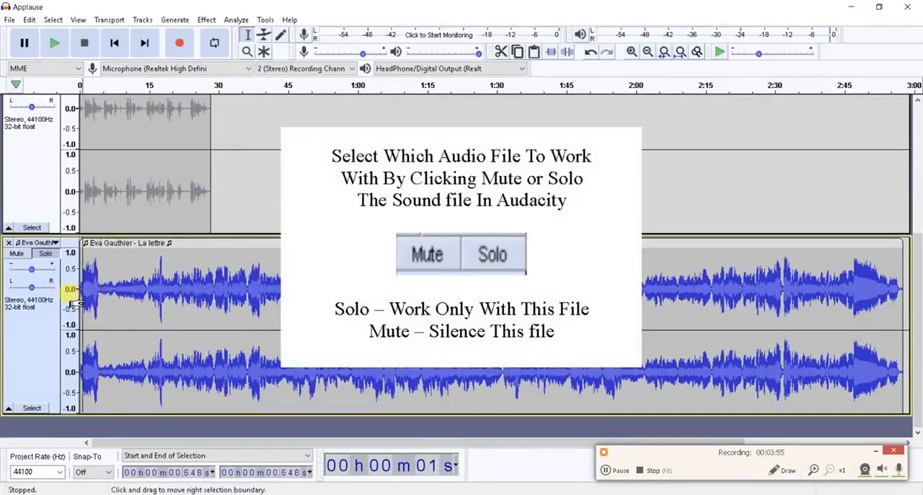
{"action": "mouse_move", "coordinate": [107, 326]}
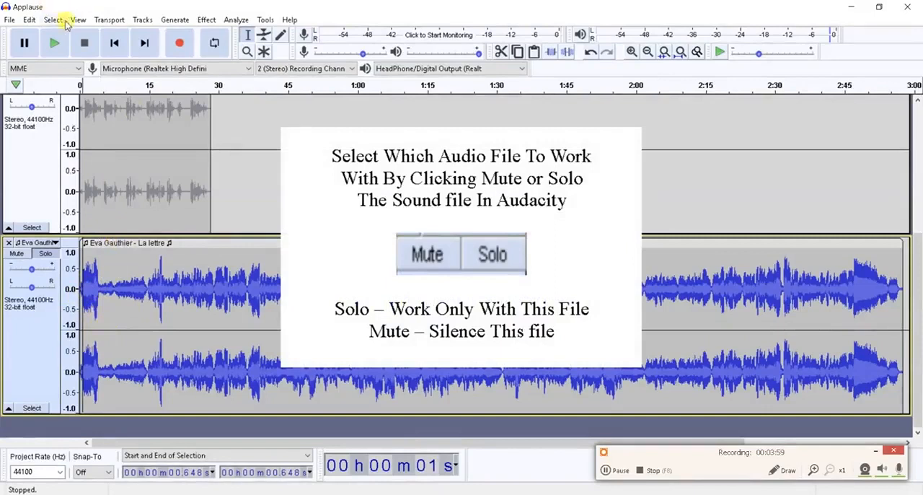
Use the View zoom commands until the first seconds of La lettre fill the window
{"action": "left_click", "coordinate": [77, 20]}
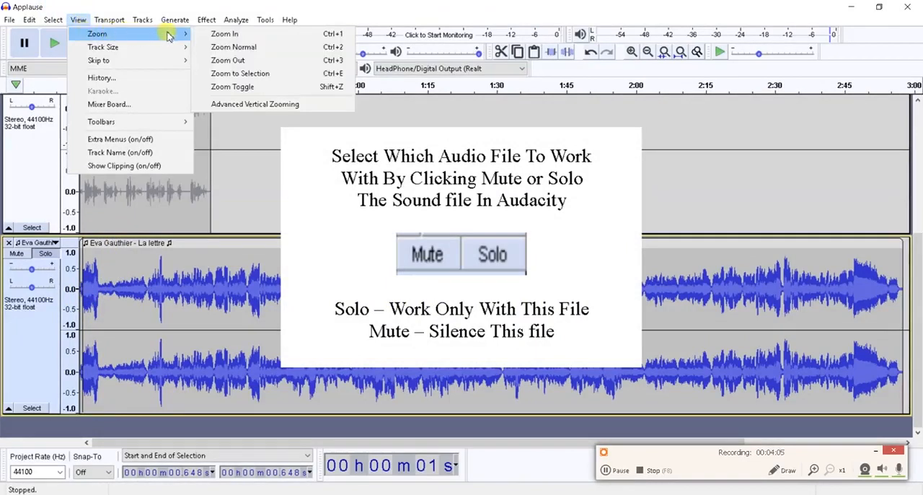
{"action": "mouse_move", "coordinate": [234, 46]}
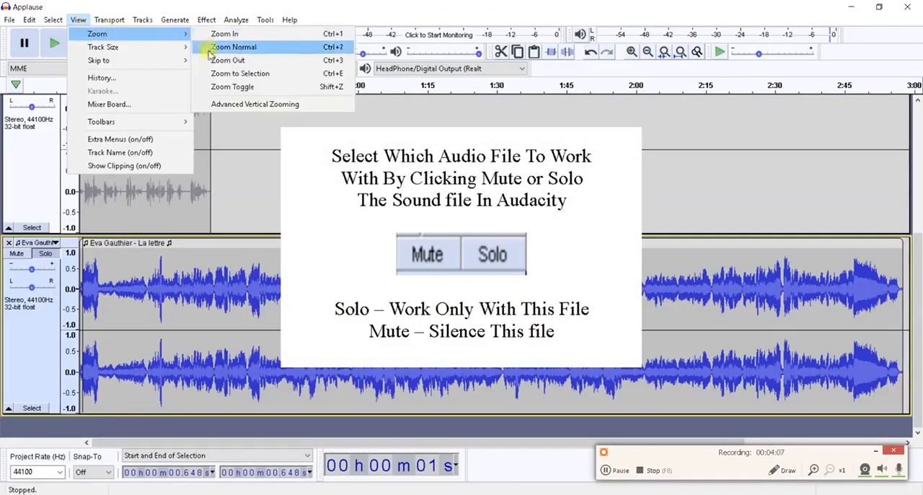
{"action": "mouse_move", "coordinate": [223, 33]}
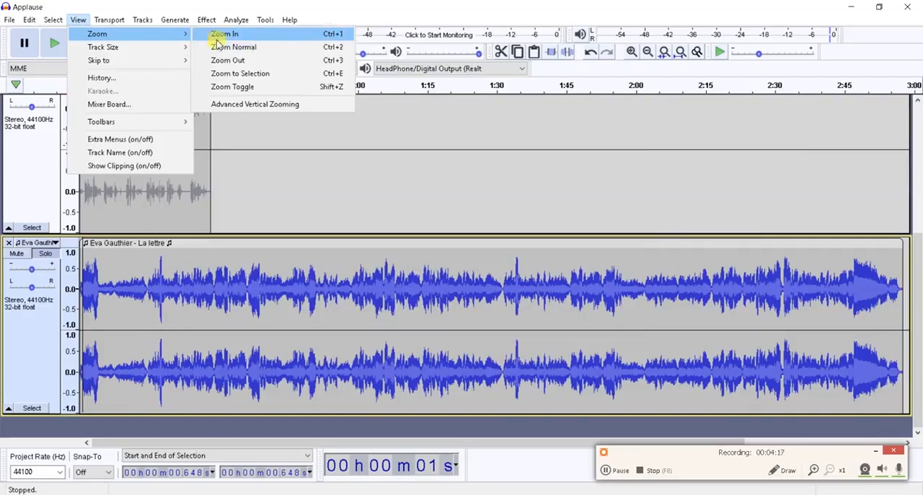
{"action": "mouse_move", "coordinate": [319, 36]}
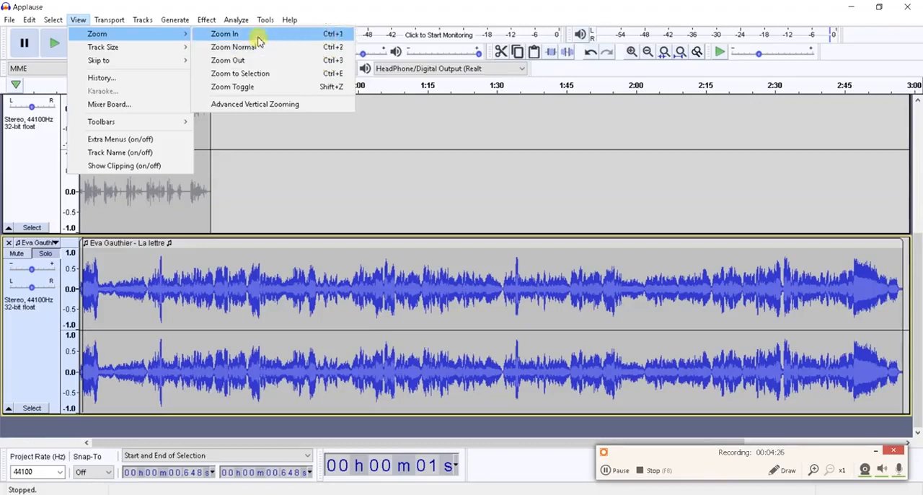
{"action": "mouse_move", "coordinate": [245, 61]}
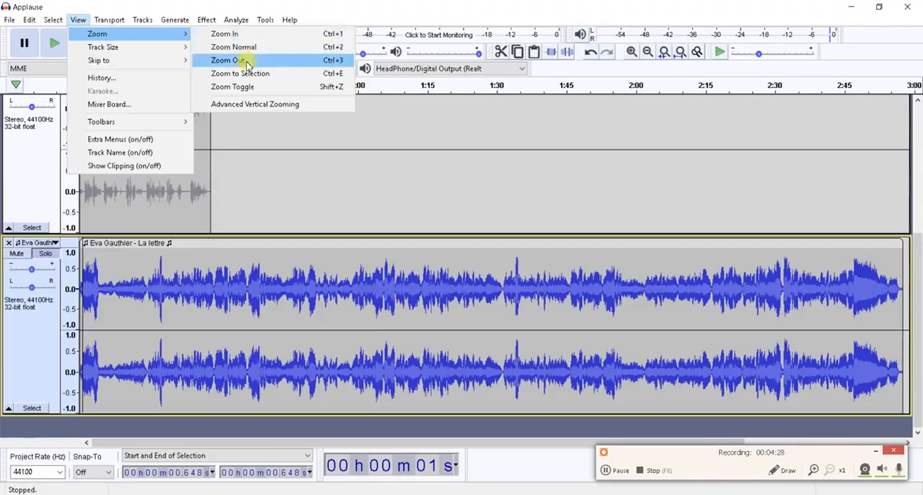
{"action": "left_click", "coordinate": [228, 60]}
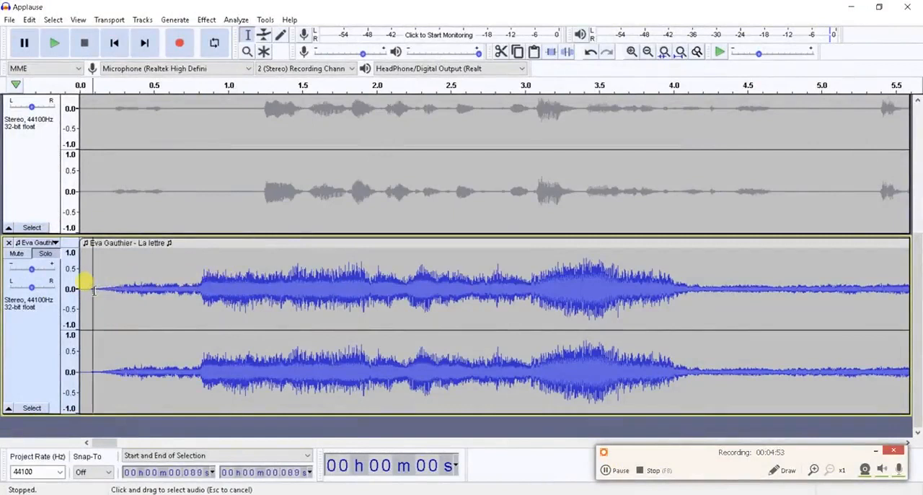
Drag a selection over the quiet start of La lettre, roughly 0.19 to 1.62 seconds
{"action": "left_click_drag", "start_coordinate": [94, 288], "coordinate": [446, 288]}
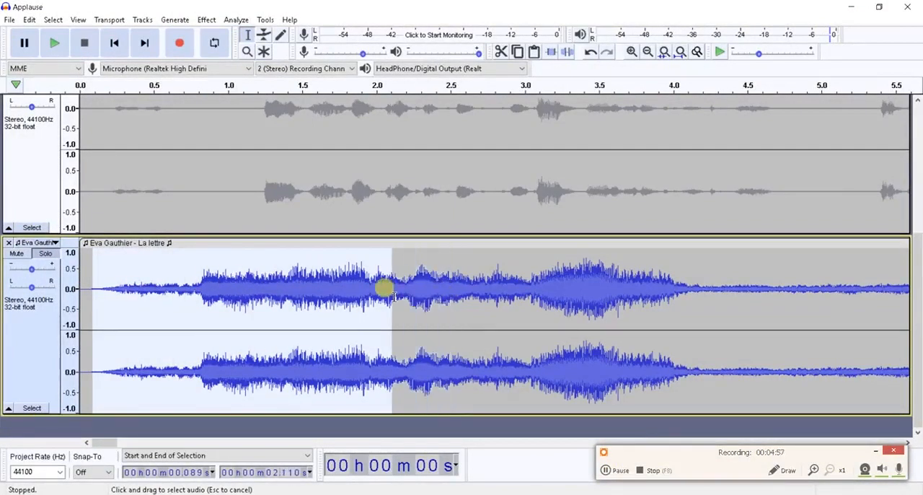
{"action": "mouse_move", "coordinate": [104, 294]}
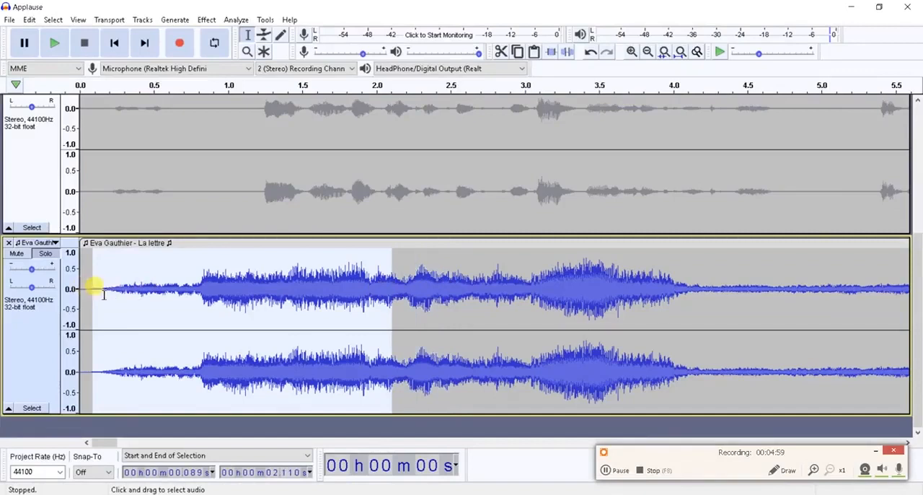
{"action": "left_click_drag", "start_coordinate": [94, 289], "coordinate": [195, 288]}
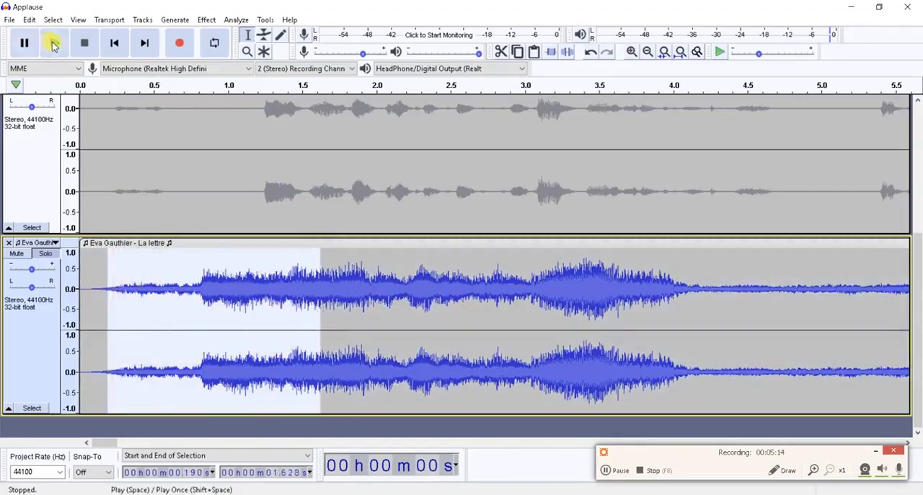
Audition the quiet opening, then reselect just the noise-only stretch around 0.27–0.80 s
{"action": "left_click", "coordinate": [52, 43]}
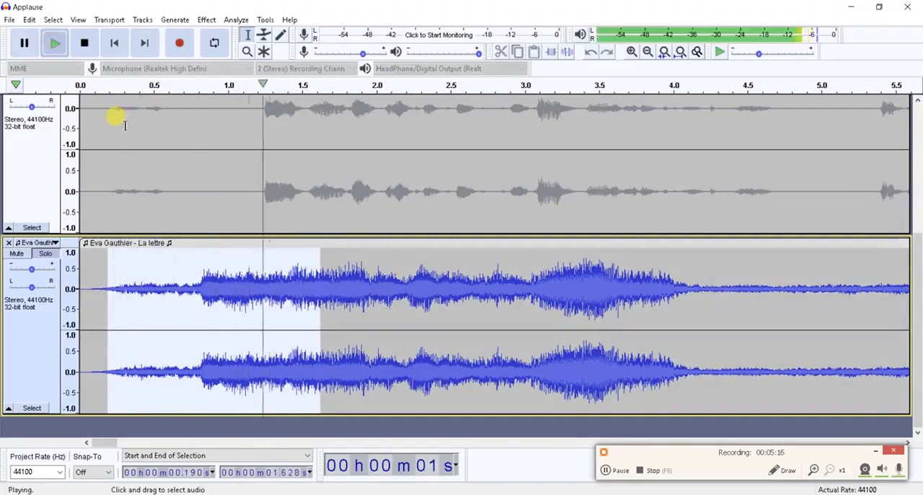
{"action": "left_click", "coordinate": [84, 43]}
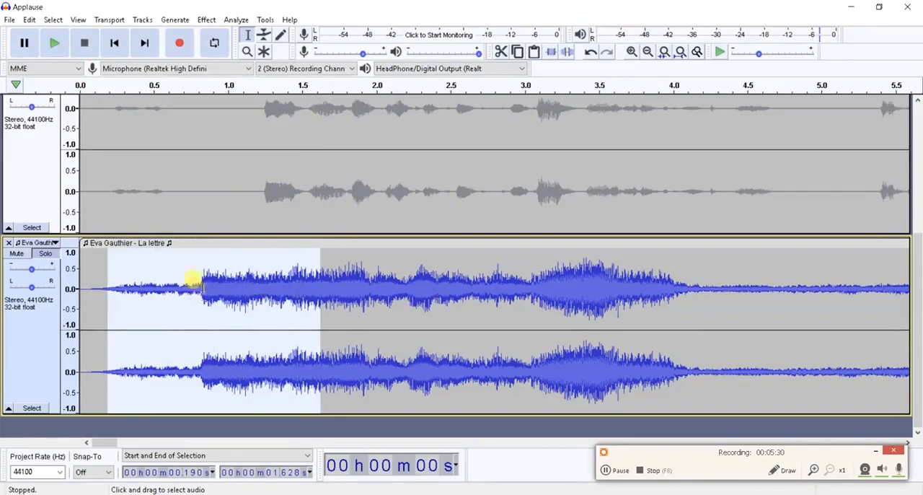
{"action": "left_click", "coordinate": [207, 20]}
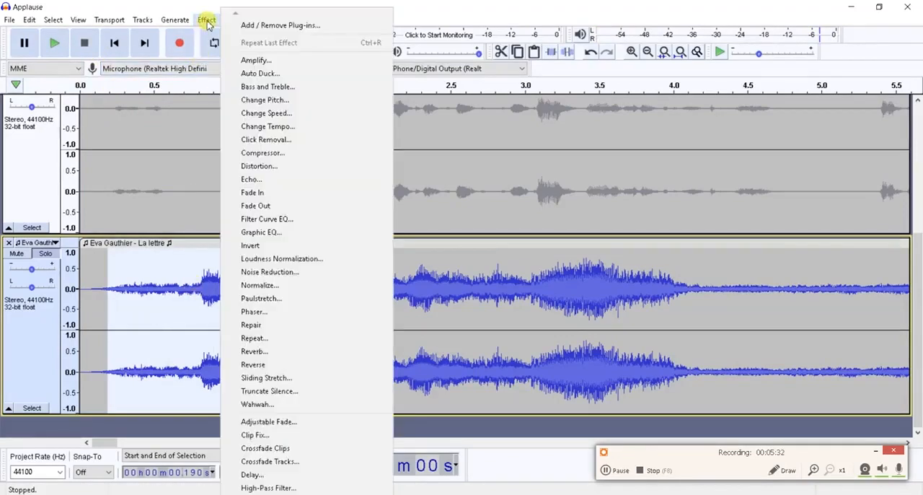
{"action": "mouse_move", "coordinate": [270, 272]}
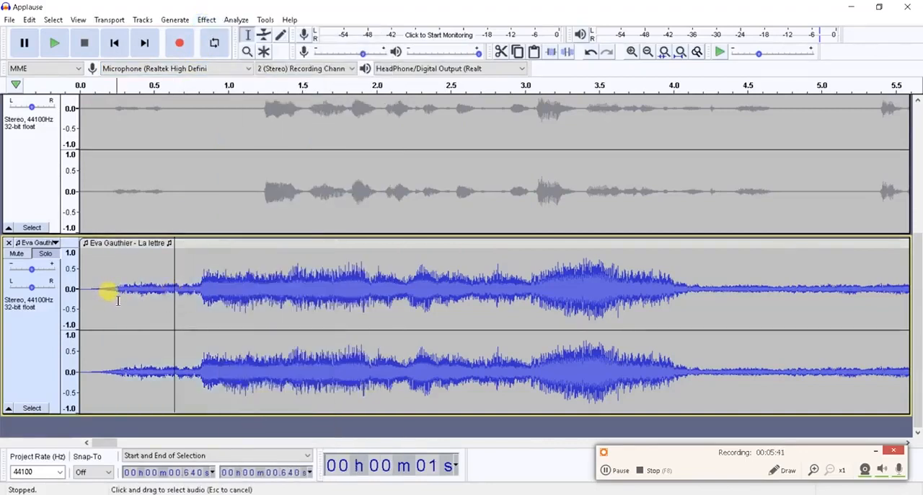
{"action": "left_click_drag", "start_coordinate": [117, 296], "coordinate": [190, 295]}
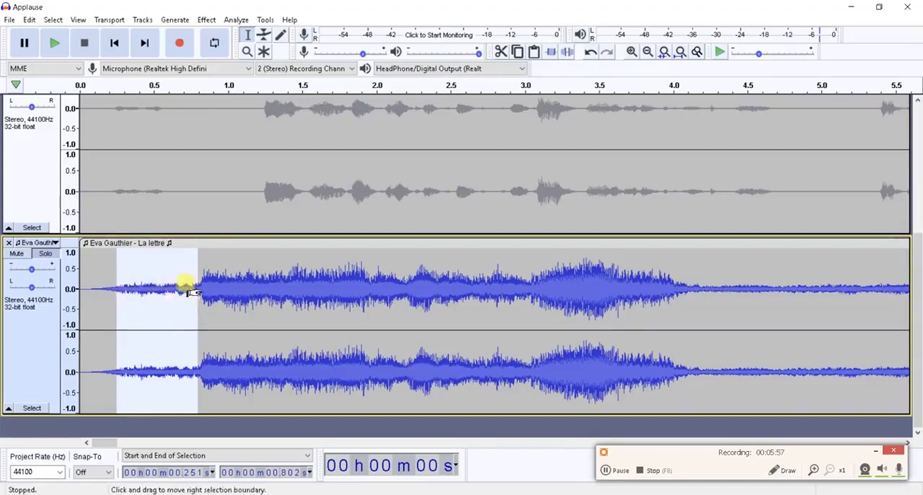
{"action": "mouse_move", "coordinate": [677, 293]}
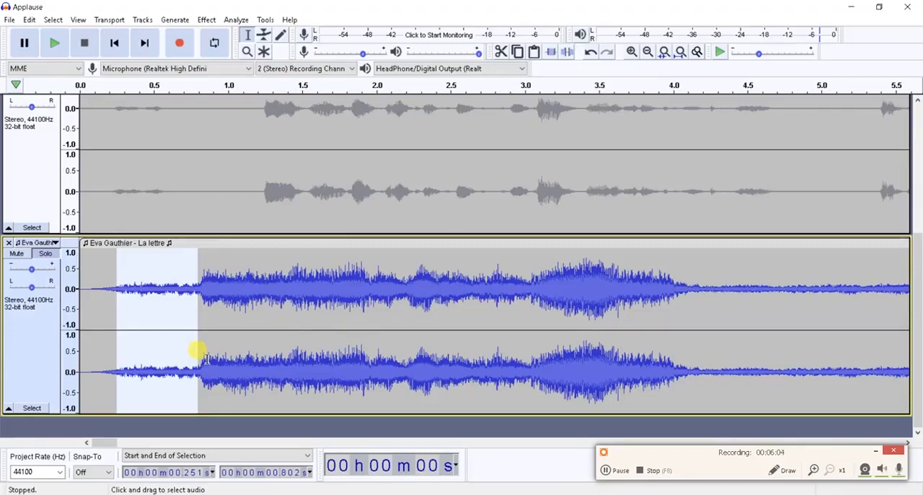
{"action": "mouse_move", "coordinate": [186, 358]}
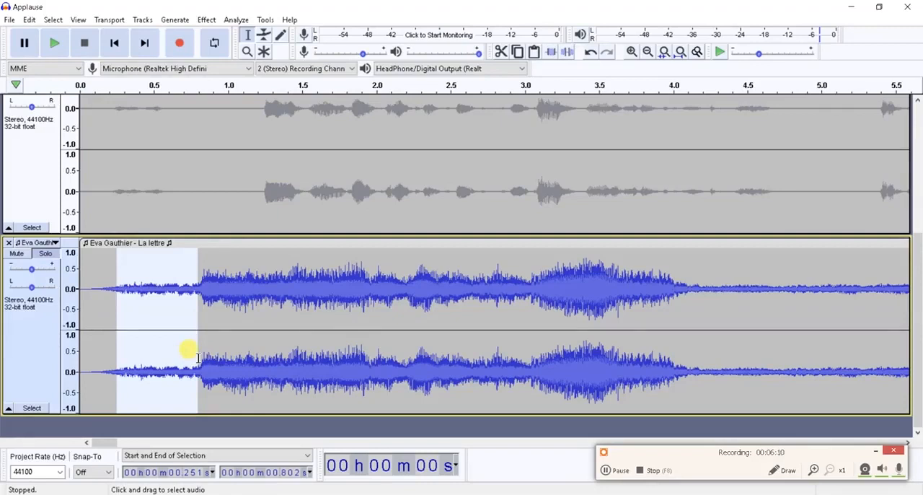
{"action": "mouse_move", "coordinate": [150, 190]}
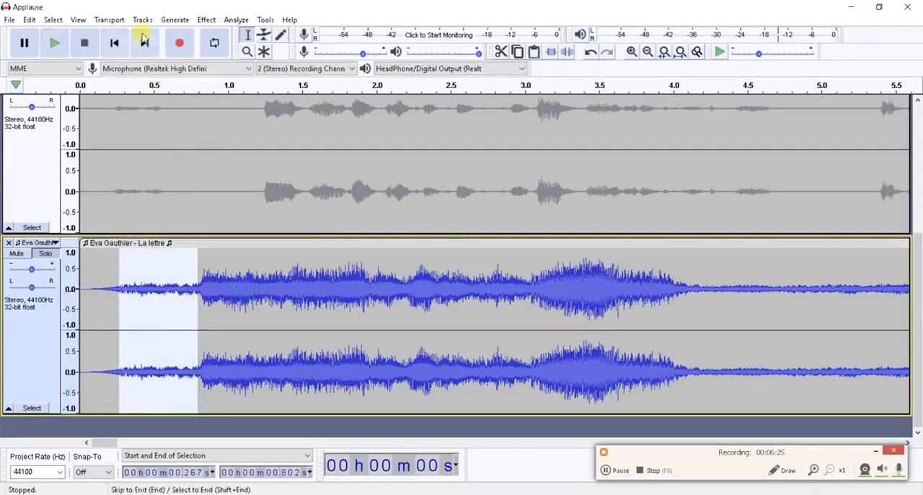
Get a Noise Reduction profile from the quiet selection, then select the whole track
{"action": "left_click", "coordinate": [208, 20]}
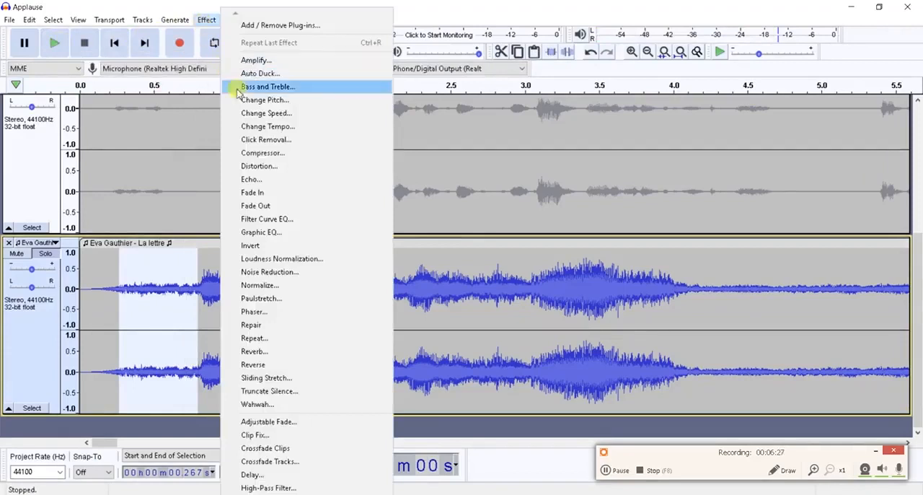
{"action": "mouse_move", "coordinate": [274, 271]}
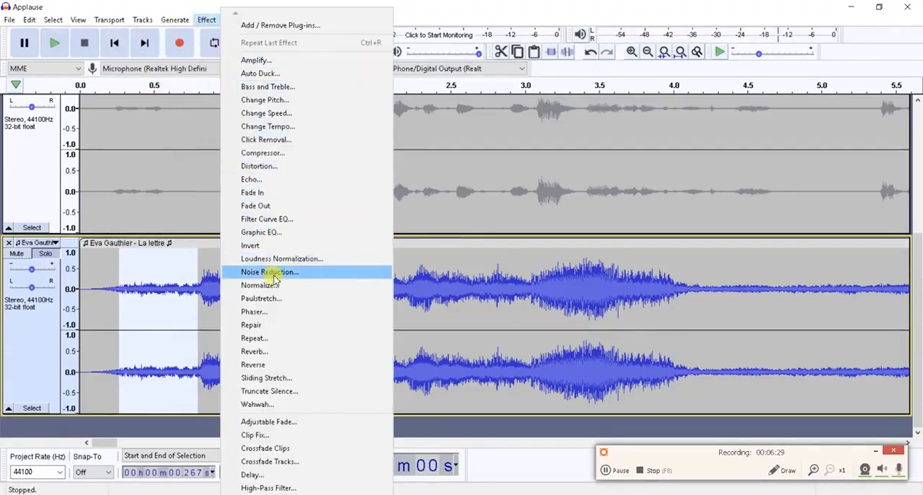
{"action": "left_click", "coordinate": [268, 271]}
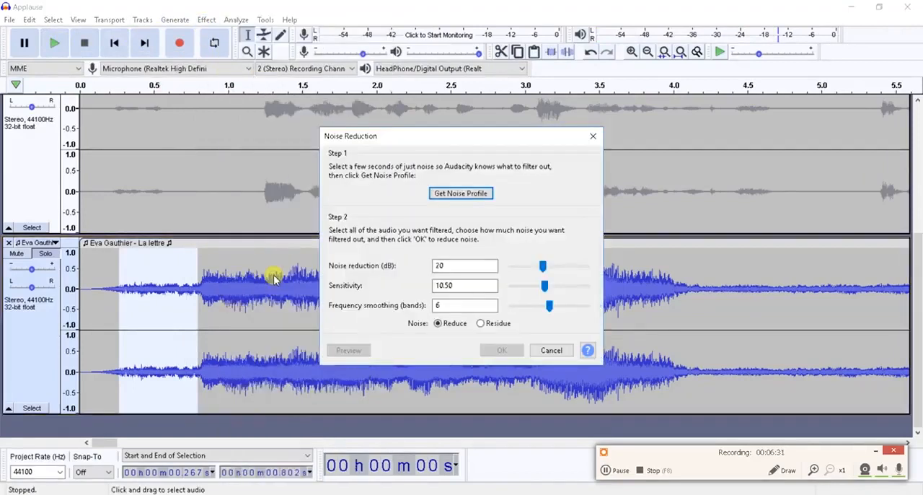
{"action": "mouse_move", "coordinate": [349, 158]}
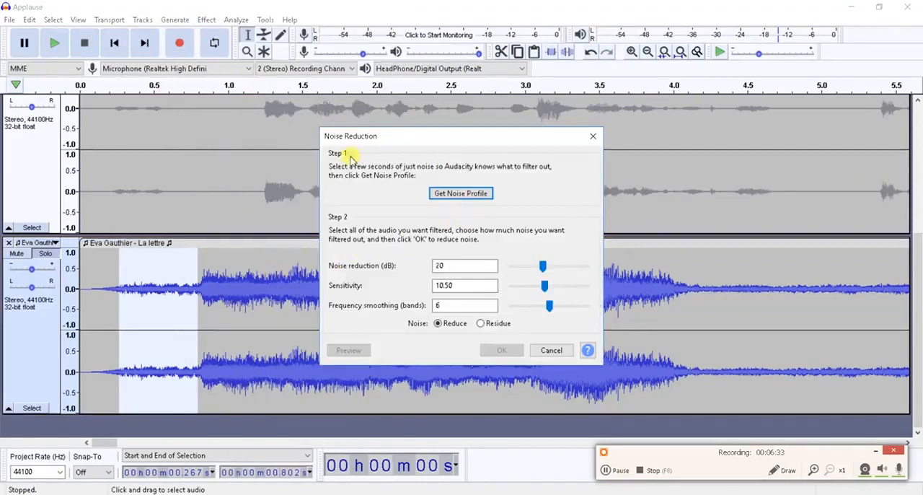
{"action": "mouse_move", "coordinate": [345, 160]}
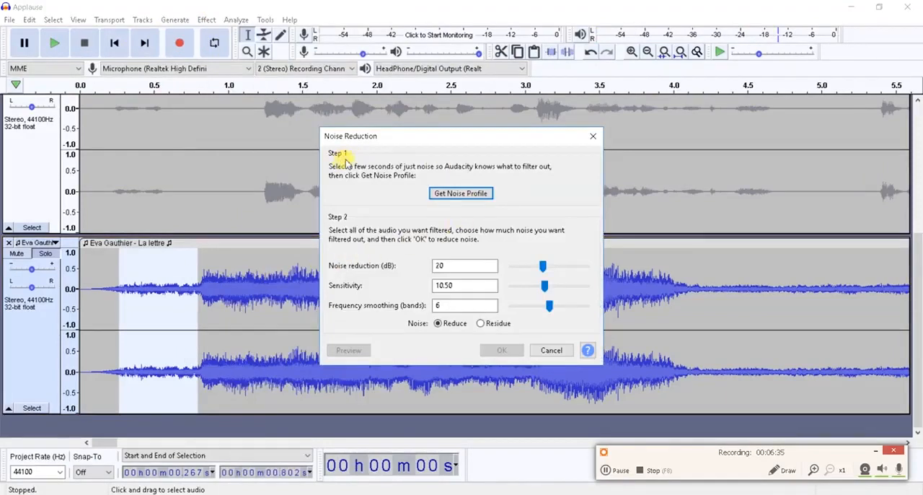
{"action": "mouse_move", "coordinate": [460, 193]}
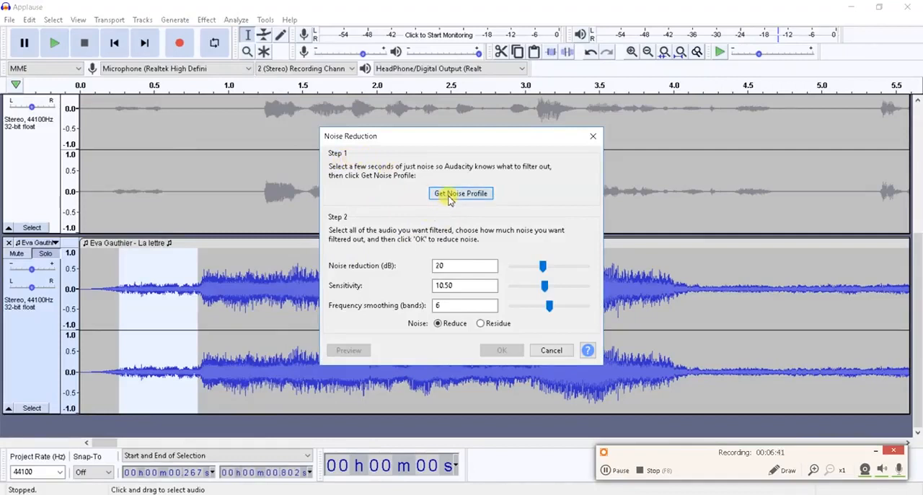
{"action": "left_click", "coordinate": [460, 193]}
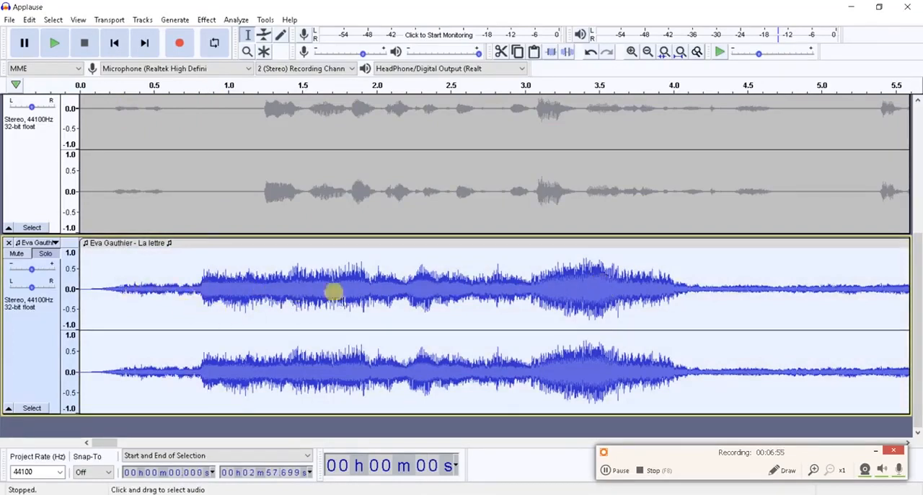
{"action": "mouse_move", "coordinate": [142, 315]}
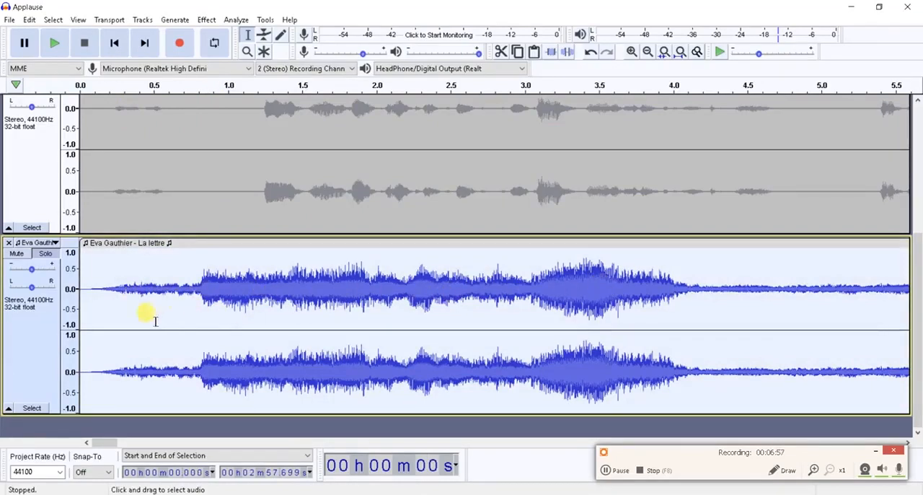
{"action": "mouse_move", "coordinate": [128, 289]}
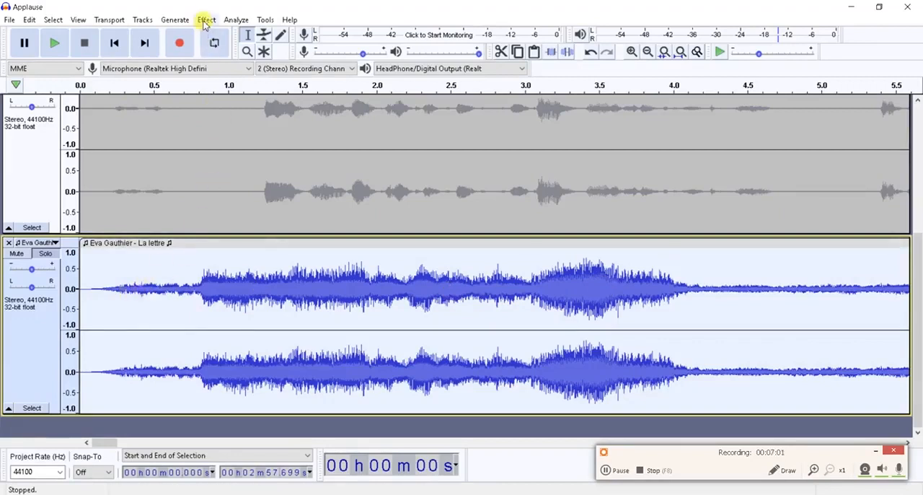
Bring up the Effect menu with the whole La lettre track selected
{"action": "left_click", "coordinate": [205, 20]}
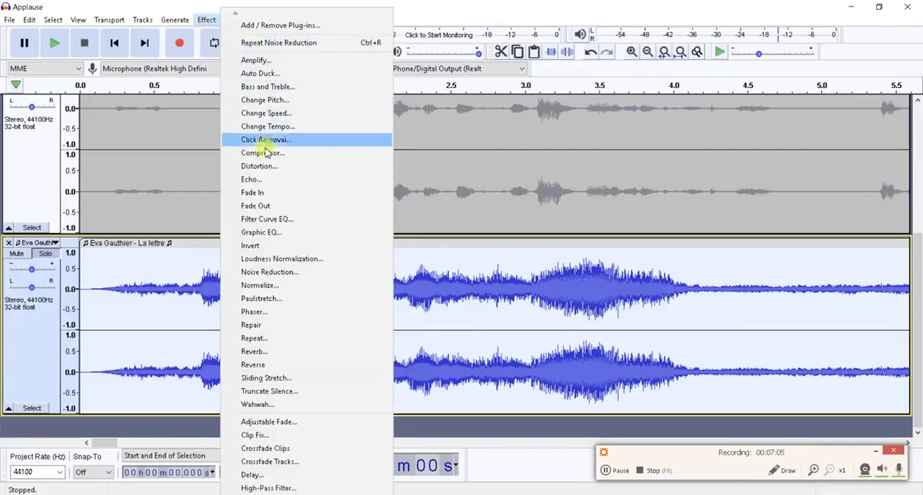
{"action": "left_click", "coordinate": [270, 271]}
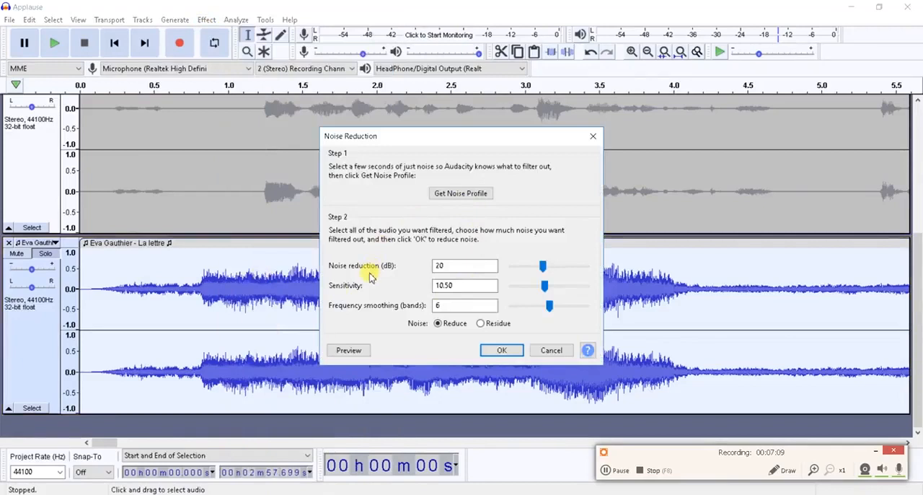
{"action": "mouse_move", "coordinate": [395, 272]}
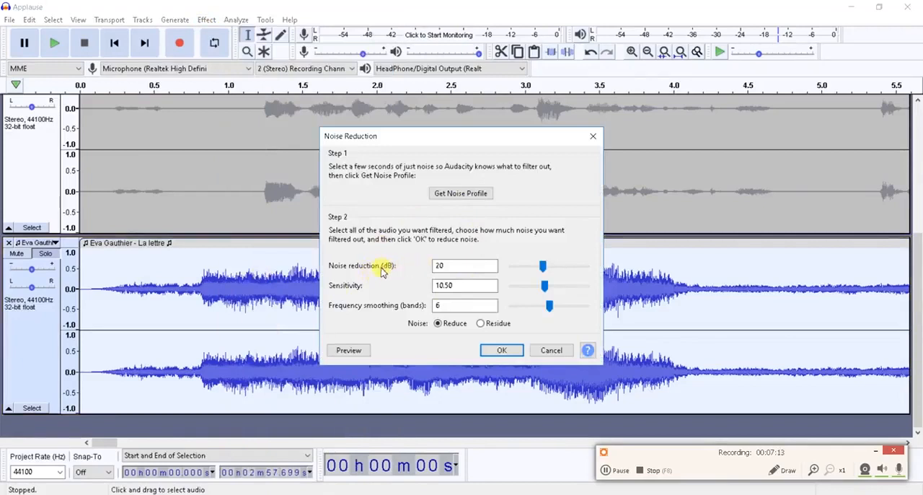
{"action": "mouse_move", "coordinate": [418, 271]}
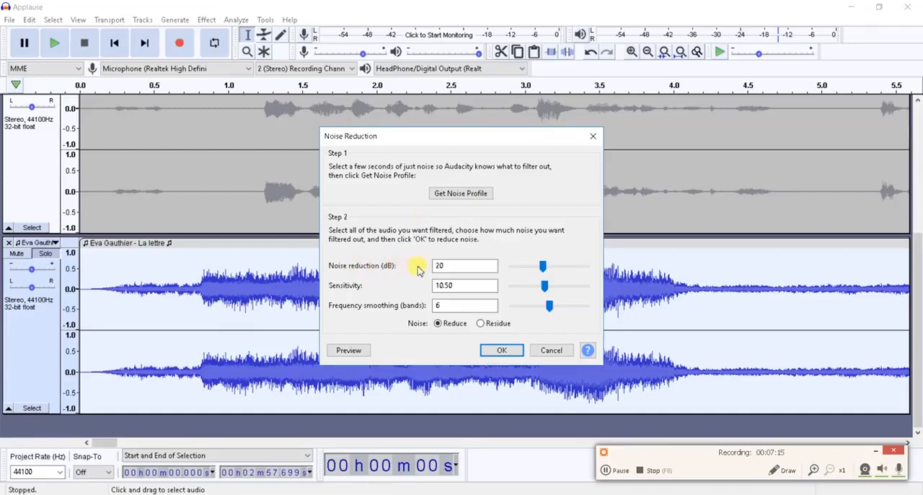
{"action": "mouse_move", "coordinate": [389, 270]}
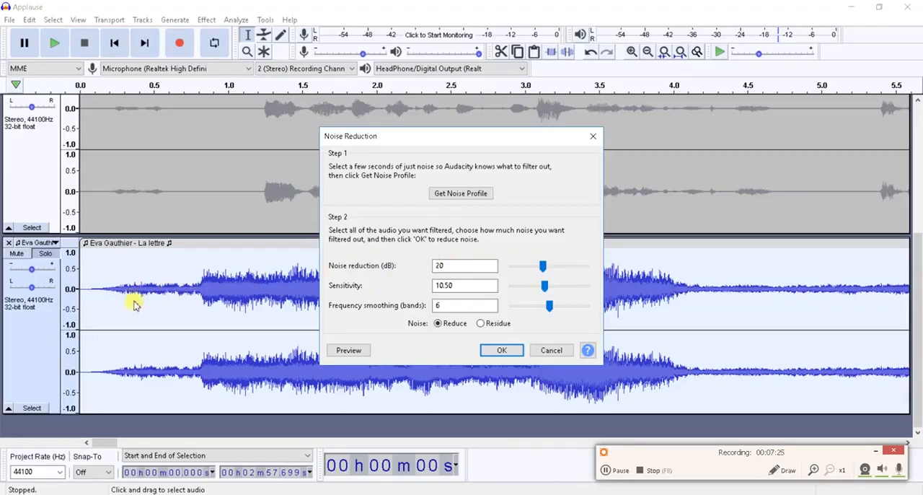
{"action": "mouse_move", "coordinate": [186, 296]}
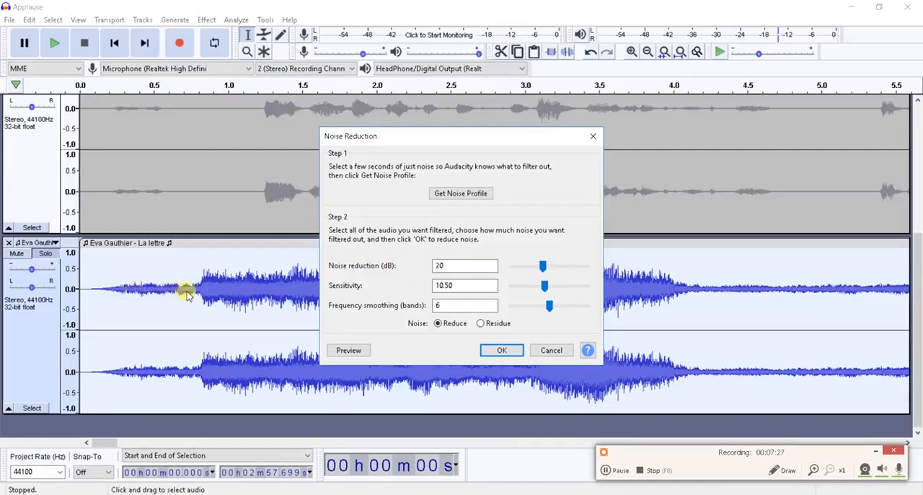
{"action": "mouse_move", "coordinate": [808, 269]}
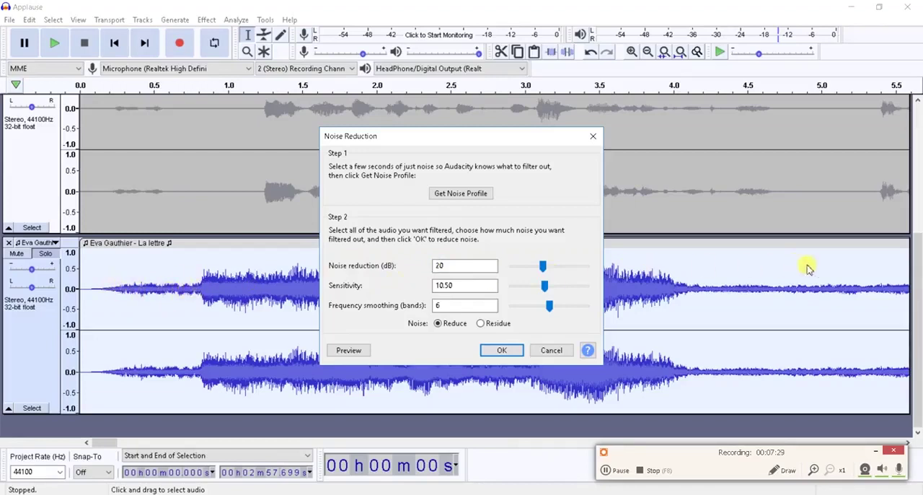
{"action": "mouse_move", "coordinate": [483, 296]}
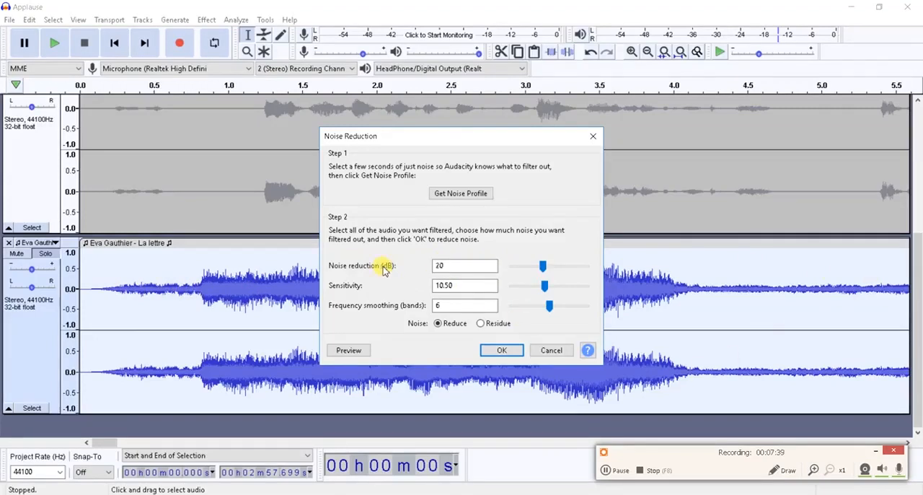
{"action": "mouse_move", "coordinate": [402, 287]}
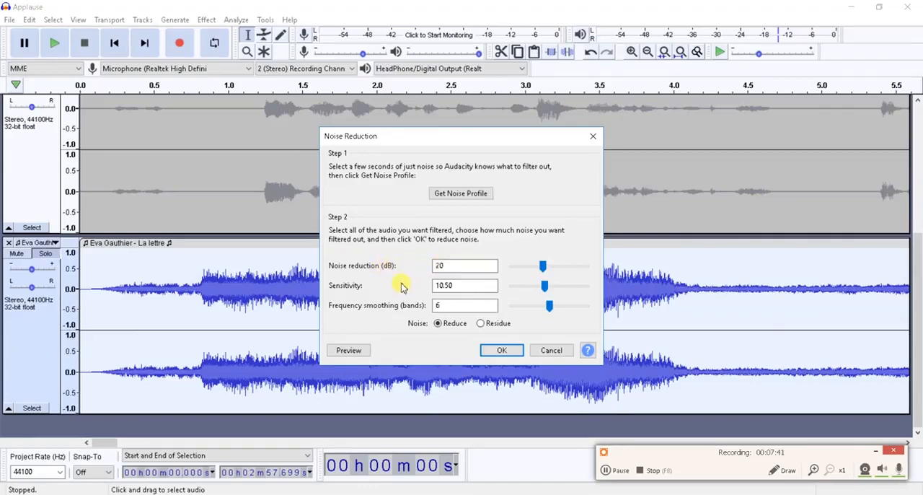
{"action": "left_click", "coordinate": [465, 286]}
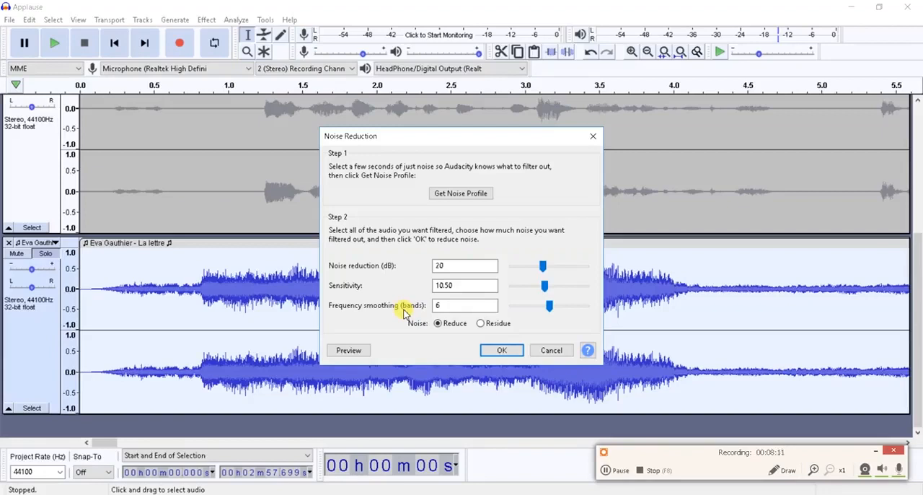
Set frequency smoothing to 9 bands (reduction 10 dB, sensitivity 10.50) and preview it
{"action": "left_click_drag", "start_coordinate": [548, 306], "coordinate": [512, 305]}
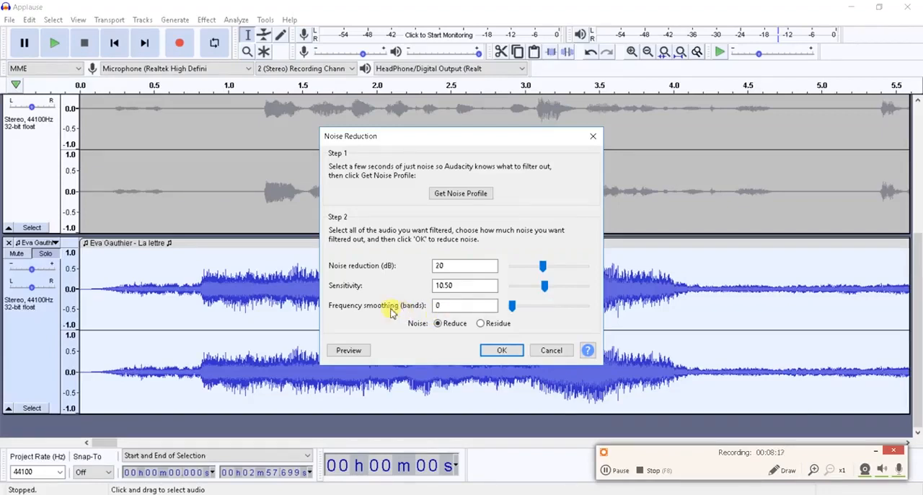
{"action": "left_click", "coordinate": [464, 306]}
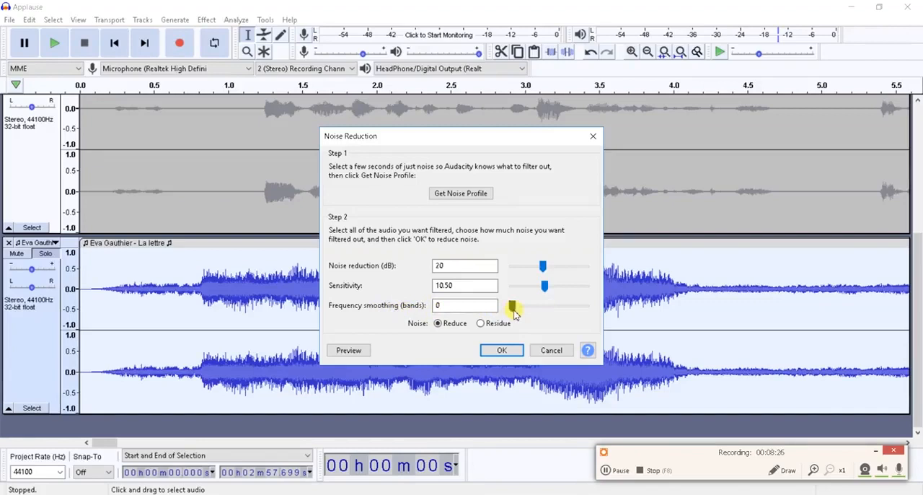
{"action": "left_click_drag", "start_coordinate": [514, 306], "coordinate": [545, 306]}
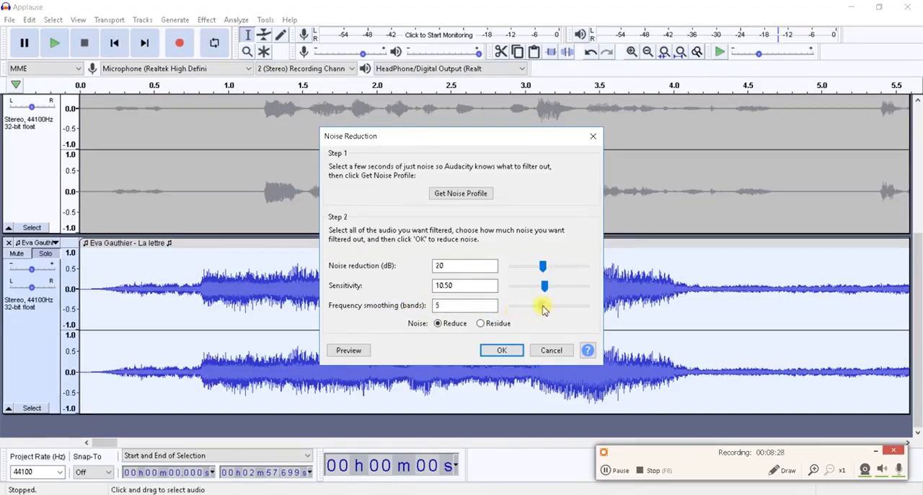
{"action": "left_click_drag", "start_coordinate": [545, 306], "coordinate": [571, 305]}
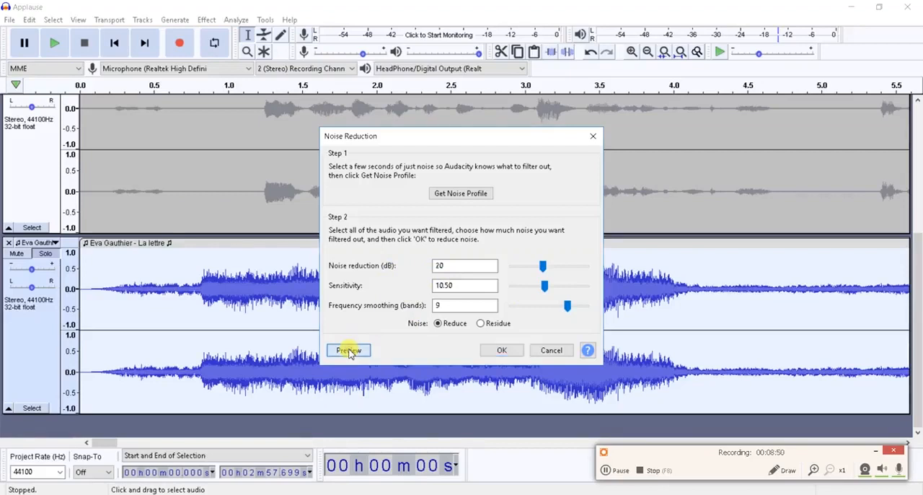
{"action": "left_click", "coordinate": [349, 349]}
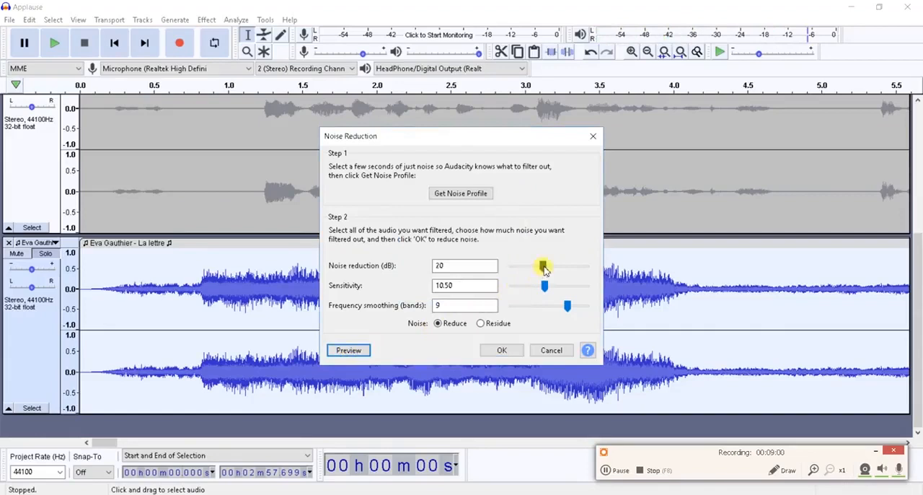
Apply 36 dB noise reduction, sensitivity 6.50, 9 bands to the La lettre track after previewing
{"action": "left_click_drag", "start_coordinate": [542, 266], "coordinate": [554, 265]}
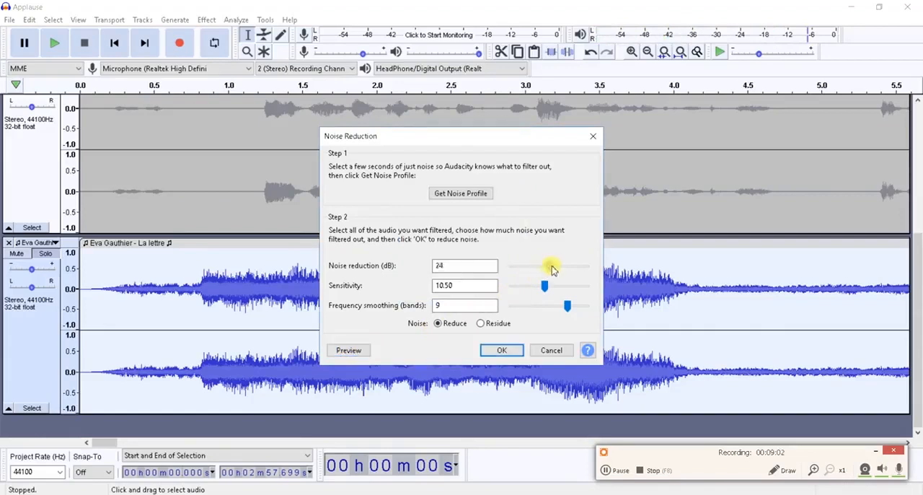
{"action": "left_click_drag", "start_coordinate": [545, 265], "coordinate": [568, 266]}
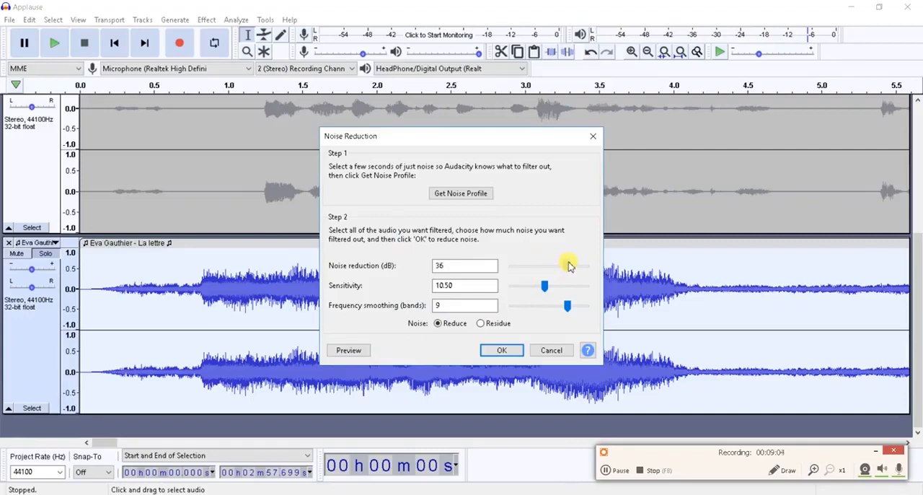
{"action": "left_click", "coordinate": [349, 349]}
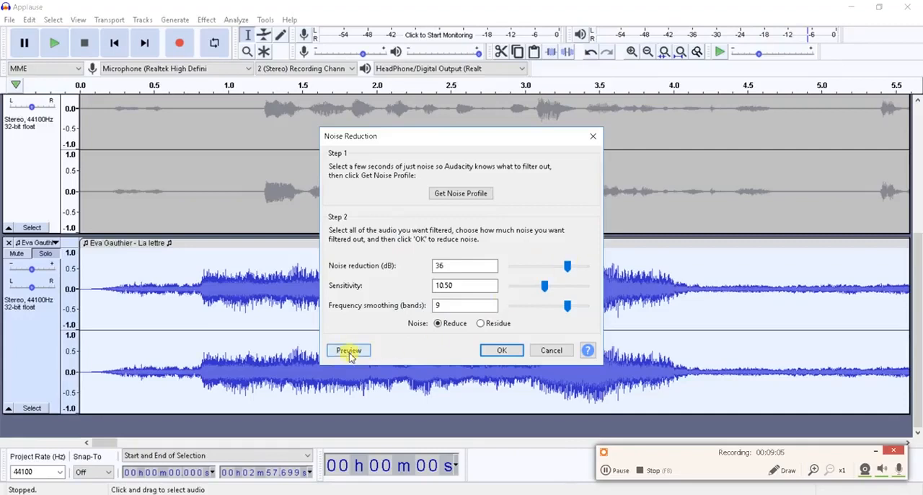
{"action": "left_click", "coordinate": [349, 349]}
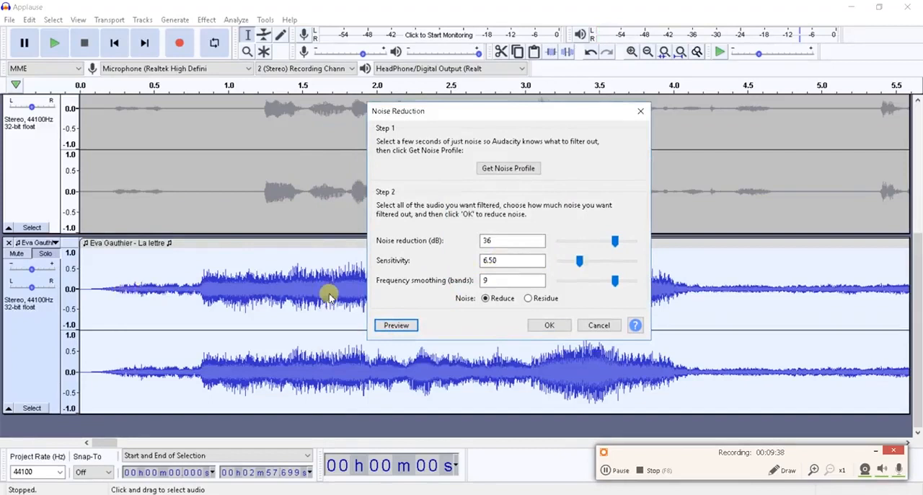
{"action": "left_click", "coordinate": [512, 239]}
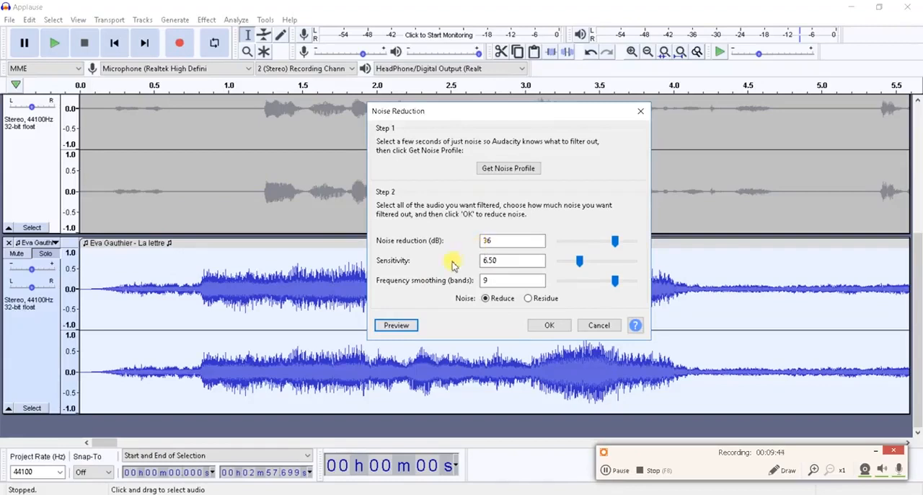
{"action": "mouse_move", "coordinate": [421, 296]}
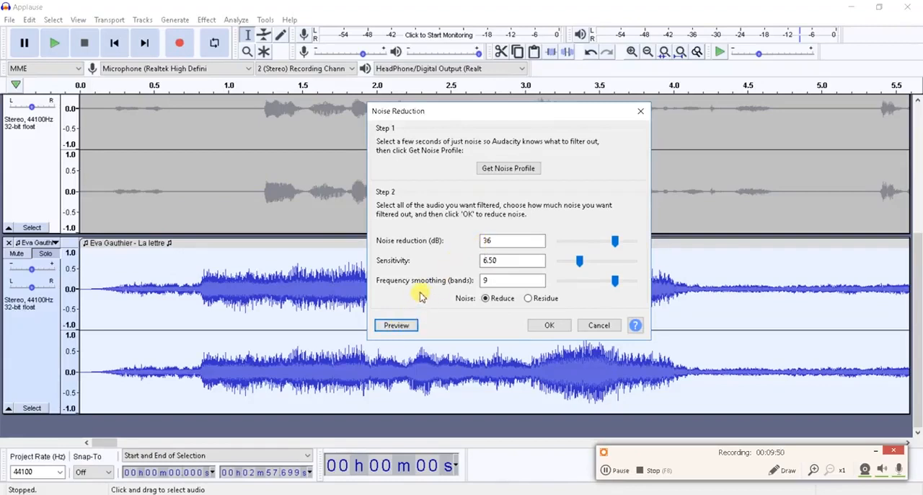
{"action": "mouse_move", "coordinate": [446, 309]}
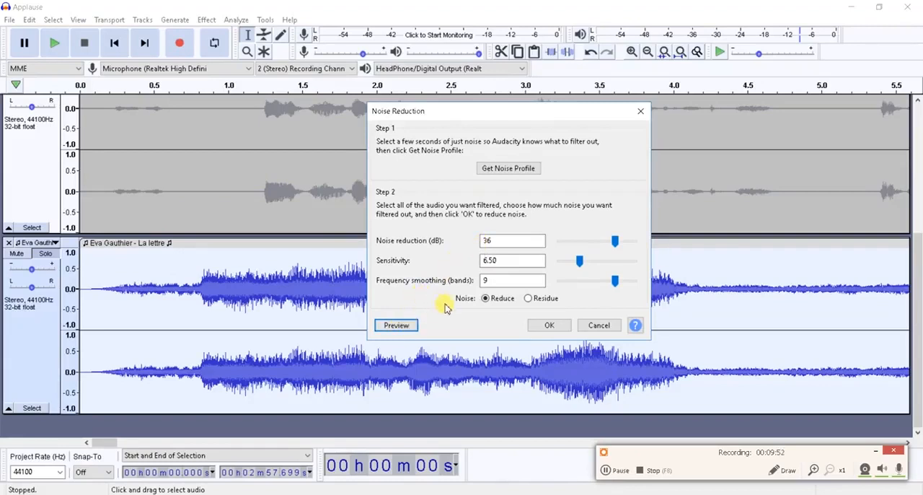
{"action": "left_click", "coordinate": [548, 326]}
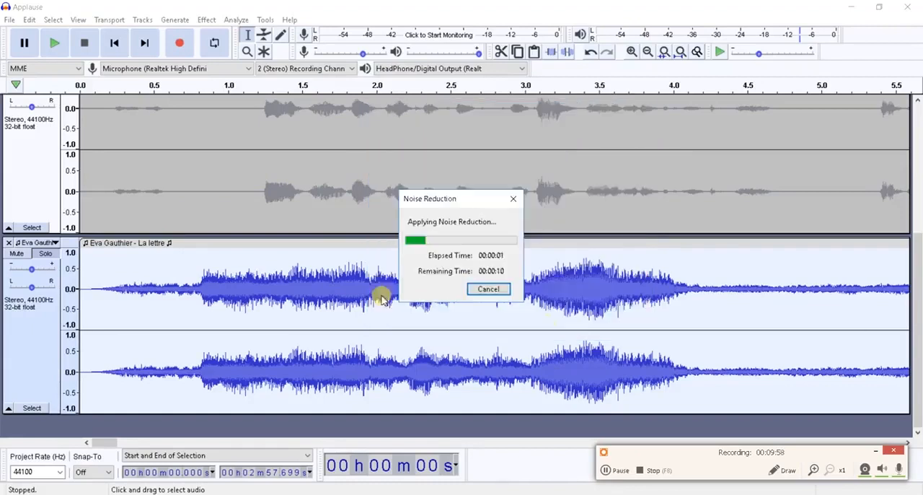
{"action": "mouse_move", "coordinate": [306, 288]}
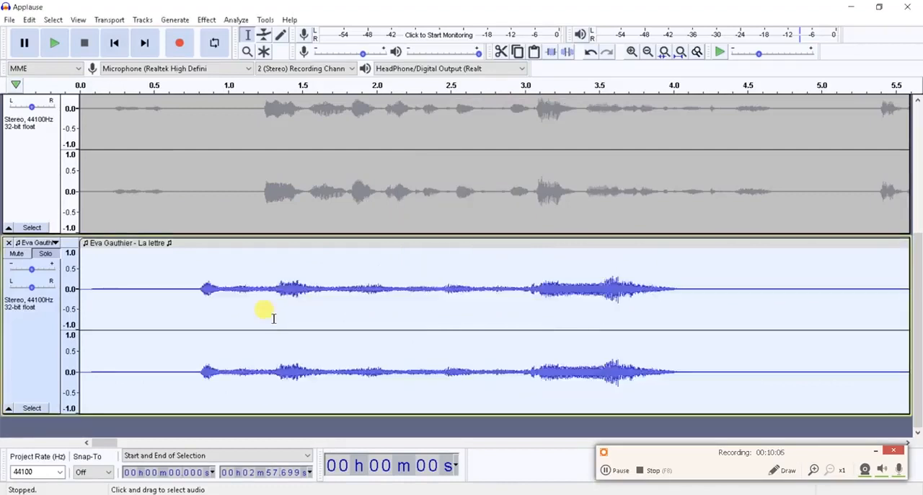
{"action": "mouse_move", "coordinate": [112, 274]}
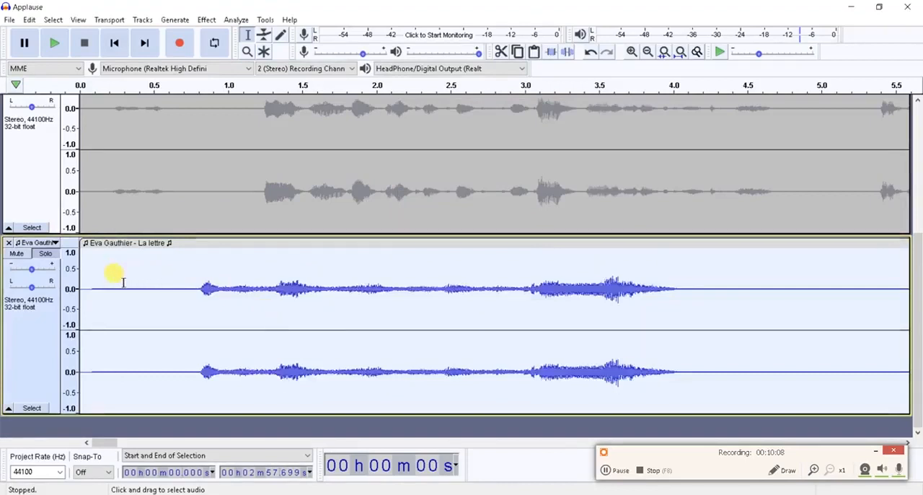
{"action": "mouse_move", "coordinate": [213, 260]}
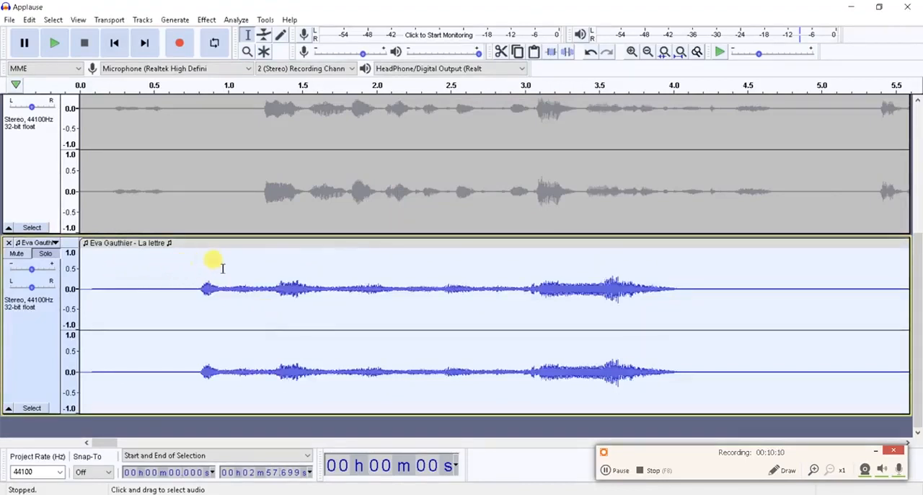
{"action": "mouse_move", "coordinate": [387, 268]}
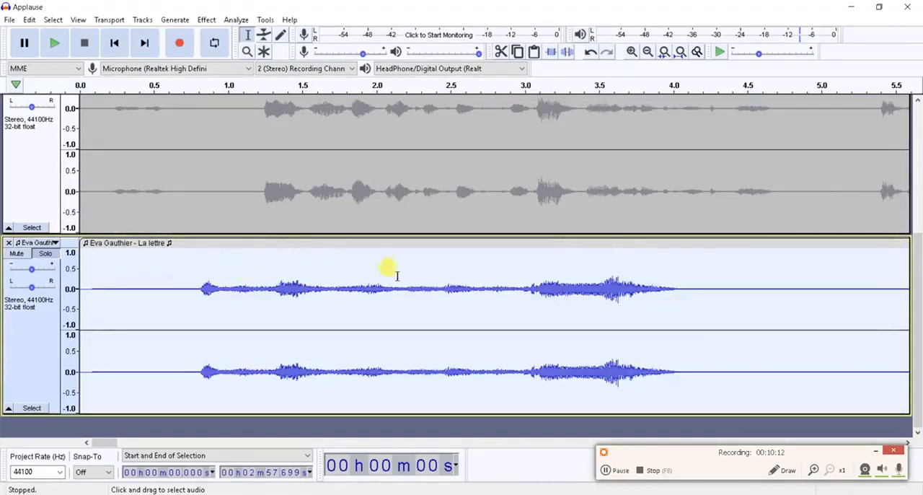
{"action": "mouse_move", "coordinate": [165, 289]}
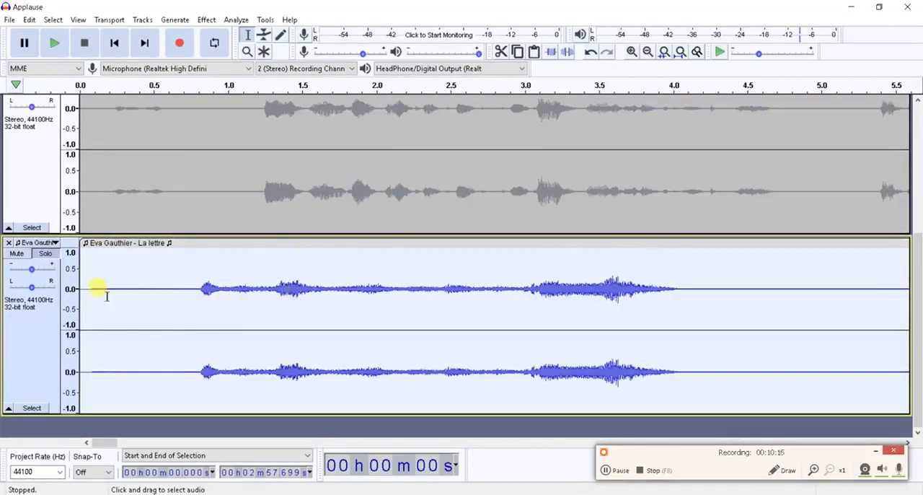
{"action": "mouse_move", "coordinate": [51, 44]}
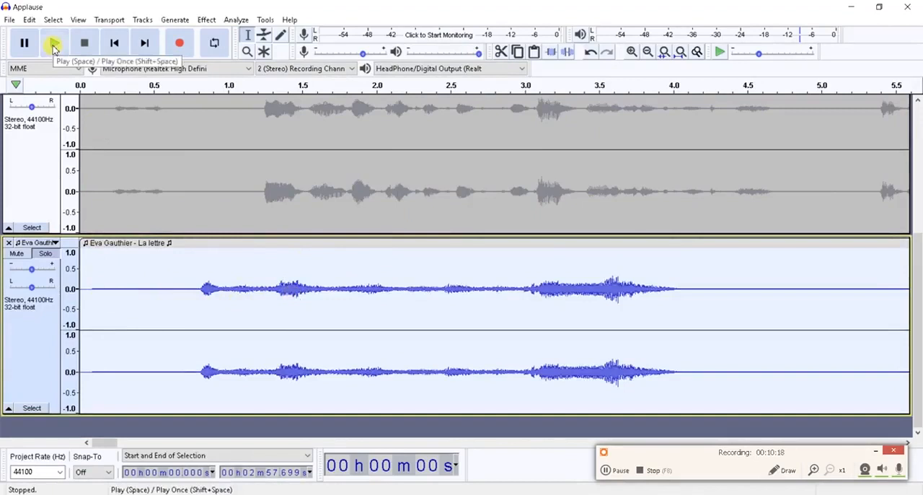
Play back the cleaned-up mix once noise reduction has finished
{"action": "left_click", "coordinate": [55, 43]}
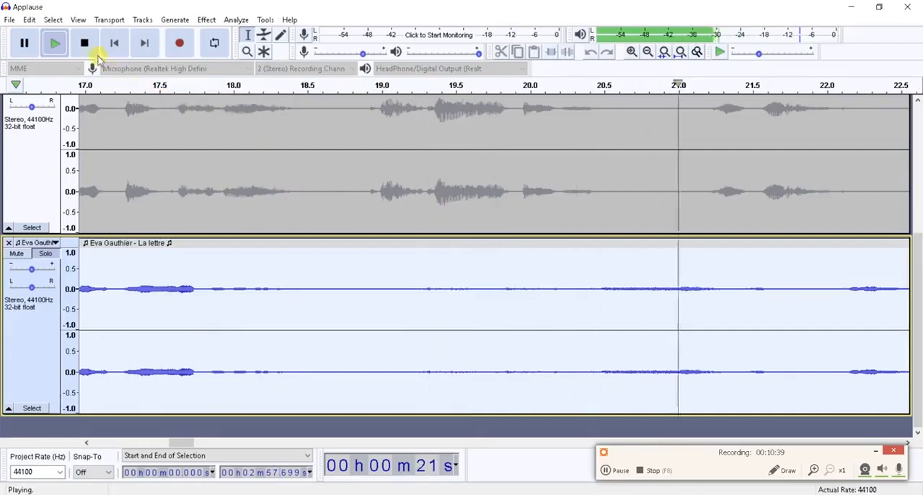
{"action": "left_click", "coordinate": [83, 44]}
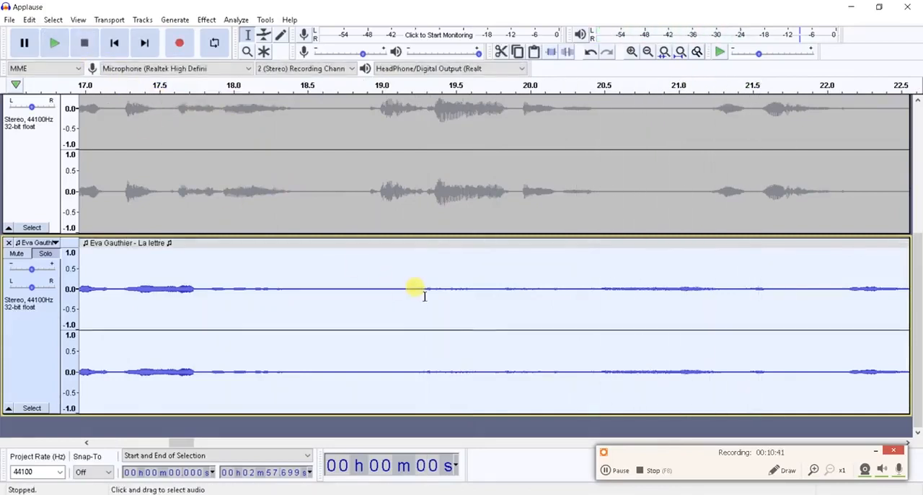
{"action": "mouse_move", "coordinate": [383, 338]}
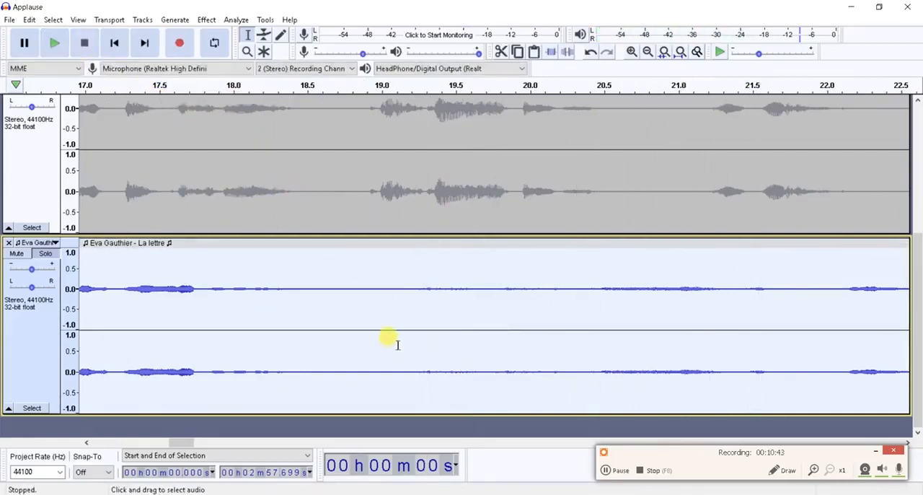
{"action": "mouse_move", "coordinate": [379, 332]}
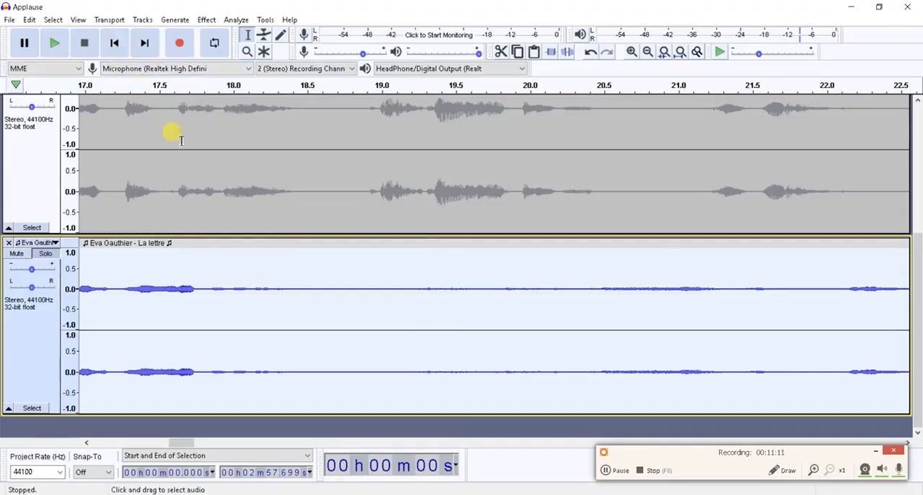
{"action": "mouse_move", "coordinate": [207, 271]}
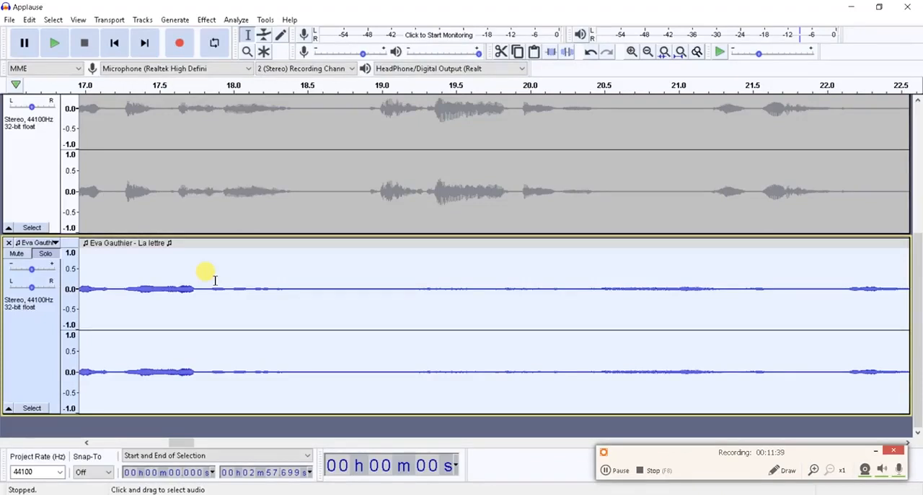
{"action": "mouse_move", "coordinate": [309, 314]}
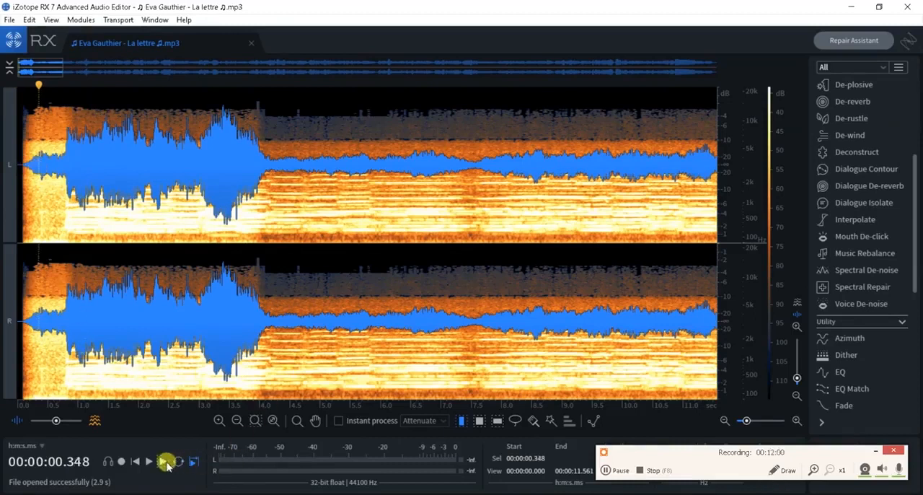
Play the La lettre recording, then bring up the Spectral De-noise module
{"action": "left_click", "coordinate": [149, 461]}
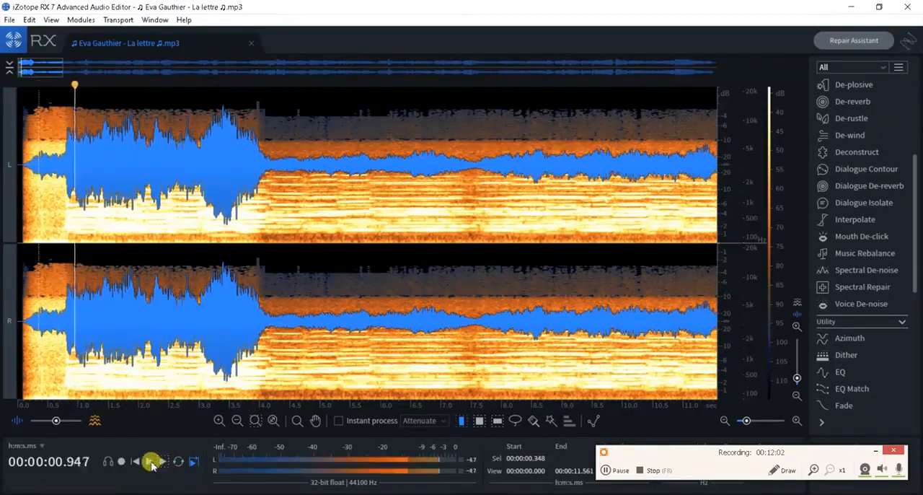
{"action": "left_click", "coordinate": [150, 460]}
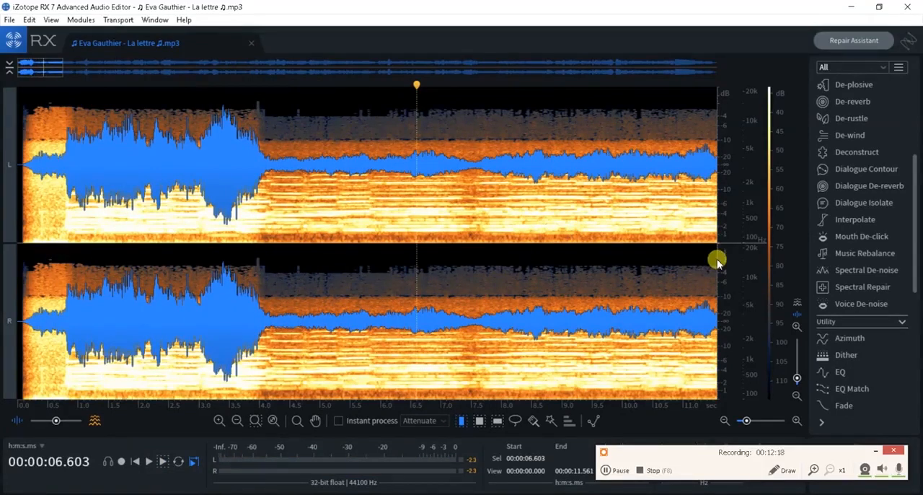
{"action": "mouse_move", "coordinate": [839, 270]}
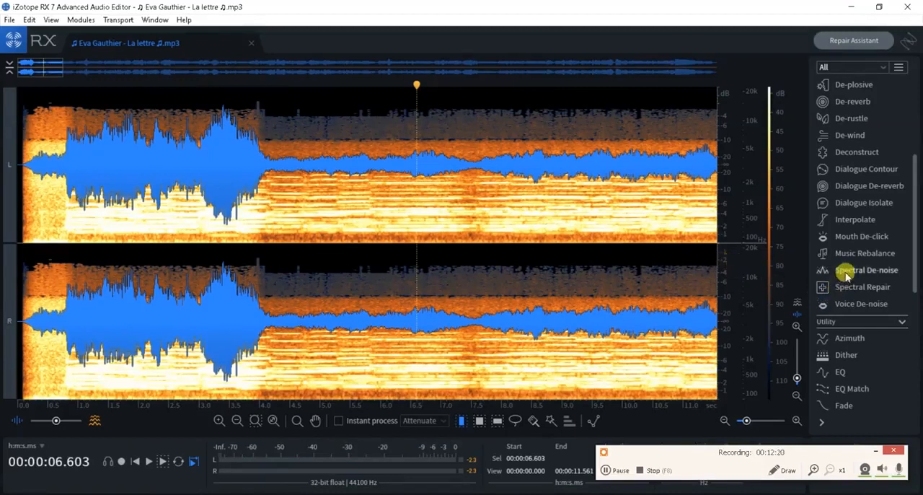
{"action": "mouse_move", "coordinate": [846, 274]}
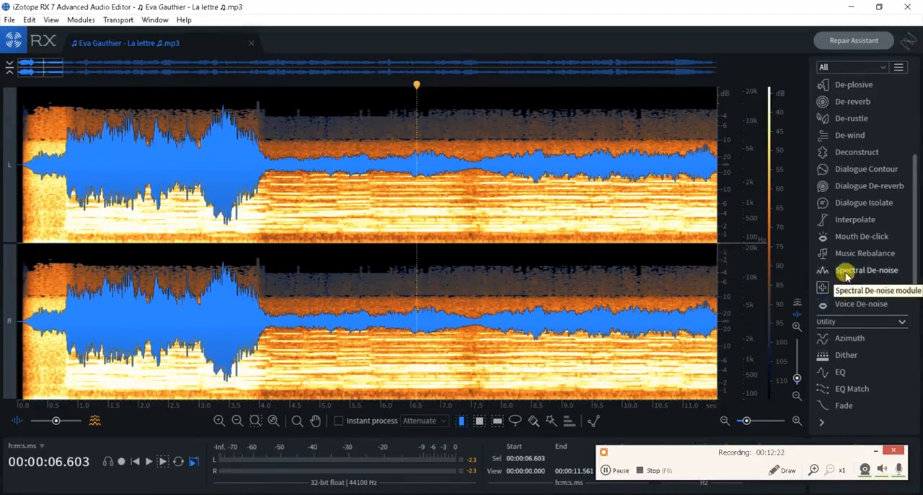
{"action": "left_click", "coordinate": [867, 269]}
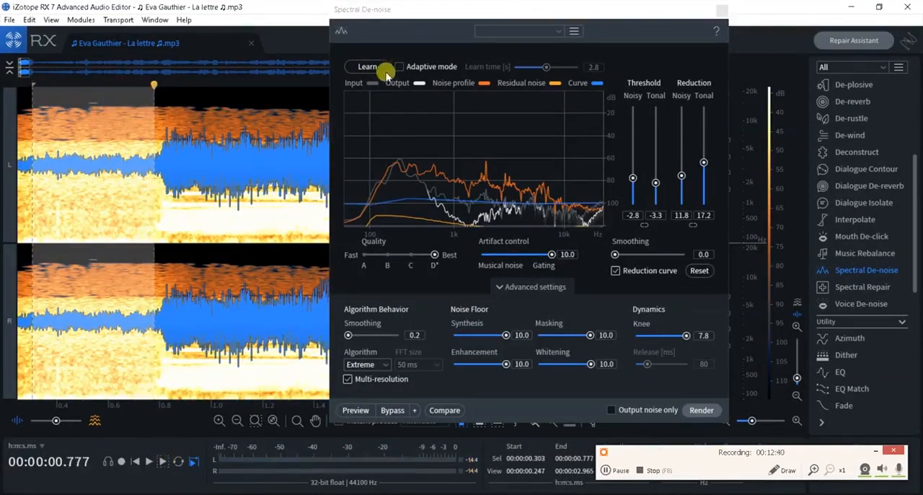
Learn the noise profile and audition raised tonal/noisy thresholds and reduction in Spectral De-noise
{"action": "left_click", "coordinate": [365, 66]}
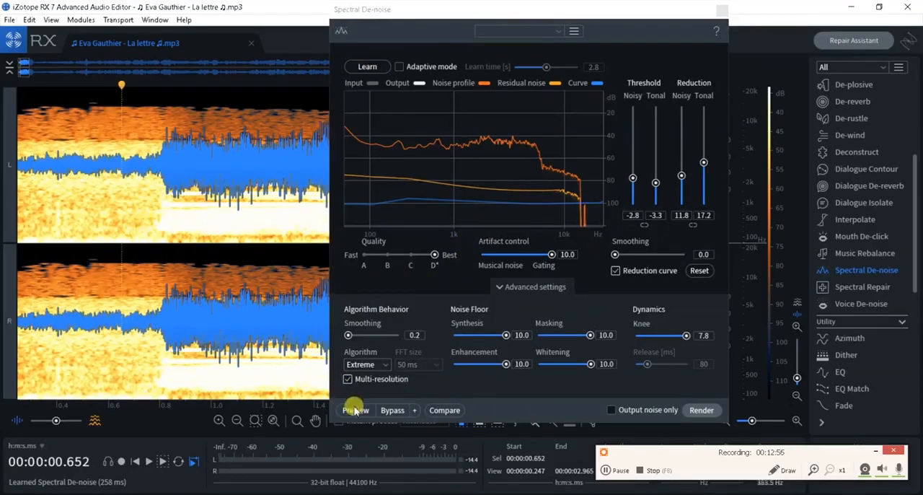
{"action": "mouse_move", "coordinate": [354, 410]}
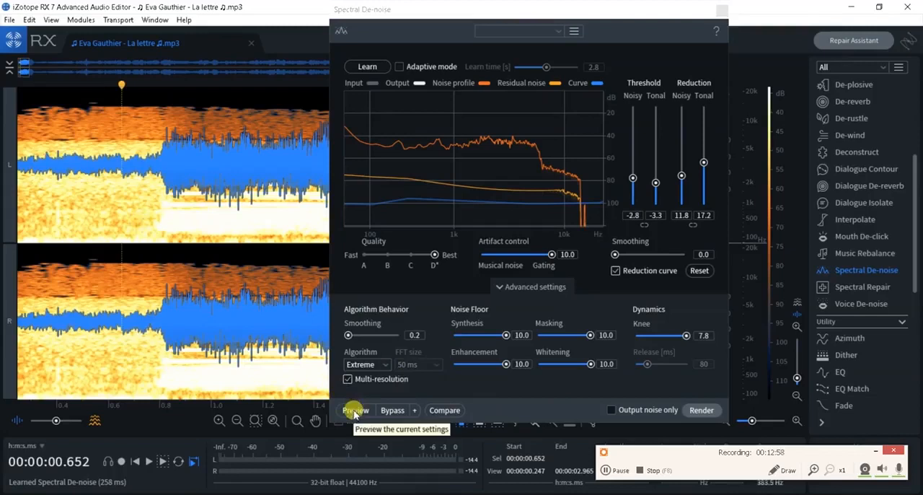
{"action": "left_click", "coordinate": [357, 409]}
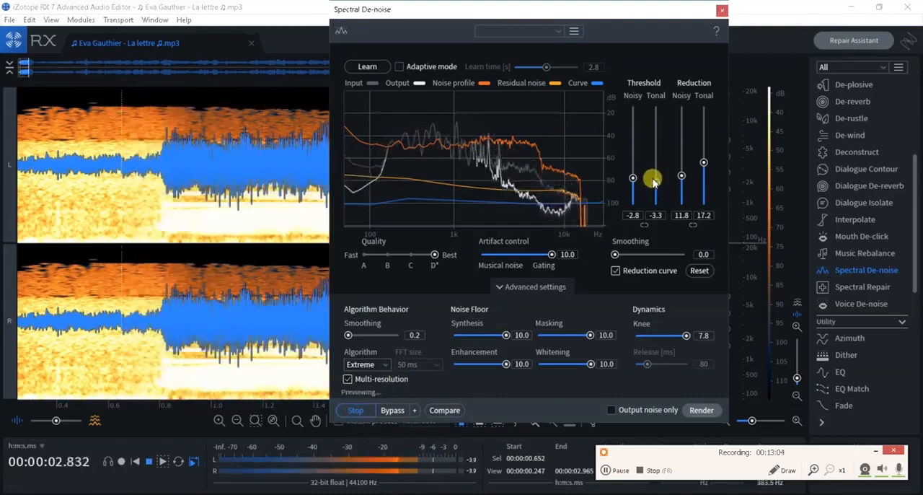
{"action": "left_click_drag", "start_coordinate": [652, 179], "coordinate": [661, 160]}
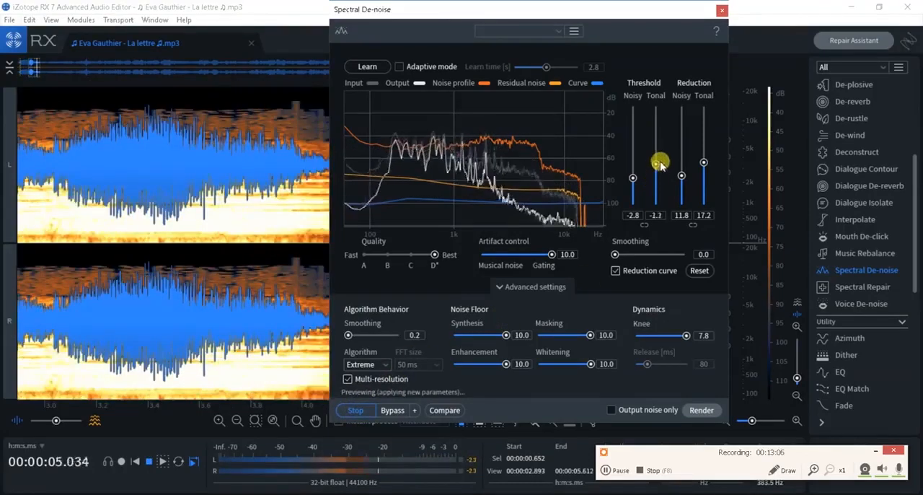
{"action": "left_click_drag", "start_coordinate": [703, 162], "coordinate": [704, 141]}
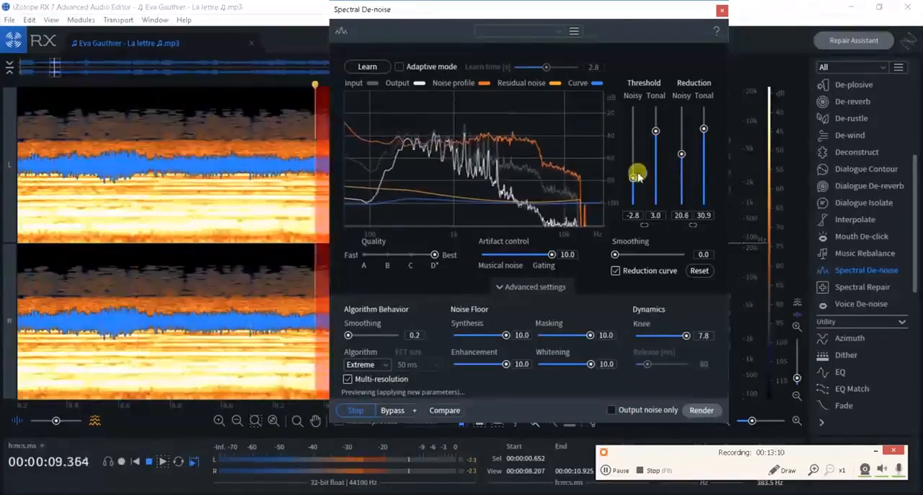
{"action": "left_click_drag", "start_coordinate": [632, 175], "coordinate": [632, 157]}
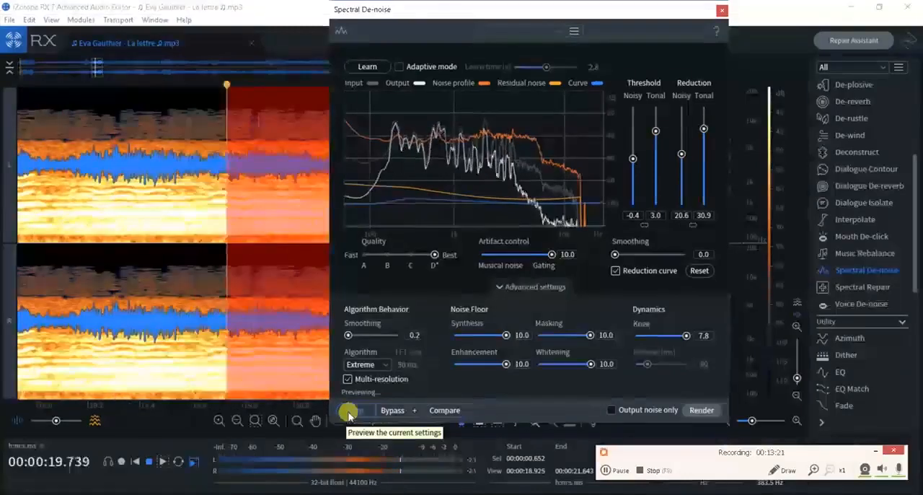
{"action": "left_click", "coordinate": [355, 410]}
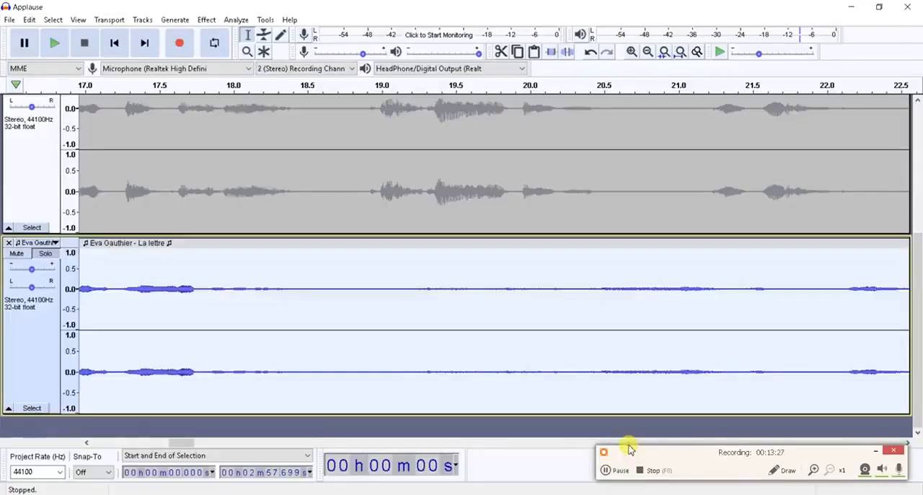
{"action": "mouse_move", "coordinate": [520, 398]}
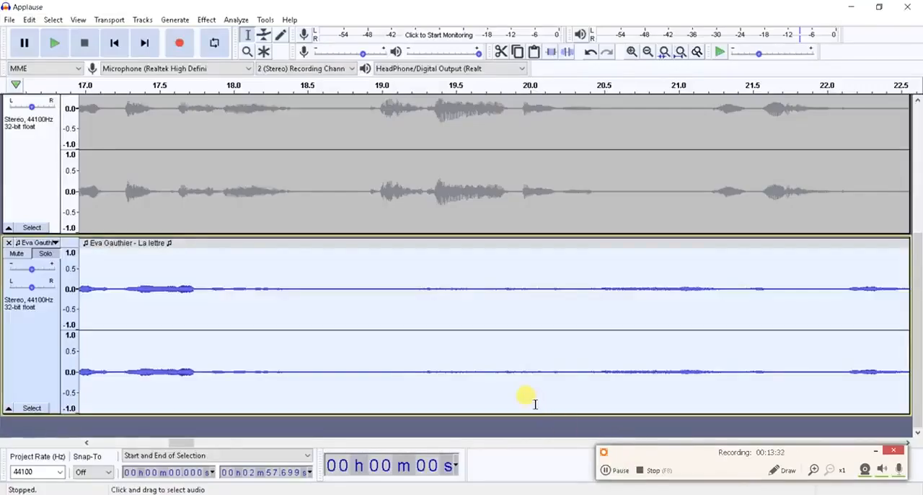
{"action": "mouse_move", "coordinate": [303, 253]}
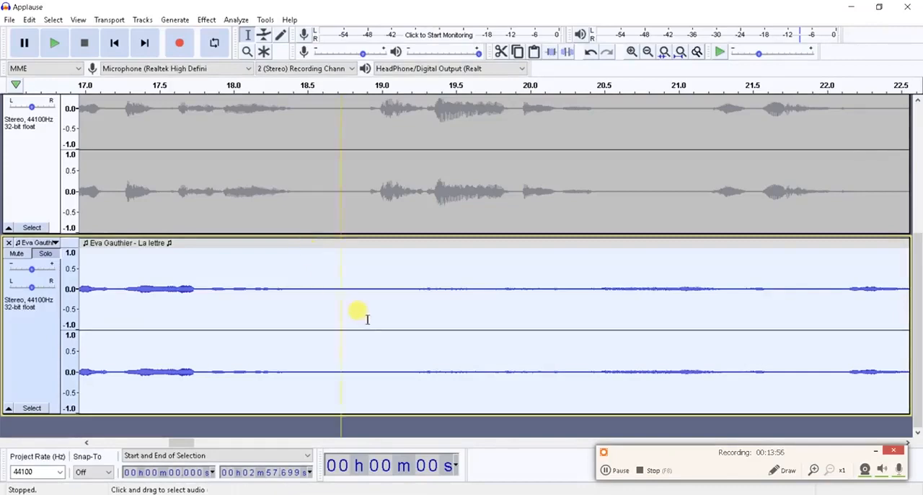
{"action": "mouse_move", "coordinate": [281, 289]}
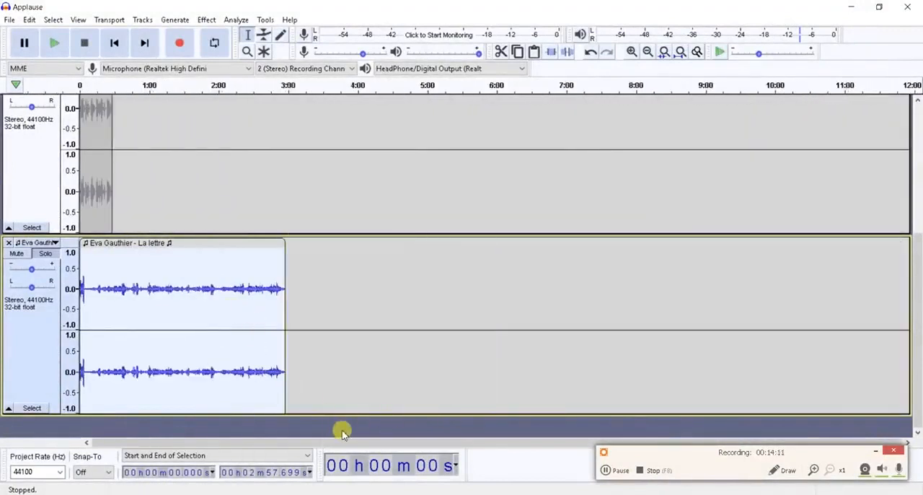
{"action": "mouse_move", "coordinate": [133, 448]}
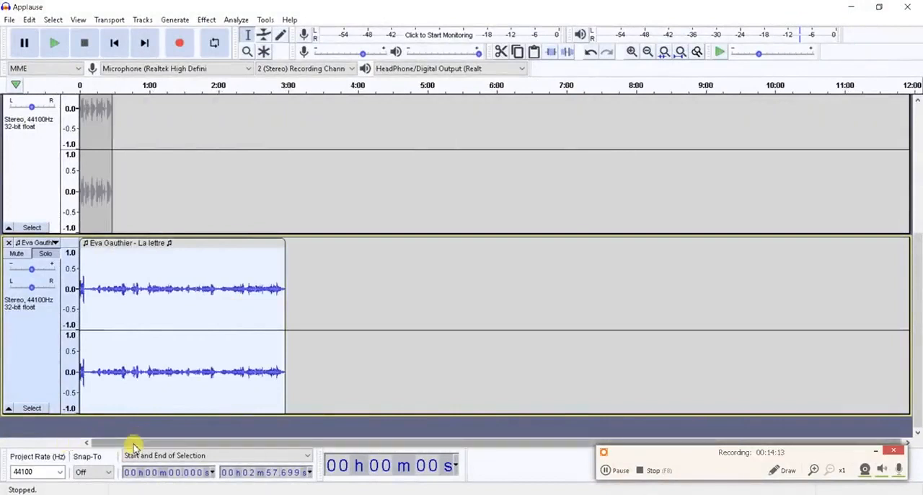
{"action": "mouse_move", "coordinate": [109, 444]}
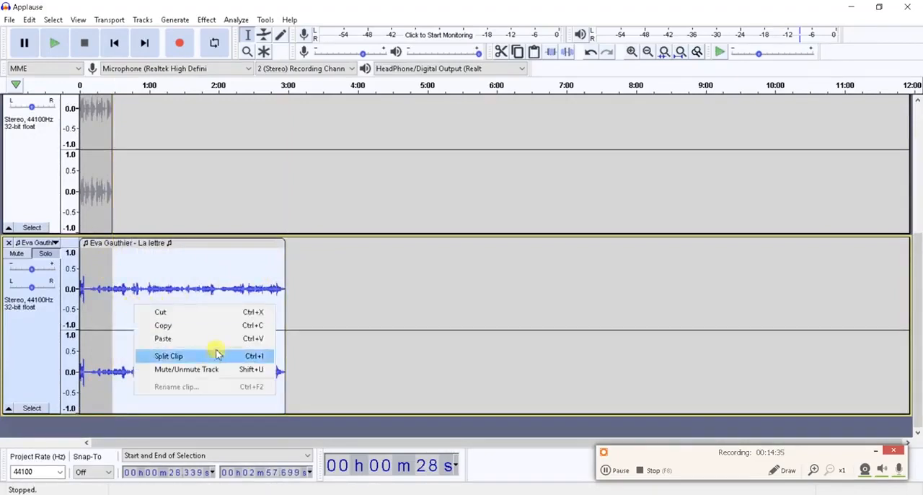
{"action": "mouse_move", "coordinate": [176, 326]}
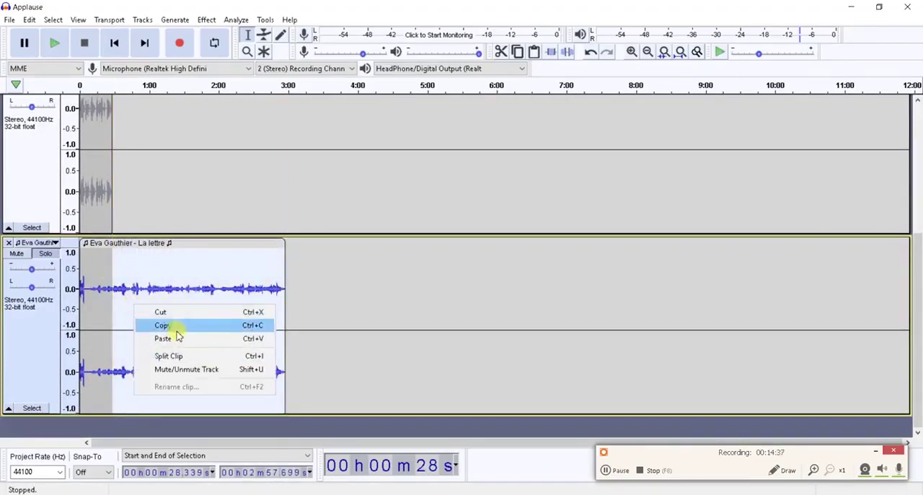
Copy the first 28 seconds of the voice track and mark a point near 22.4 s
{"action": "left_click", "coordinate": [162, 325]}
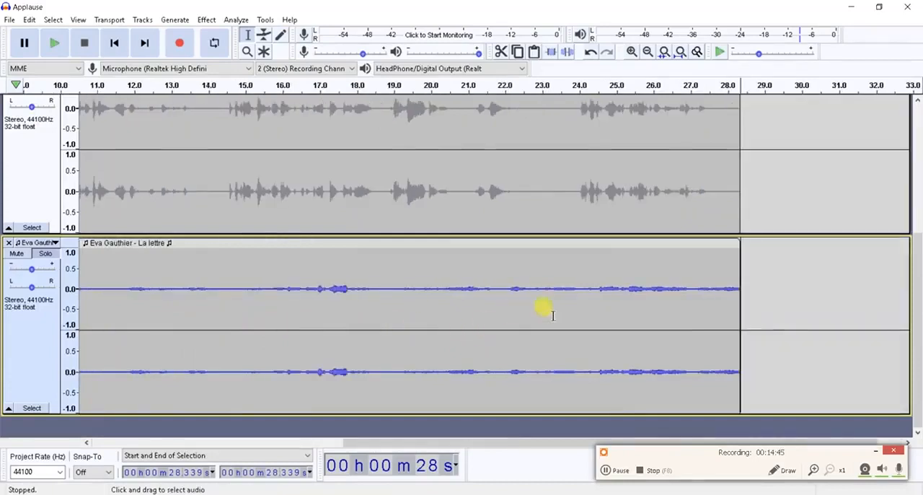
{"action": "left_click", "coordinate": [49, 43]}
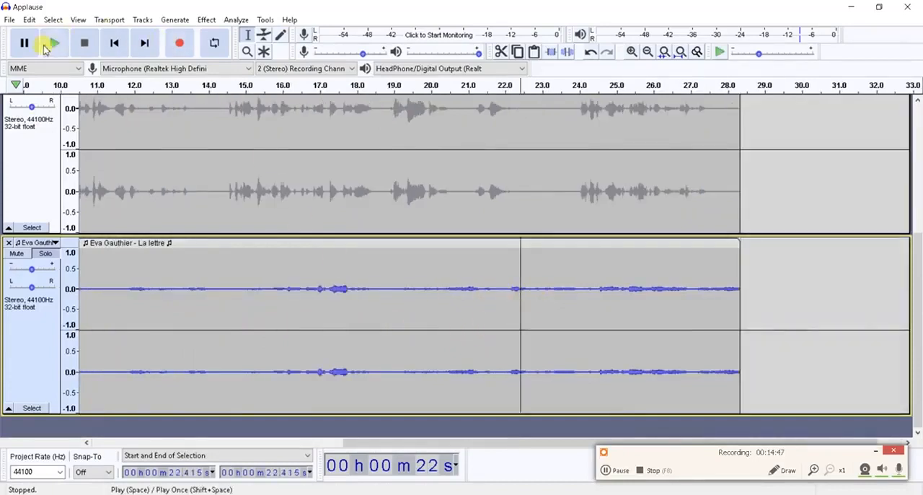
{"action": "mouse_move", "coordinate": [49, 40]}
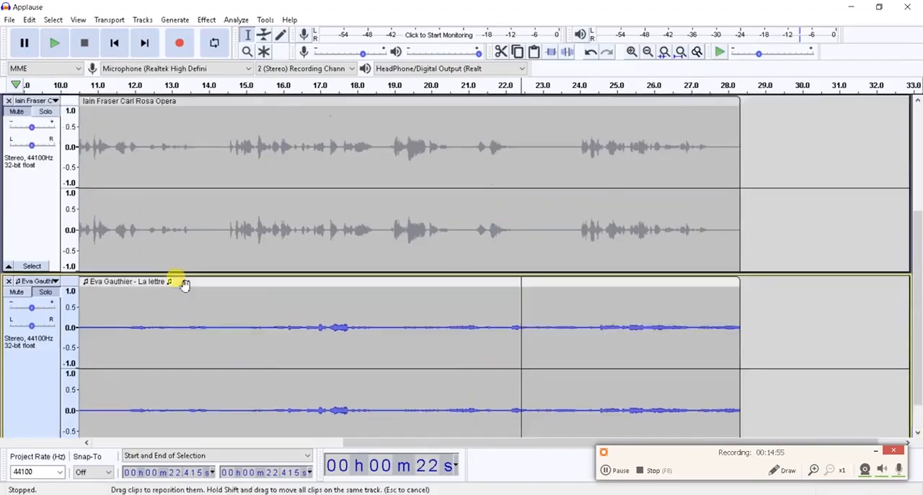
{"action": "mouse_move", "coordinate": [173, 311]}
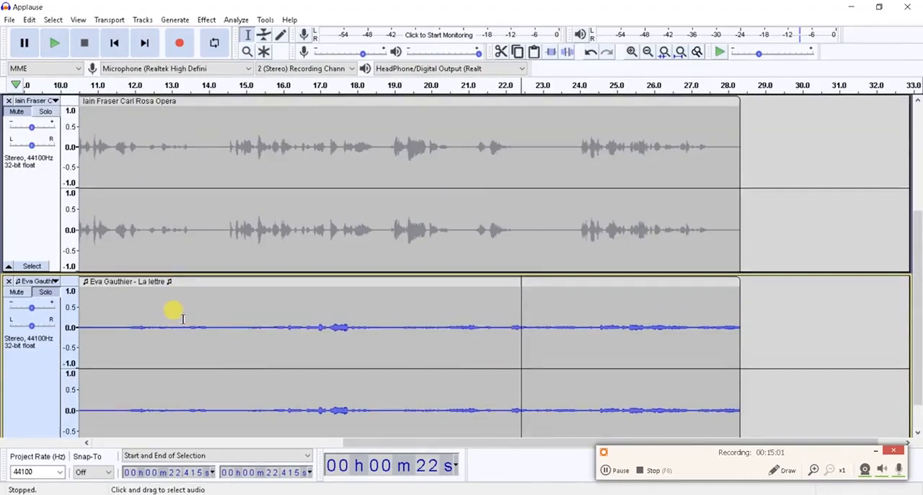
{"action": "mouse_move", "coordinate": [122, 328]}
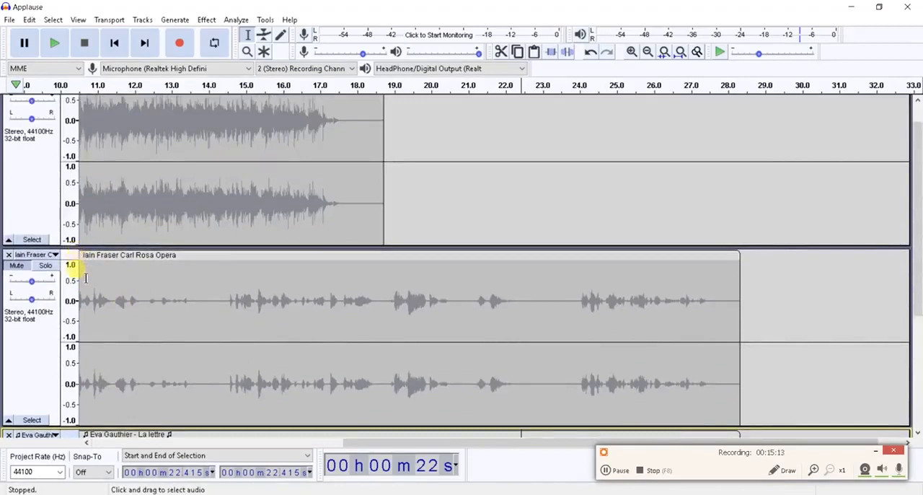
{"action": "mouse_move", "coordinate": [142, 275]}
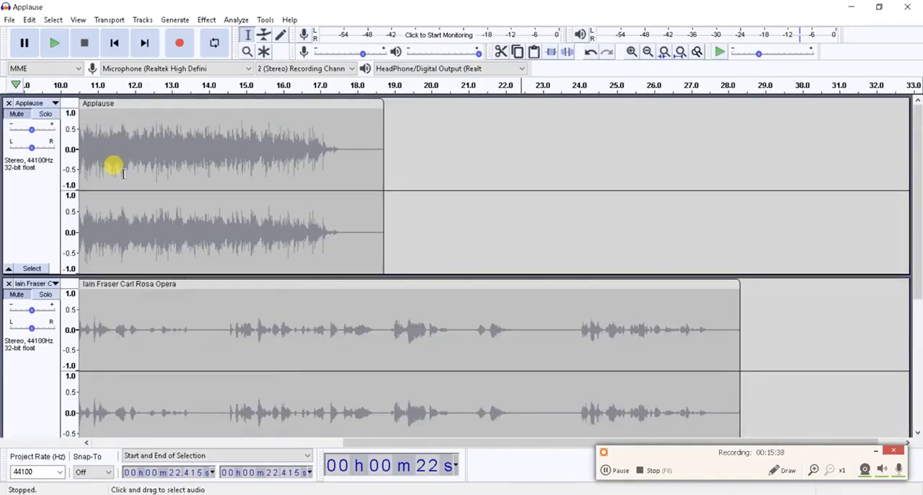
{"action": "mouse_move", "coordinate": [178, 141]}
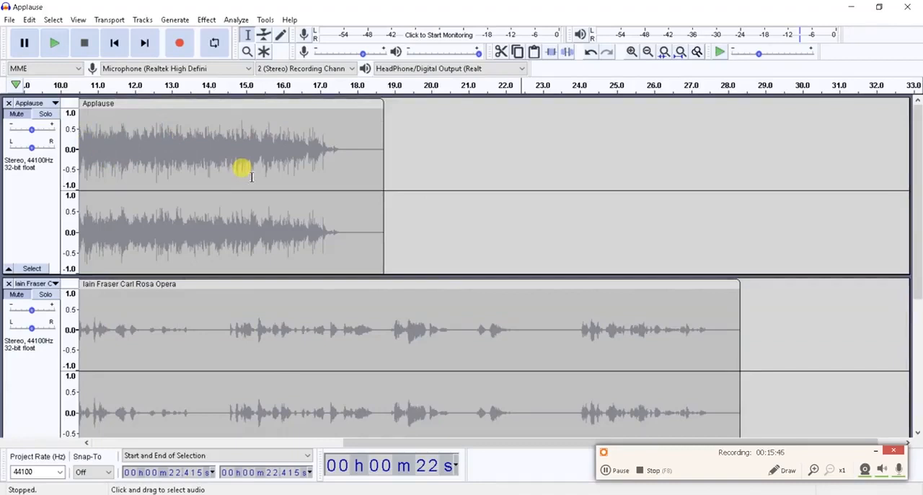
{"action": "mouse_move", "coordinate": [203, 168]}
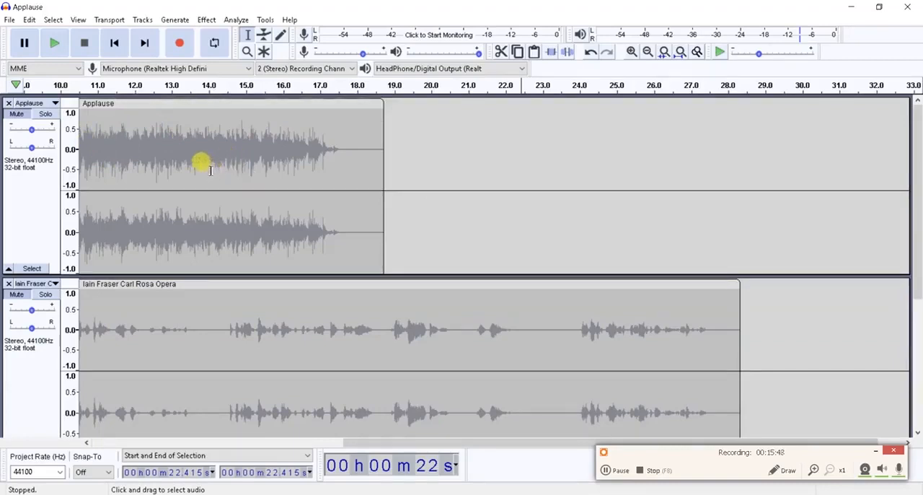
{"action": "mouse_move", "coordinate": [177, 173]}
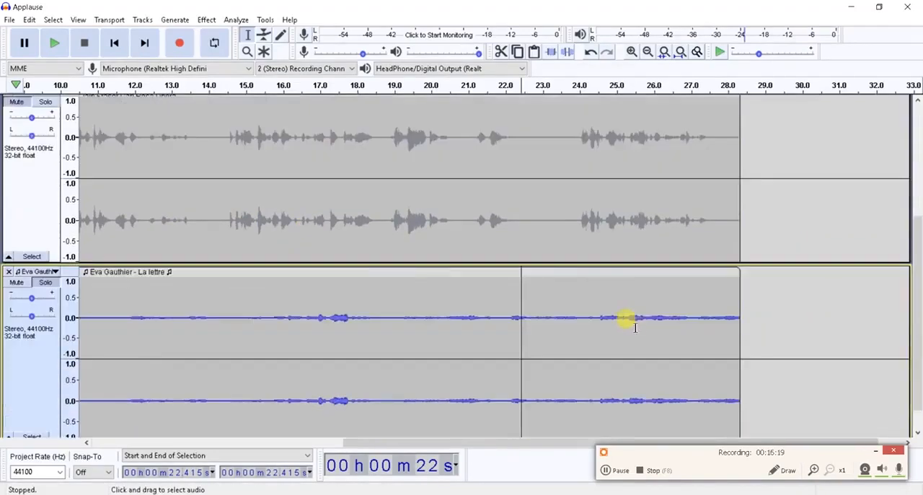
Fade out the La lettre clip's last three seconds, about 25.45 to 28.34 s
{"action": "left_click_drag", "start_coordinate": [635, 329], "coordinate": [739, 332]}
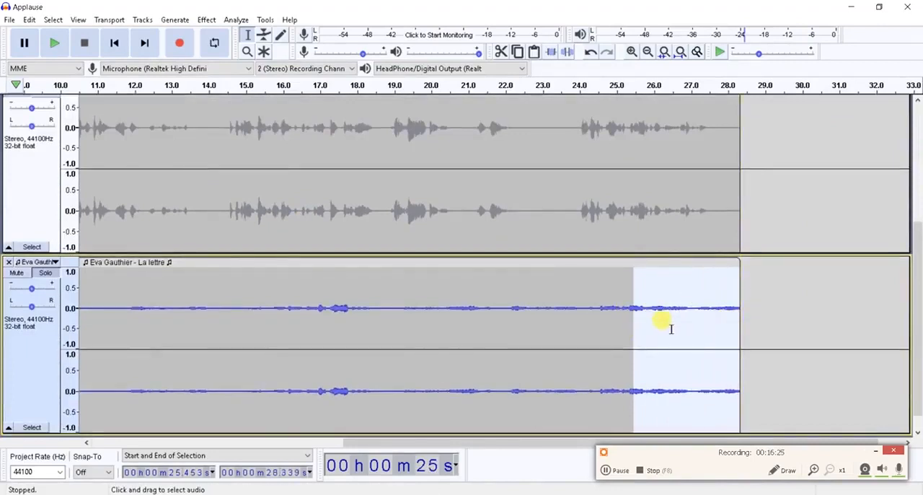
{"action": "mouse_move", "coordinate": [659, 321]}
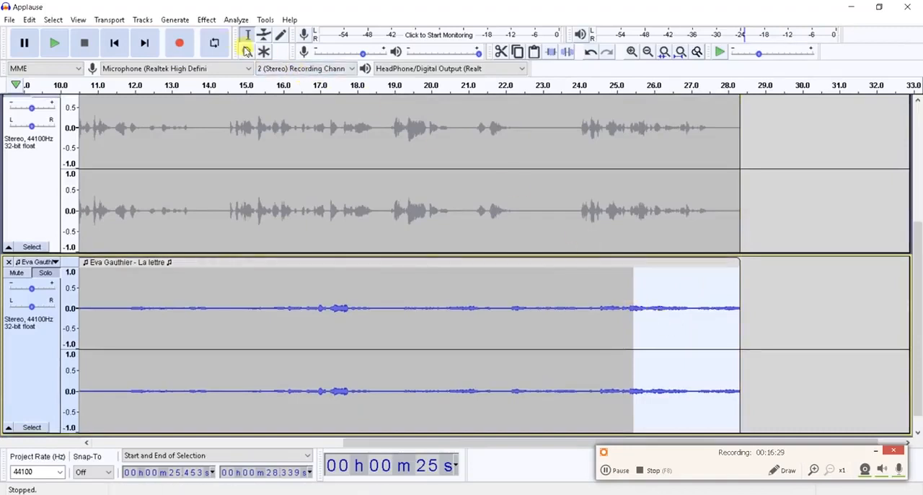
{"action": "left_click", "coordinate": [208, 20]}
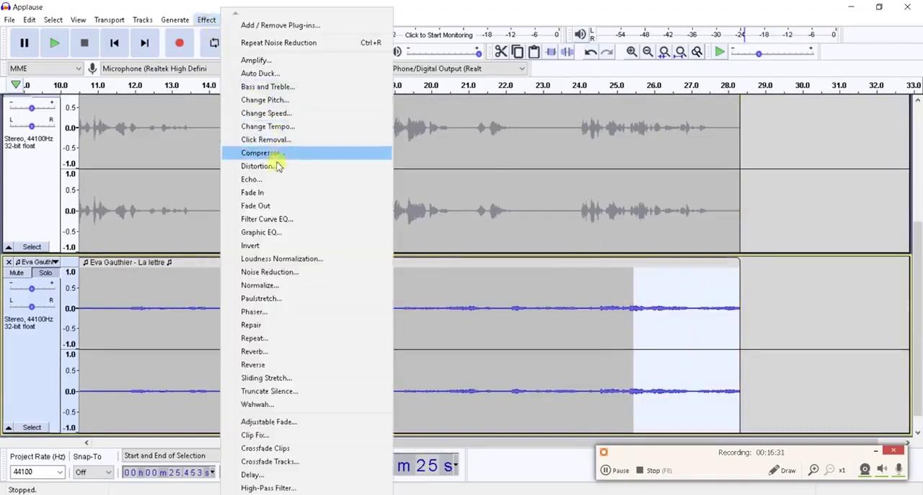
{"action": "mouse_move", "coordinate": [255, 205]}
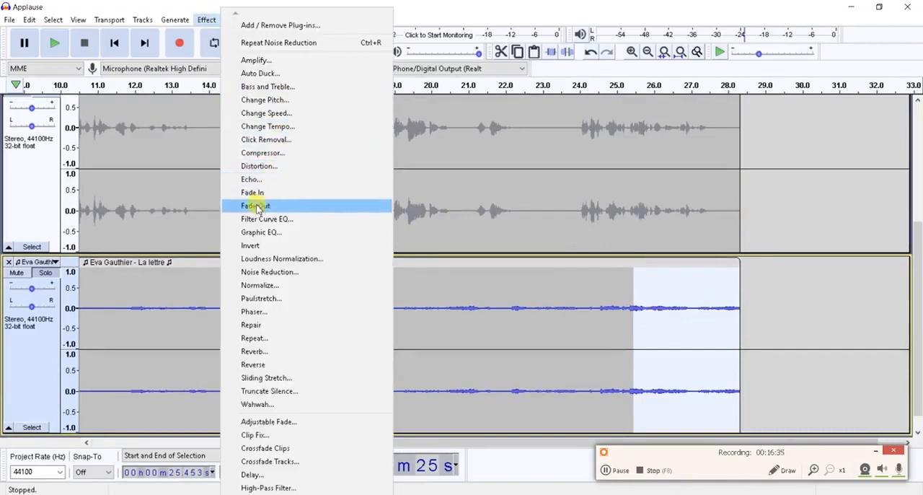
{"action": "mouse_move", "coordinate": [251, 193]}
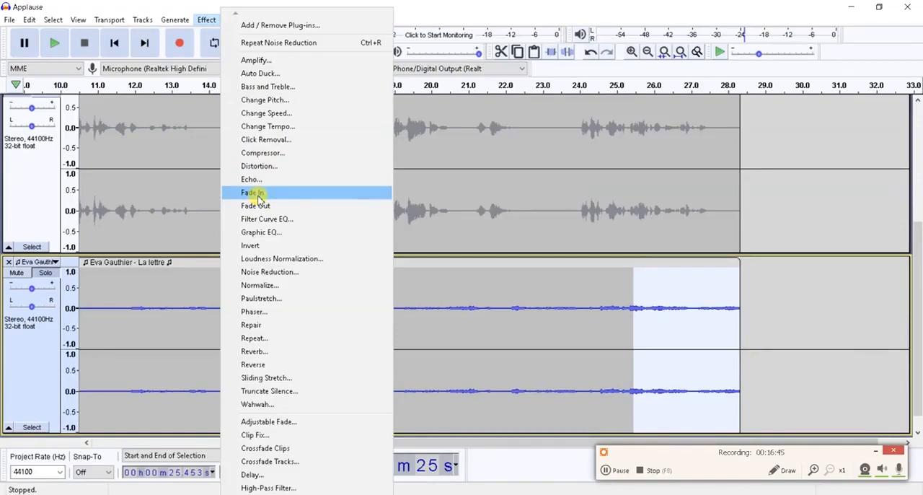
{"action": "mouse_move", "coordinate": [256, 208]}
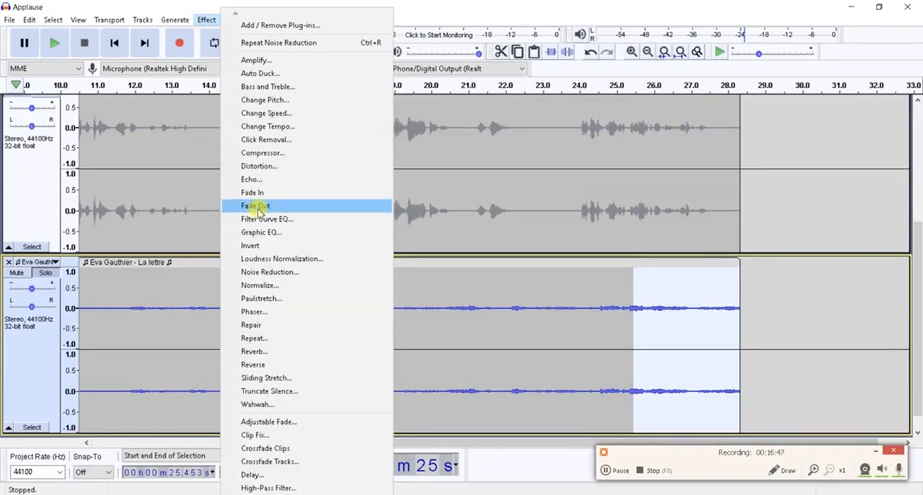
{"action": "left_click", "coordinate": [256, 205]}
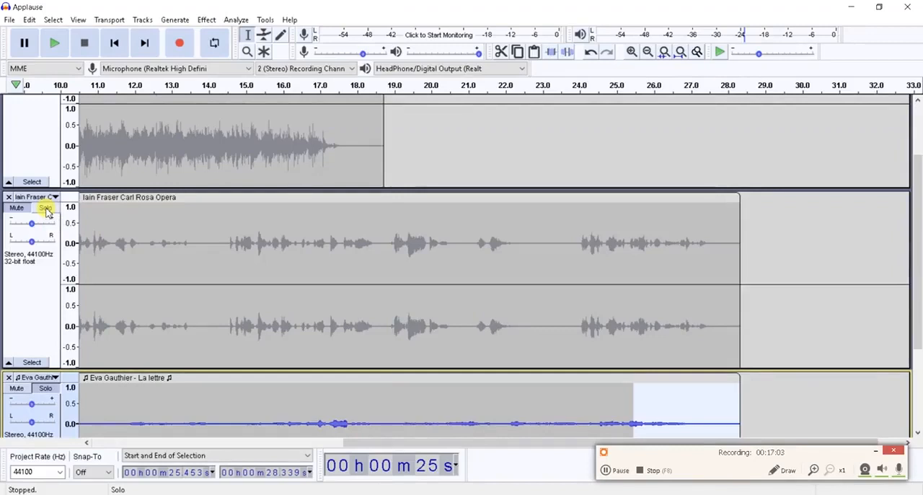
{"action": "left_click", "coordinate": [46, 208]}
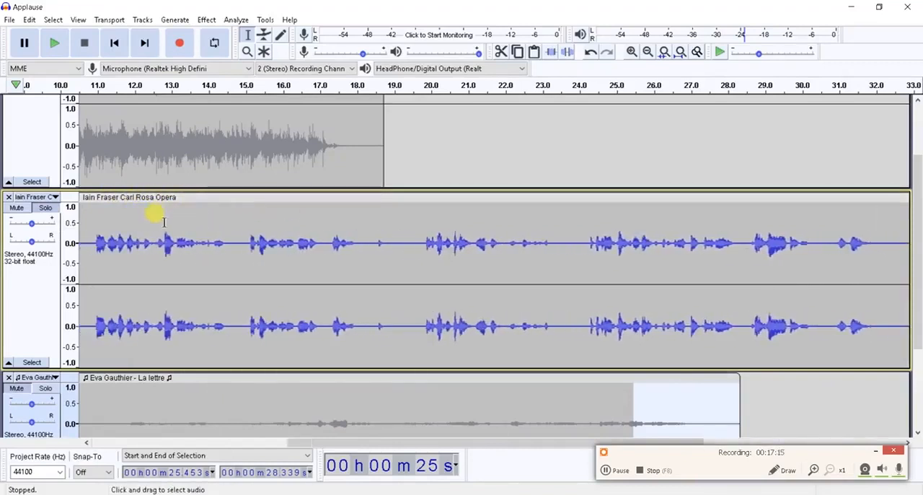
{"action": "mouse_move", "coordinate": [173, 214]}
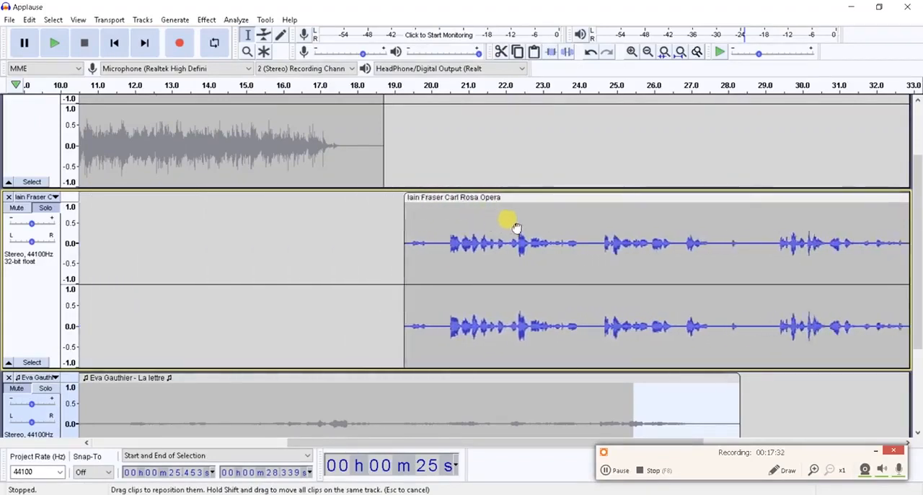
{"action": "left_click_drag", "start_coordinate": [508, 219], "coordinate": [627, 219]}
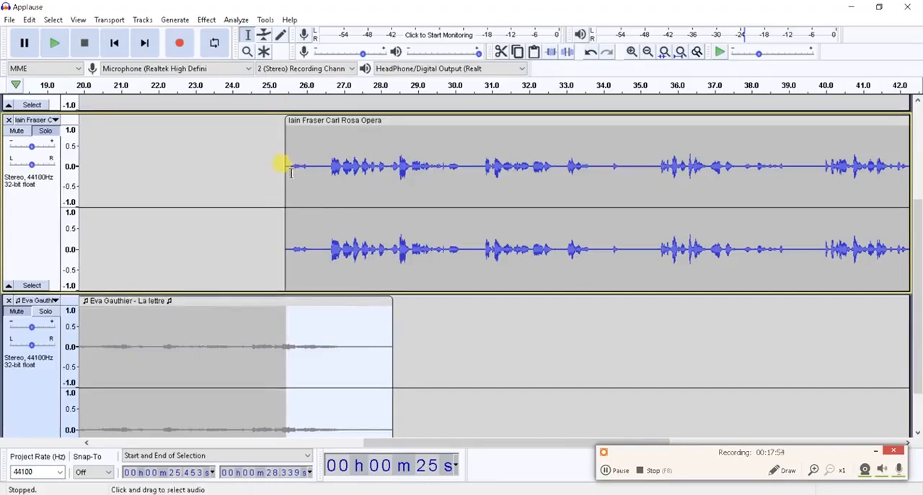
{"action": "left_click_drag", "start_coordinate": [287, 167], "coordinate": [332, 167]}
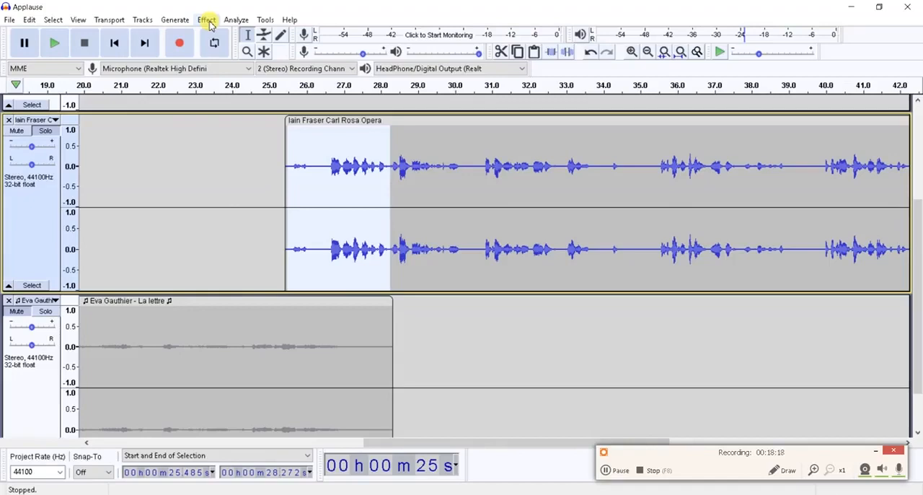
Fade in the Iain Fraser clip's opening, audition the transition, then grab the Applause clip
{"action": "left_click", "coordinate": [207, 21]}
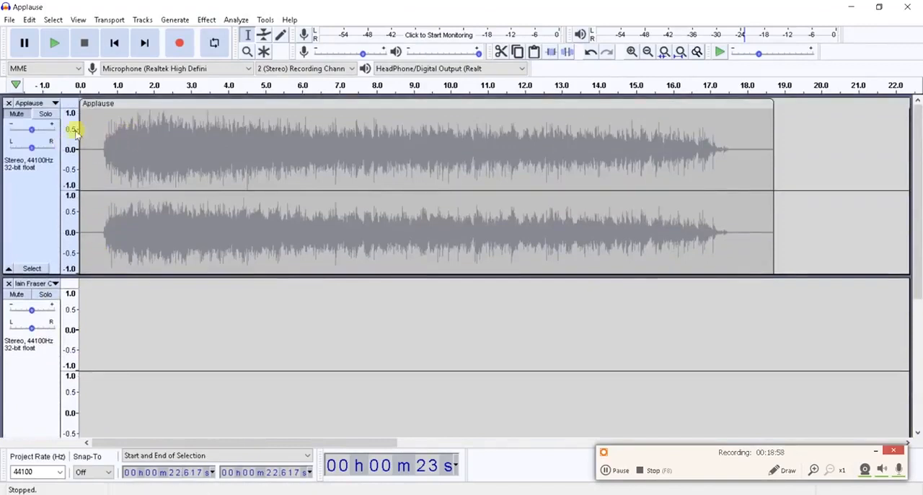
{"action": "mouse_move", "coordinate": [237, 285]}
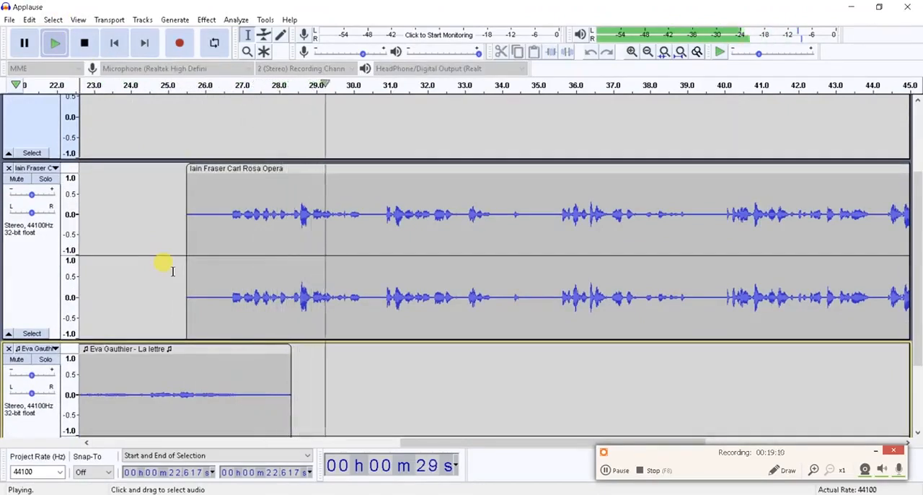
{"action": "left_click", "coordinate": [82, 44]}
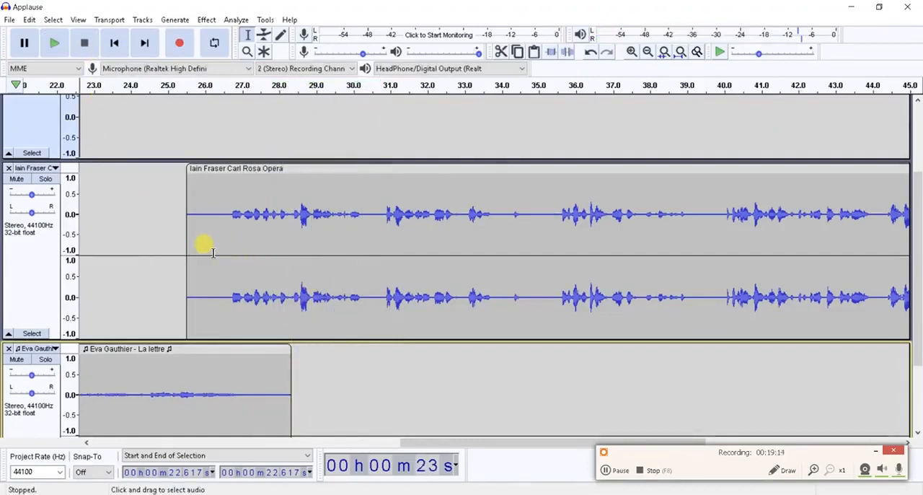
{"action": "mouse_move", "coordinate": [205, 254]}
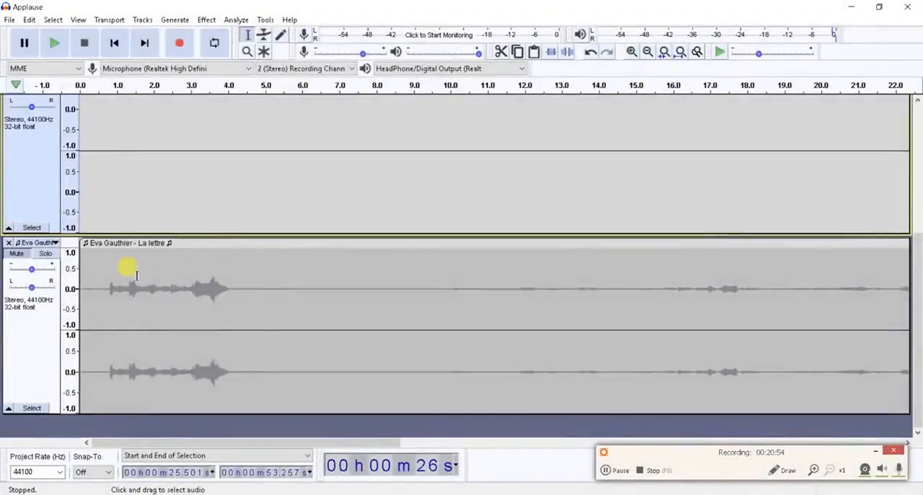
{"action": "mouse_move", "coordinate": [201, 319]}
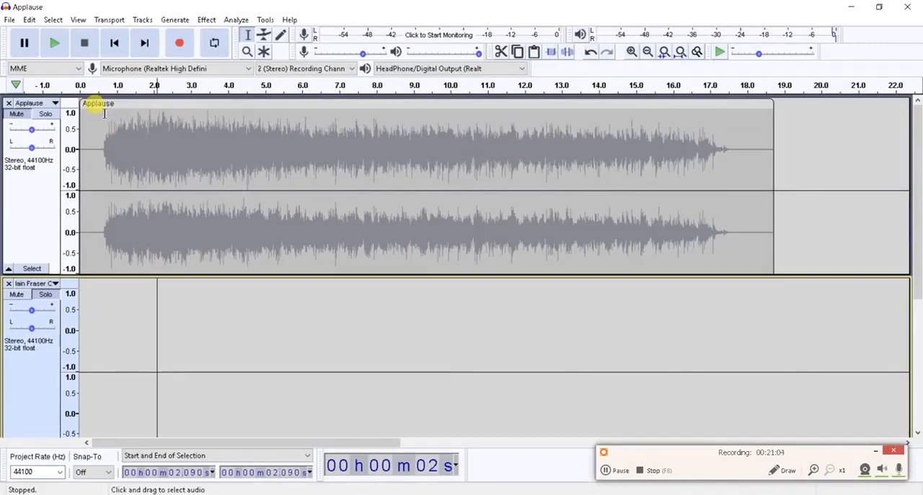
{"action": "left_click", "coordinate": [46, 116]}
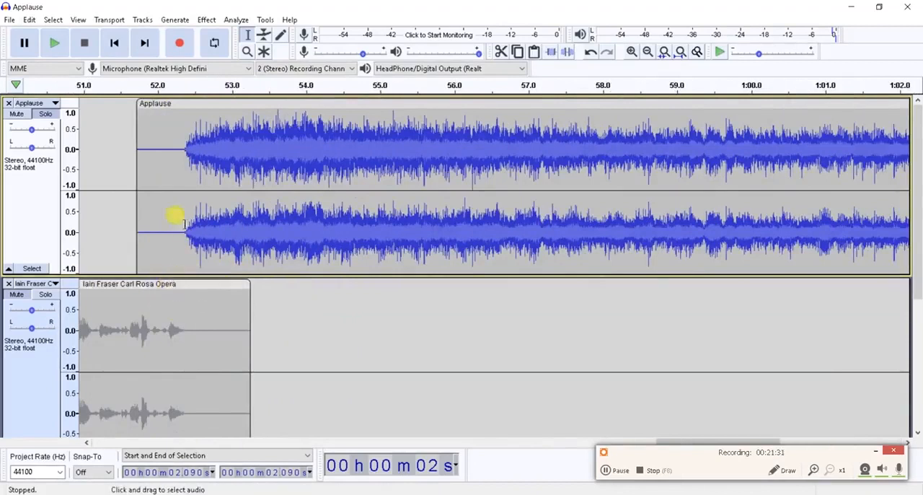
{"action": "mouse_move", "coordinate": [160, 208]}
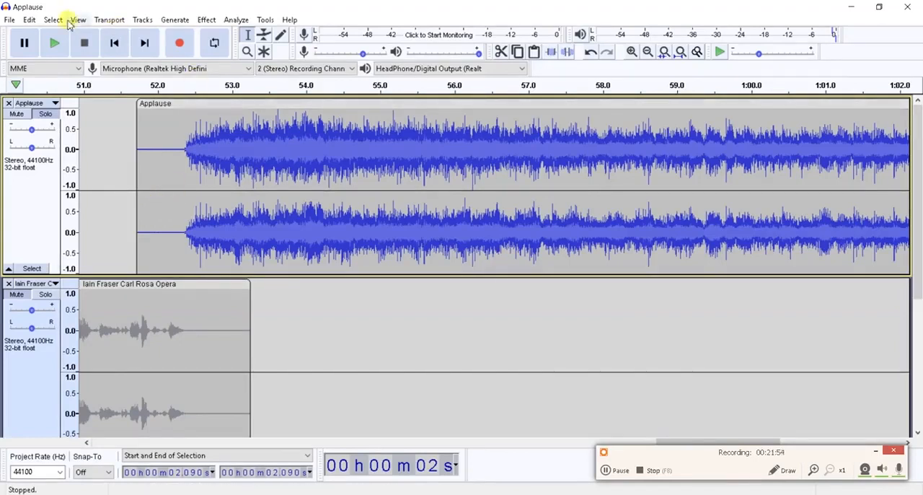
Browse the playback and View zoom menus before playing from about 52 s
{"action": "left_click", "coordinate": [110, 20]}
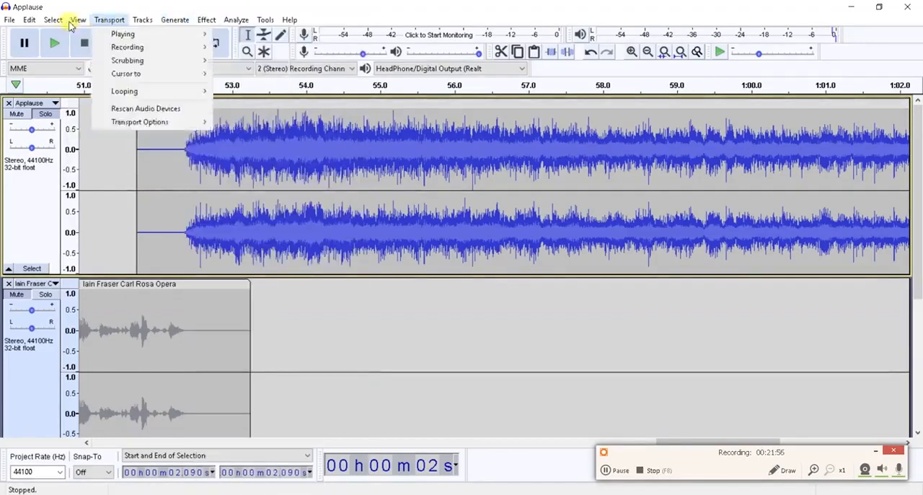
{"action": "left_click", "coordinate": [82, 20]}
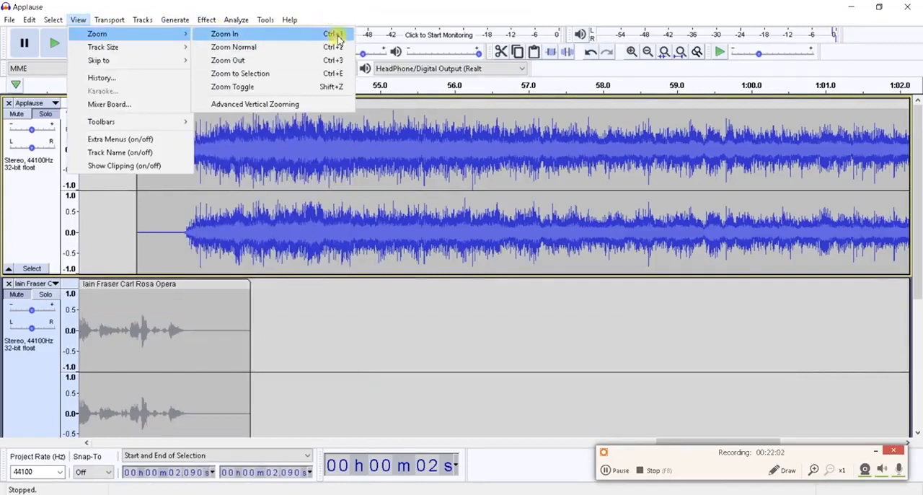
{"action": "mouse_move", "coordinate": [300, 260]}
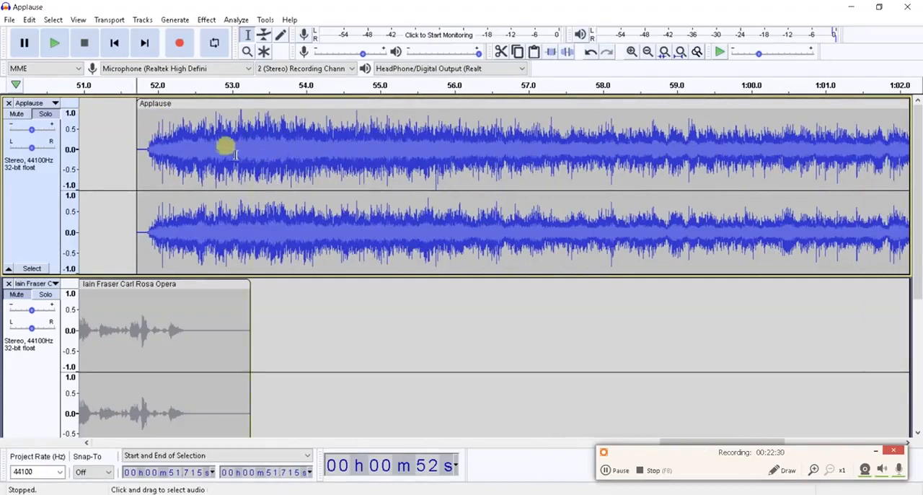
{"action": "mouse_move", "coordinate": [534, 193]}
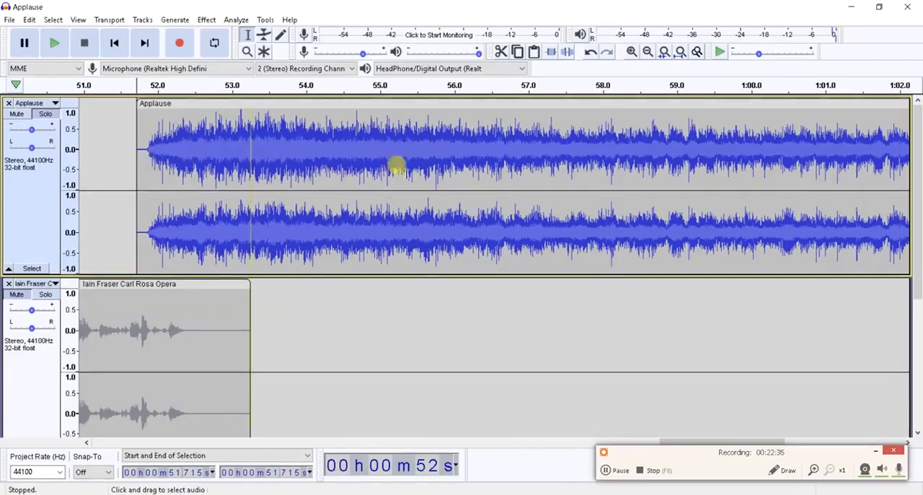
{"action": "mouse_move", "coordinate": [534, 179]}
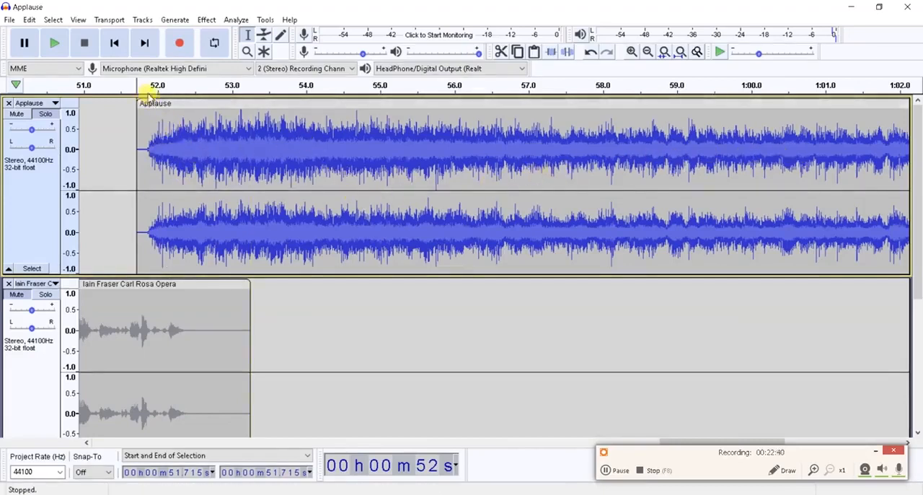
{"action": "mouse_move", "coordinate": [157, 88]}
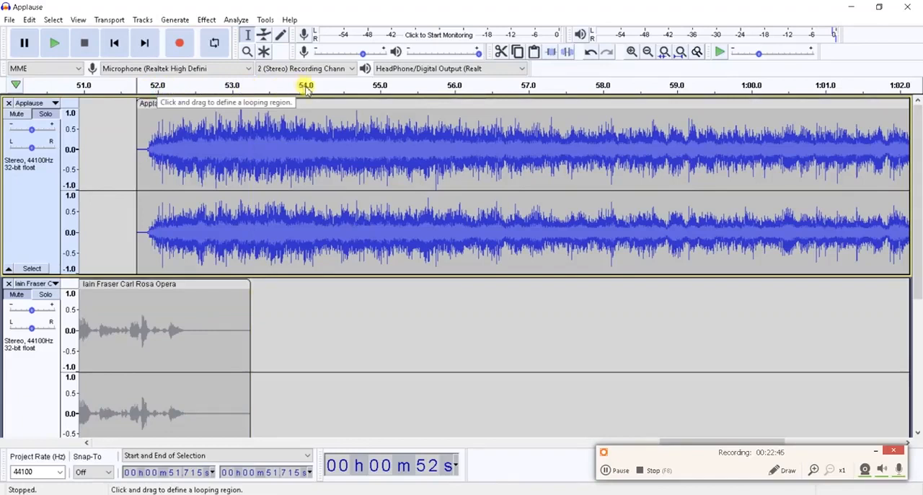
{"action": "mouse_move", "coordinate": [483, 92]}
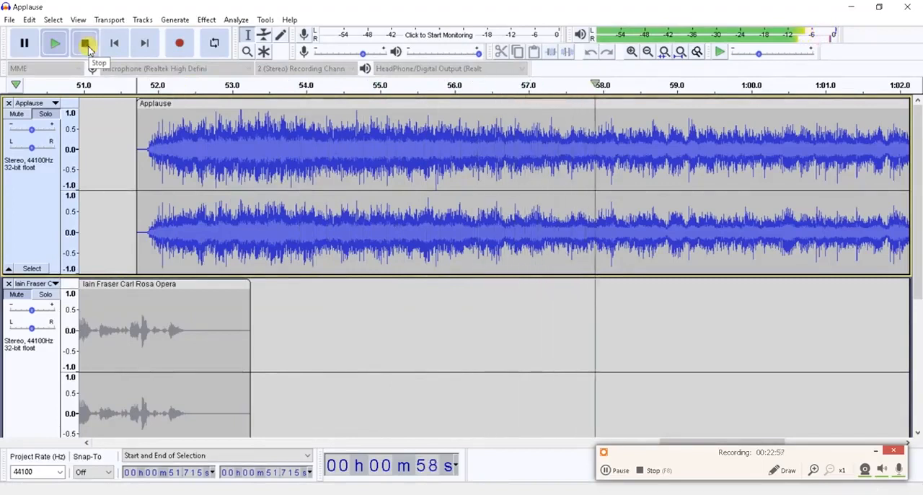
Stop playback after hearing the applause come in over the opera
{"action": "left_click", "coordinate": [82, 43]}
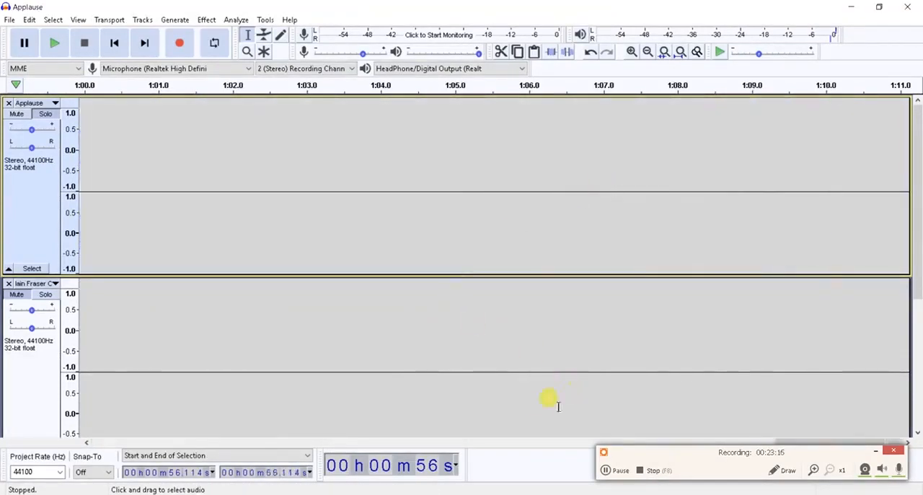
{"action": "mouse_move", "coordinate": [254, 369]}
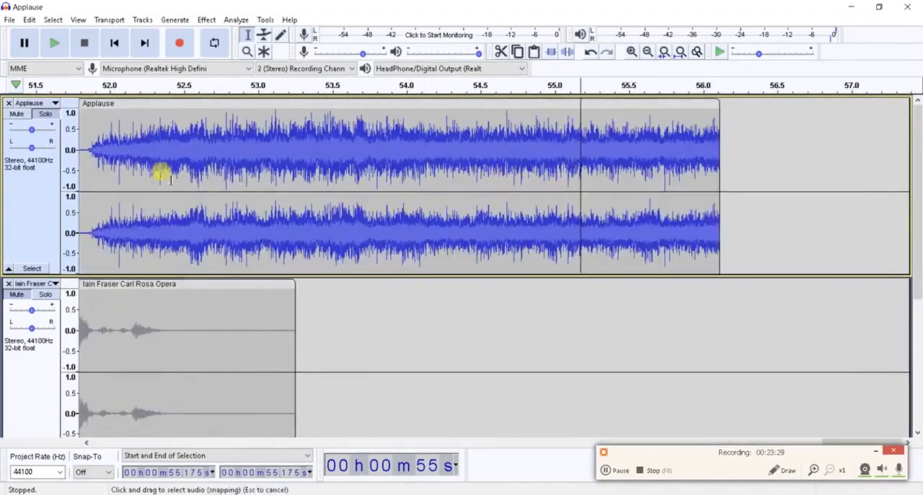
{"action": "mouse_move", "coordinate": [179, 107]}
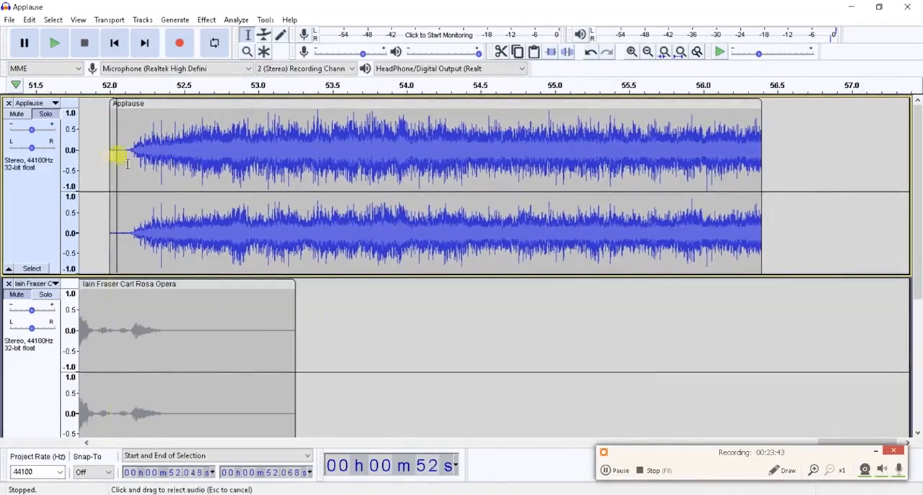
Fade in the Applause clip's opening second and fade out its ending around 54.6–56.4 s
{"action": "left_click_drag", "start_coordinate": [118, 157], "coordinate": [277, 173]}
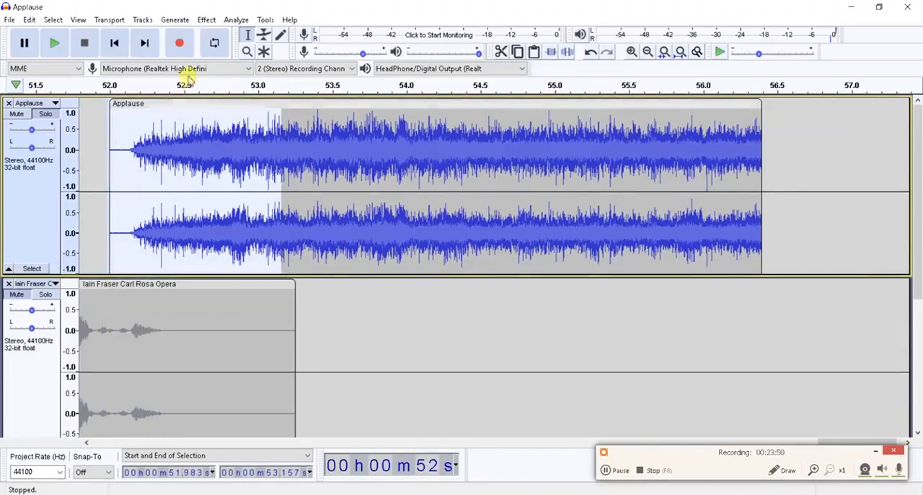
{"action": "left_click", "coordinate": [206, 20]}
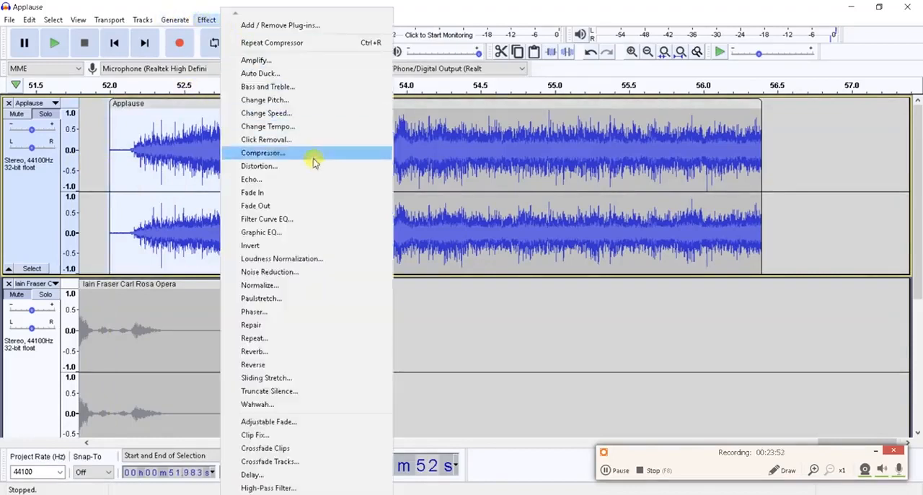
{"action": "mouse_move", "coordinate": [251, 192]}
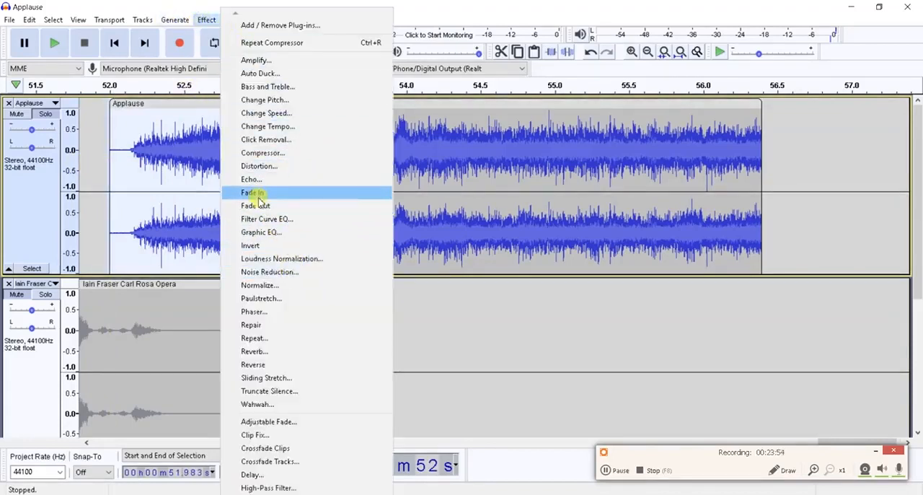
{"action": "left_click", "coordinate": [251, 191]}
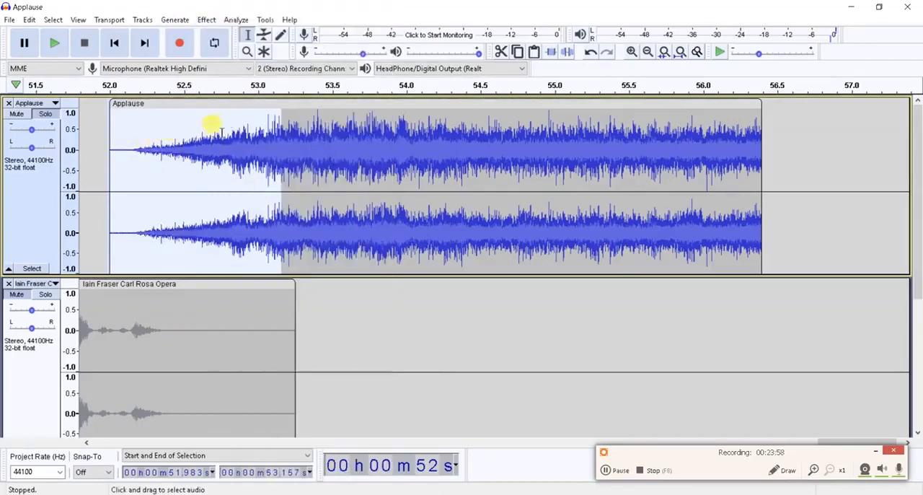
{"action": "mouse_move", "coordinate": [222, 189]}
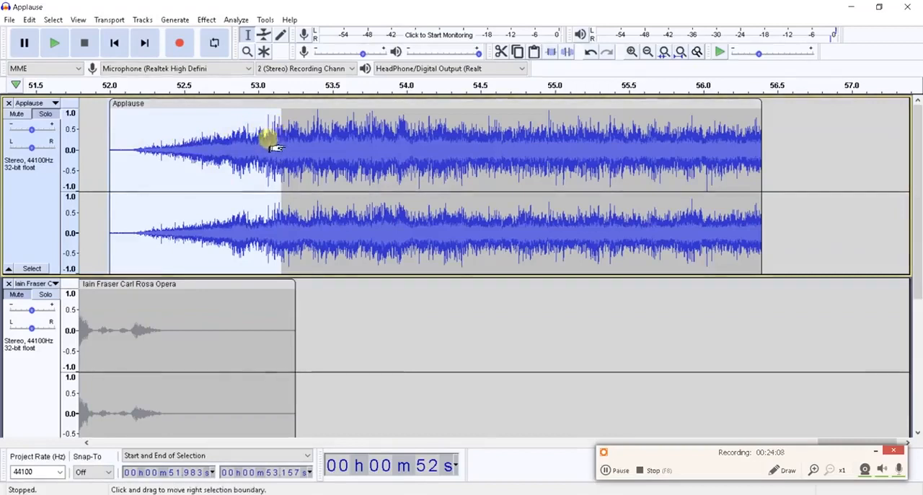
{"action": "mouse_move", "coordinate": [537, 147]}
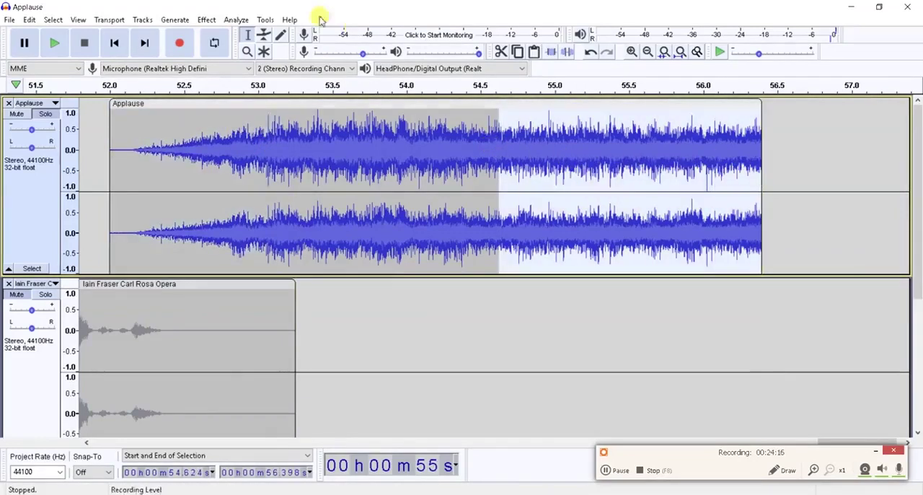
{"action": "left_click", "coordinate": [205, 18]}
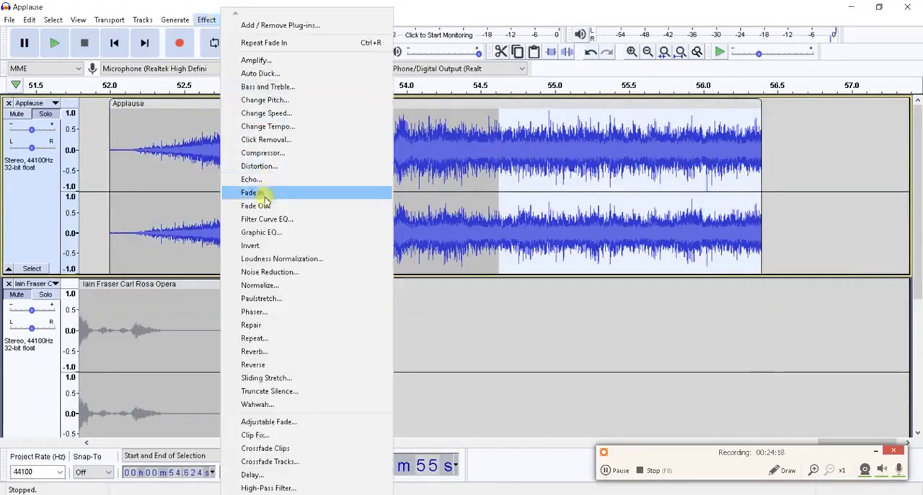
{"action": "left_click", "coordinate": [248, 192]}
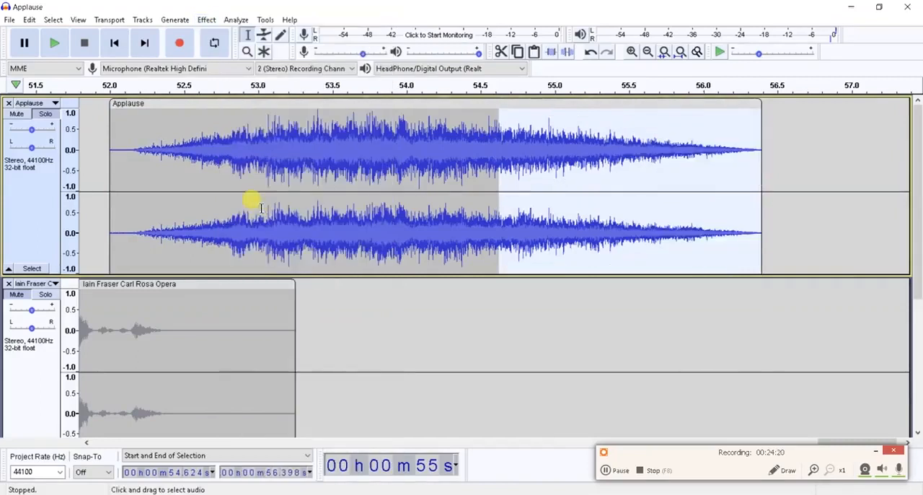
{"action": "mouse_move", "coordinate": [228, 171]}
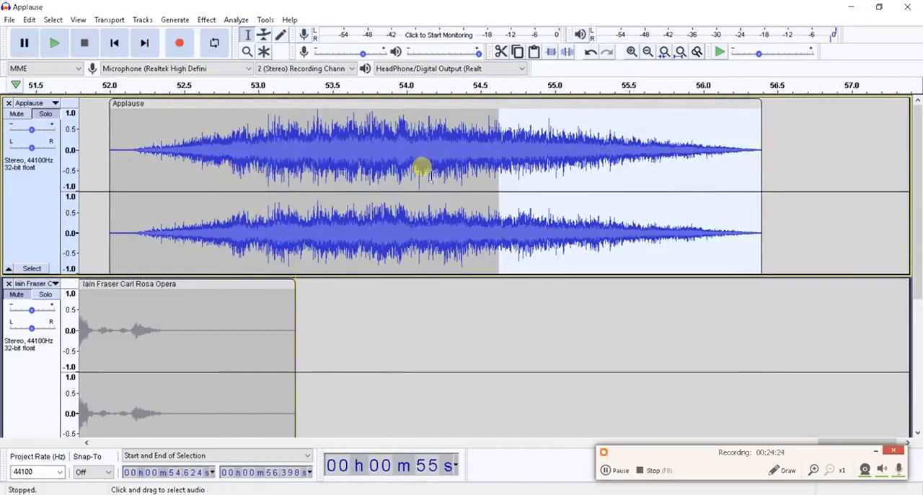
{"action": "mouse_move", "coordinate": [170, 219]}
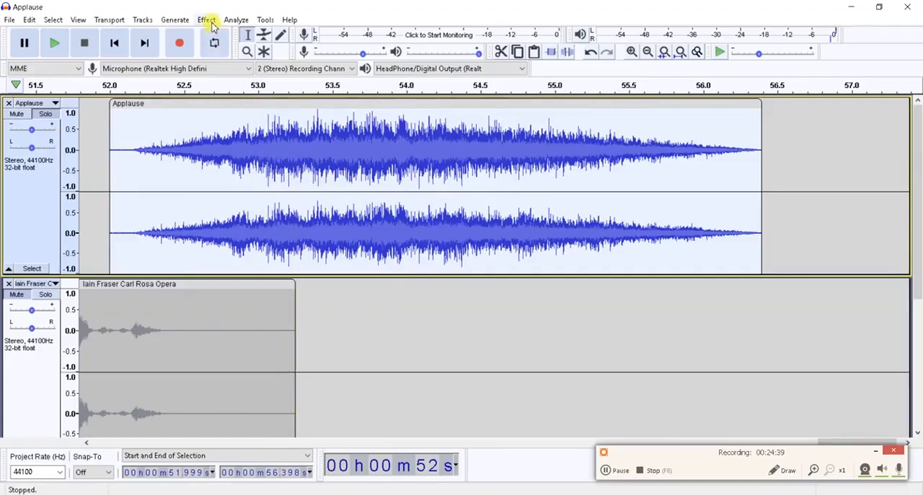
Amplify the Applause clip by -27.3 dB, previewing before applying
{"action": "left_click", "coordinate": [206, 20]}
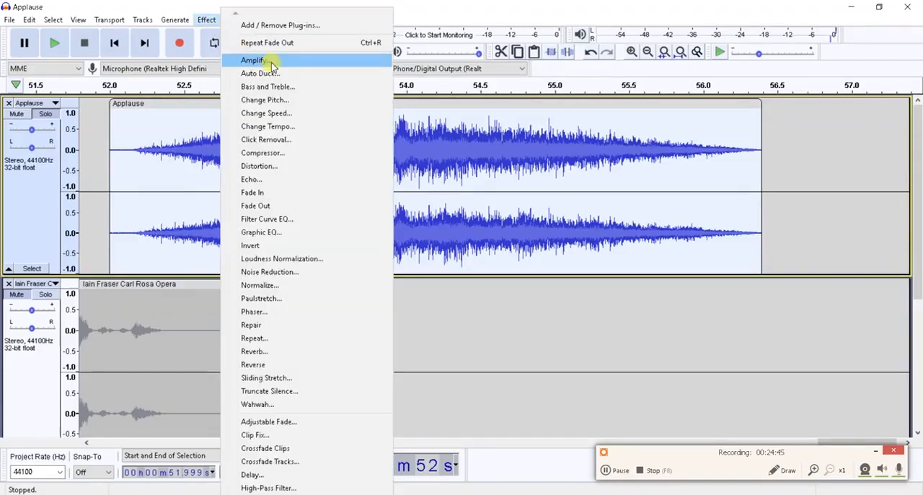
{"action": "left_click", "coordinate": [252, 61]}
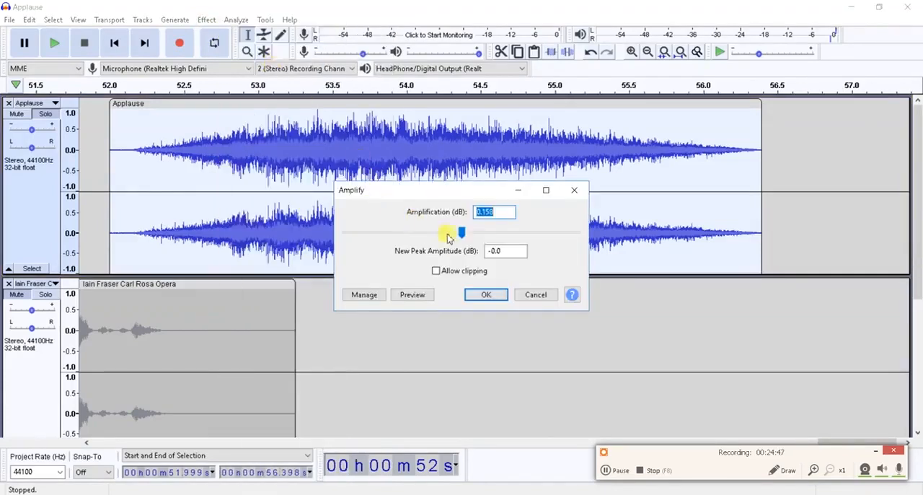
{"action": "left_click_drag", "start_coordinate": [461, 232], "coordinate": [436, 232]}
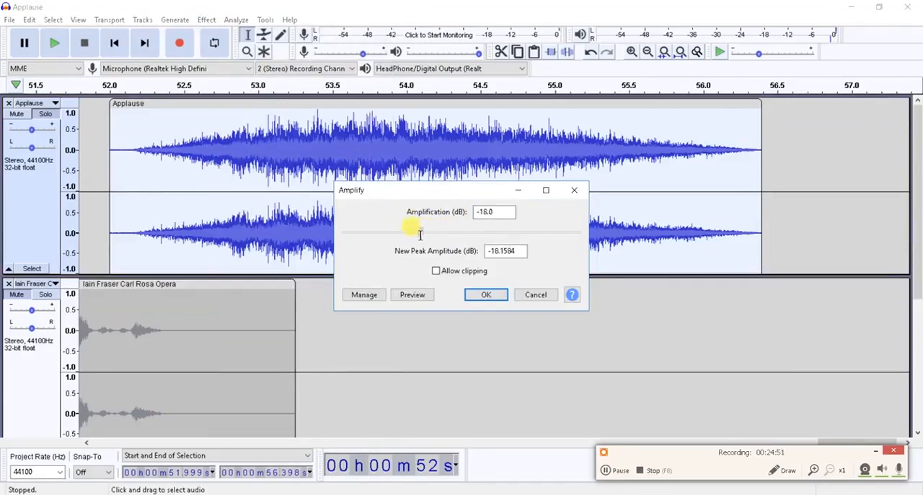
{"action": "left_click_drag", "start_coordinate": [418, 231], "coordinate": [404, 230]}
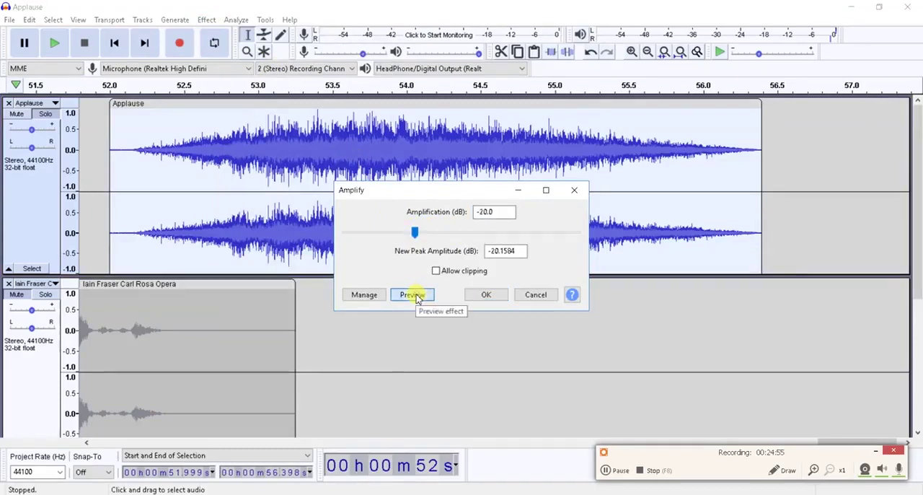
{"action": "left_click", "coordinate": [412, 294]}
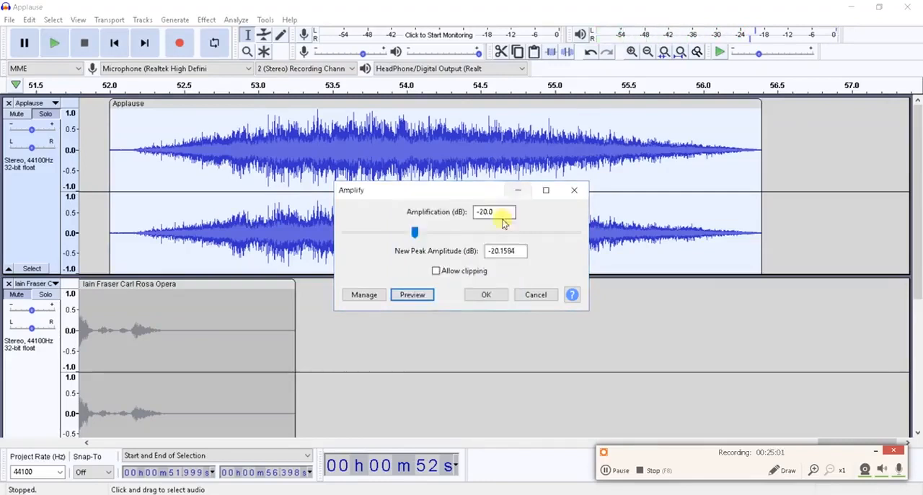
{"action": "left_click_drag", "start_coordinate": [415, 231], "coordinate": [401, 230]}
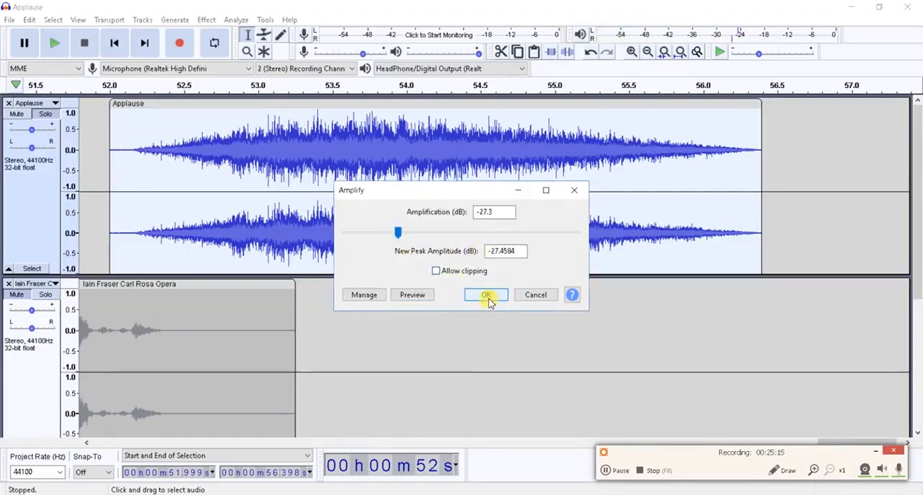
{"action": "left_click", "coordinate": [485, 294]}
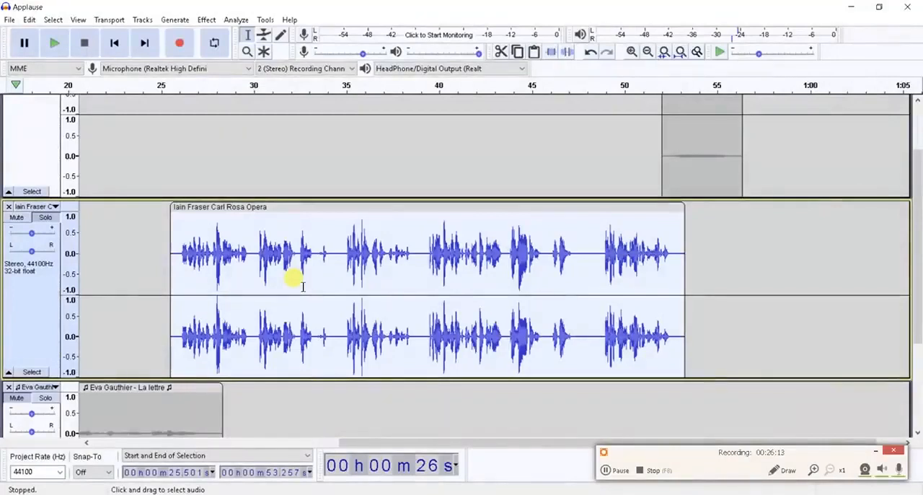
{"action": "mouse_move", "coordinate": [274, 228]}
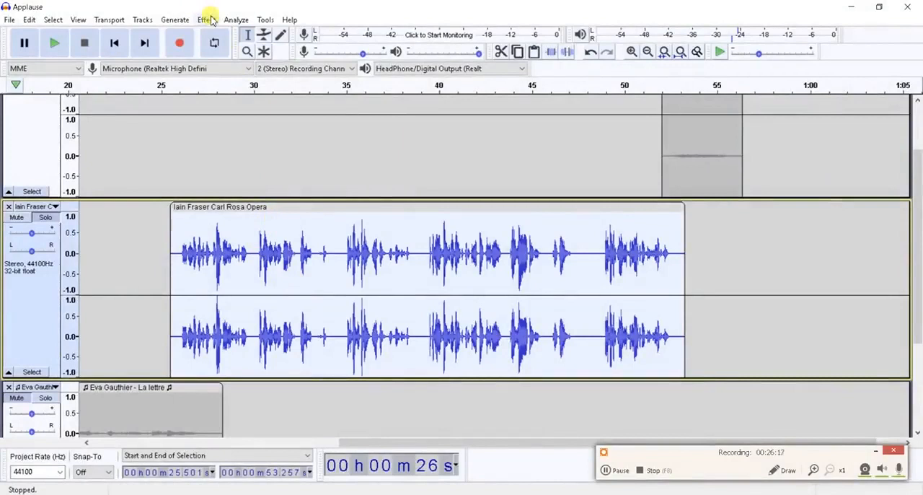
{"action": "left_click", "coordinate": [202, 20]}
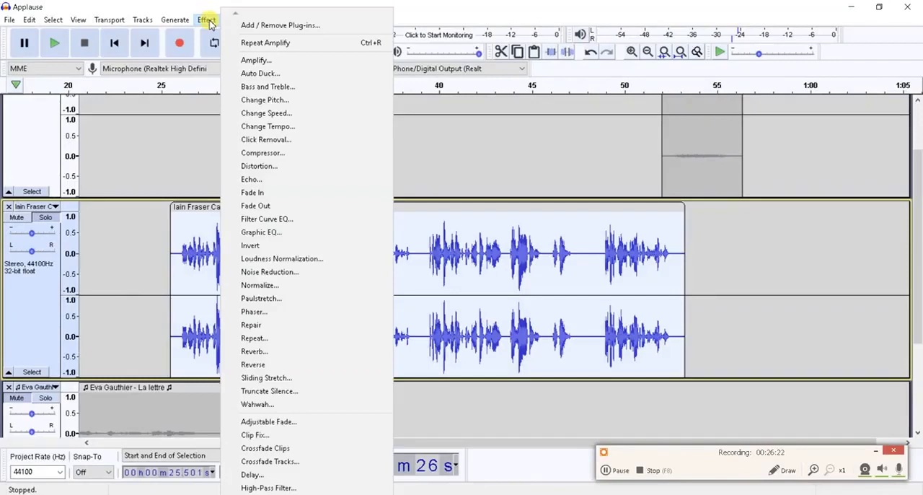
{"action": "mouse_move", "coordinate": [368, 222]}
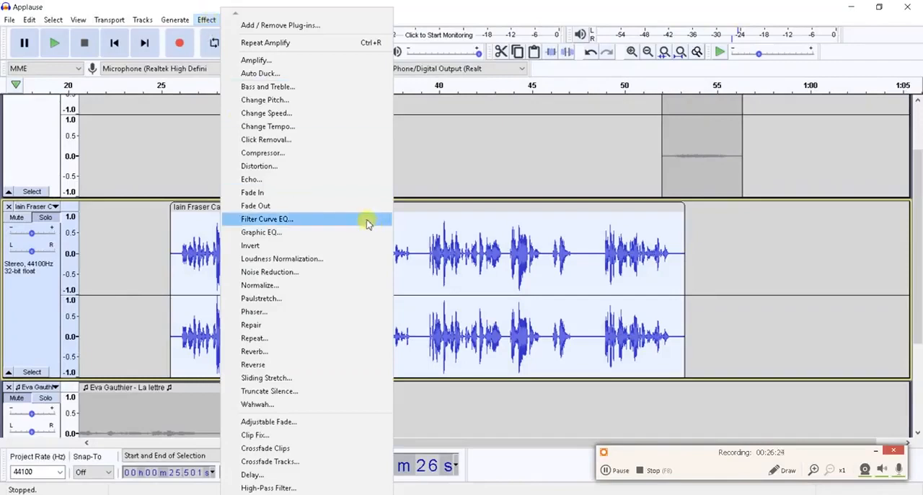
{"action": "mouse_move", "coordinate": [360, 220]}
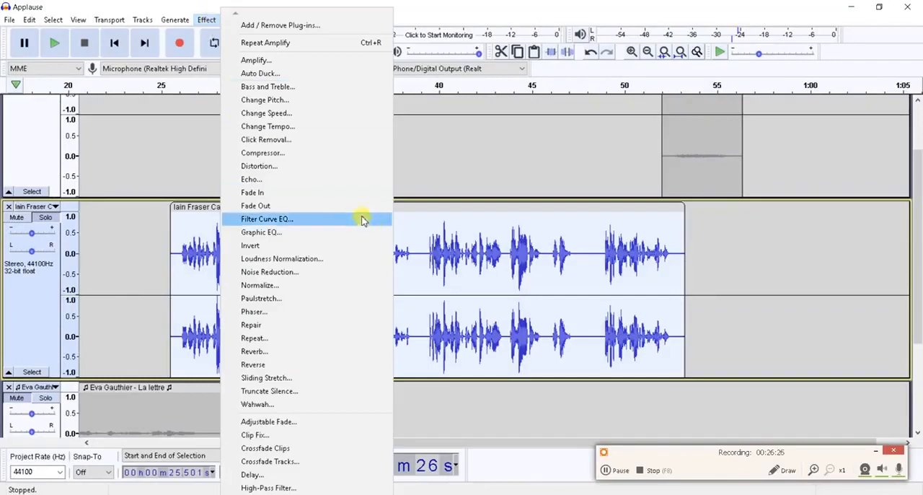
{"action": "mouse_move", "coordinate": [312, 101]}
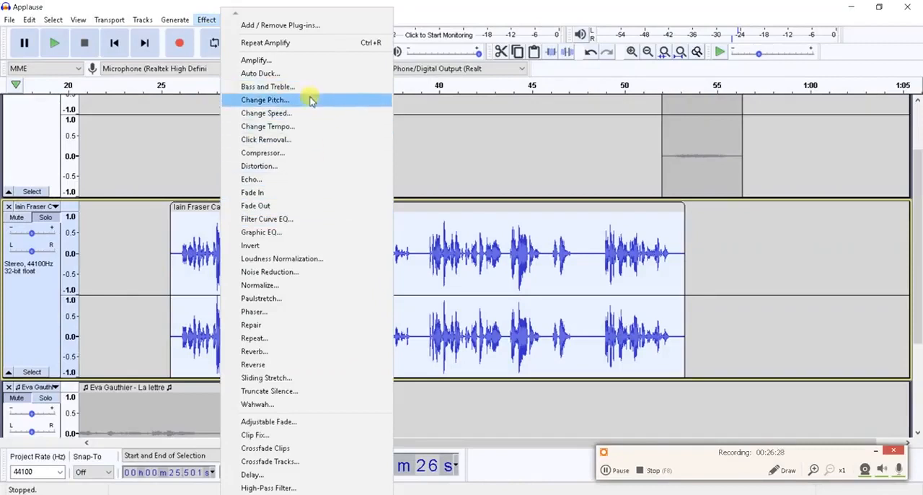
{"action": "left_click", "coordinate": [265, 113]}
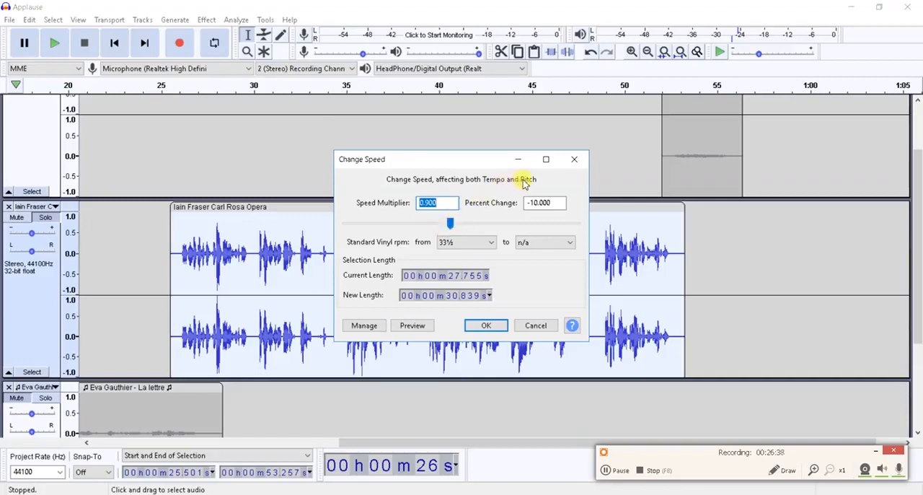
{"action": "mouse_move", "coordinate": [438, 230]}
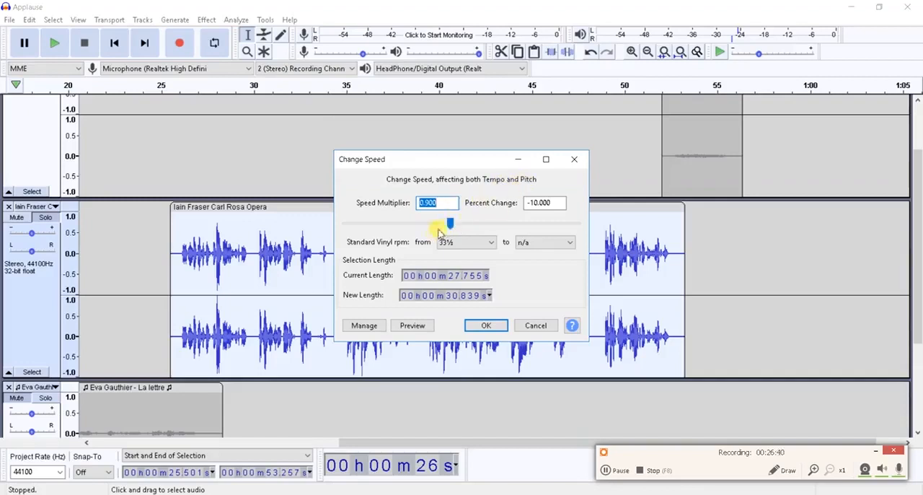
{"action": "mouse_move", "coordinate": [451, 228]}
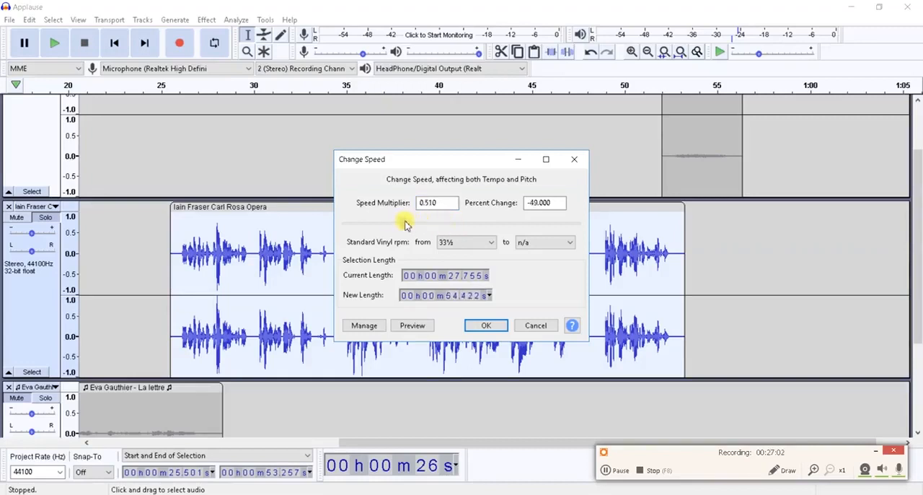
Preview several speed settings and apply a 0.950 multiplier (-5%), stretching the clip to about 29.2 s
{"action": "left_click", "coordinate": [412, 326]}
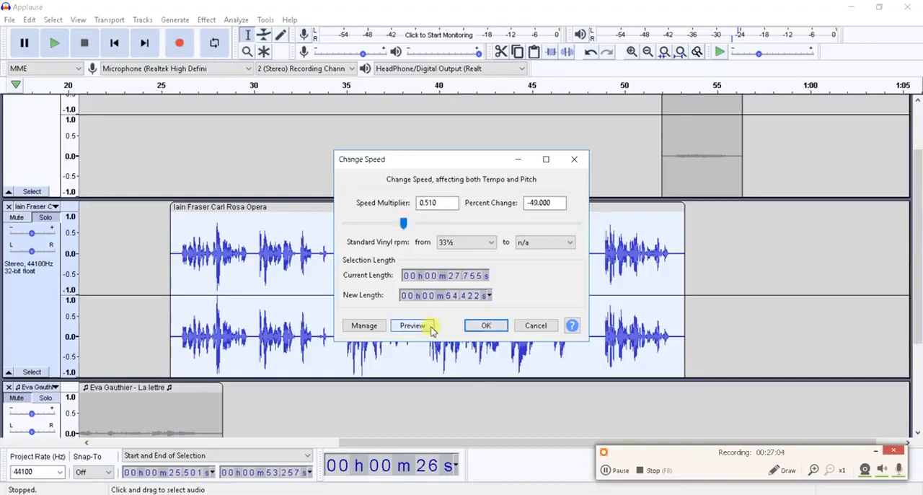
{"action": "left_click", "coordinate": [413, 326]}
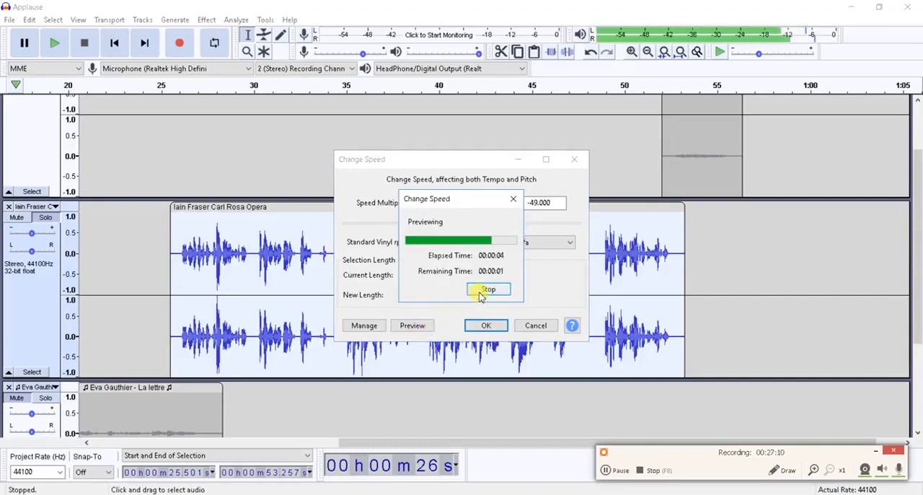
{"action": "left_click", "coordinate": [487, 288]}
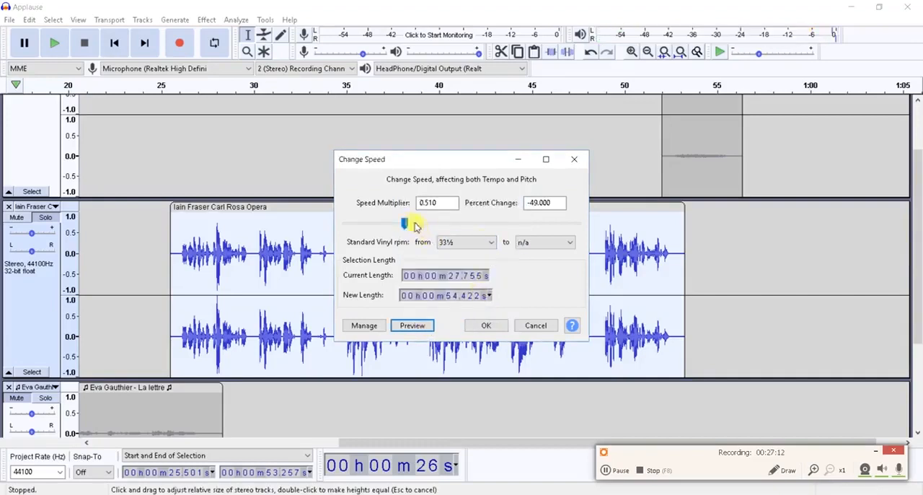
{"action": "left_click_drag", "start_coordinate": [416, 222], "coordinate": [516, 222]}
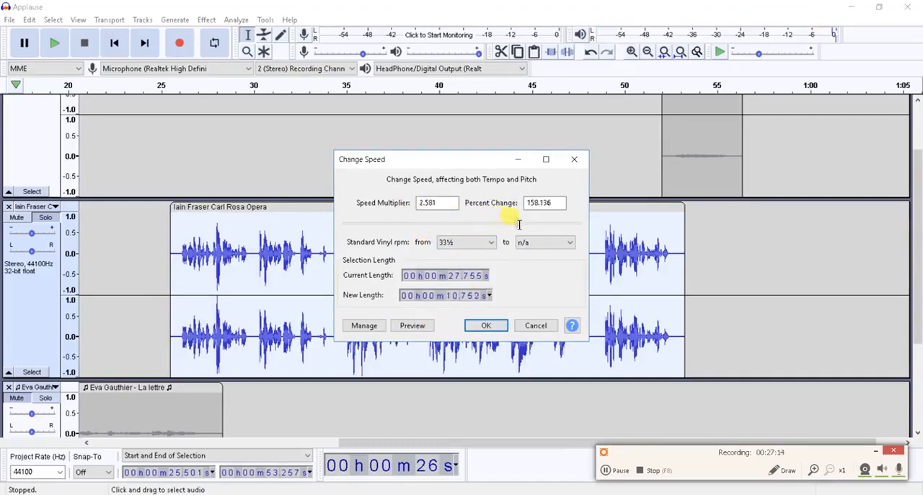
{"action": "left_click", "coordinate": [412, 325]}
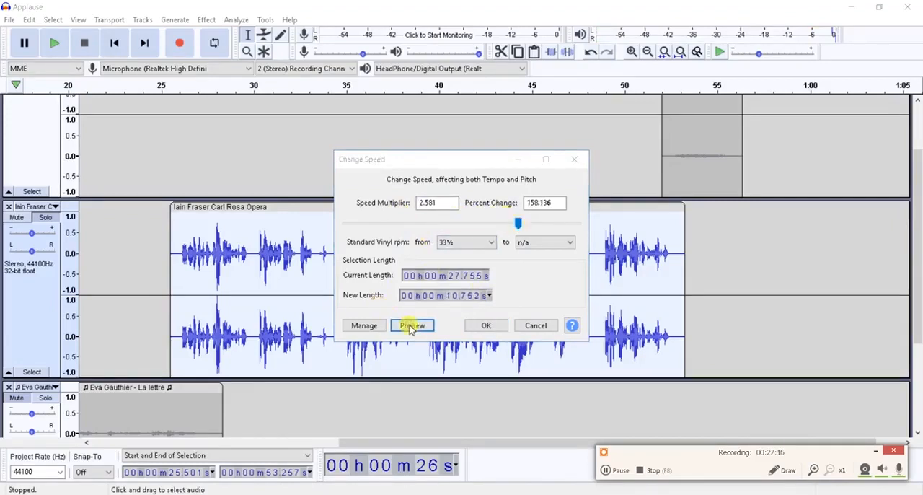
{"action": "left_click", "coordinate": [412, 326]}
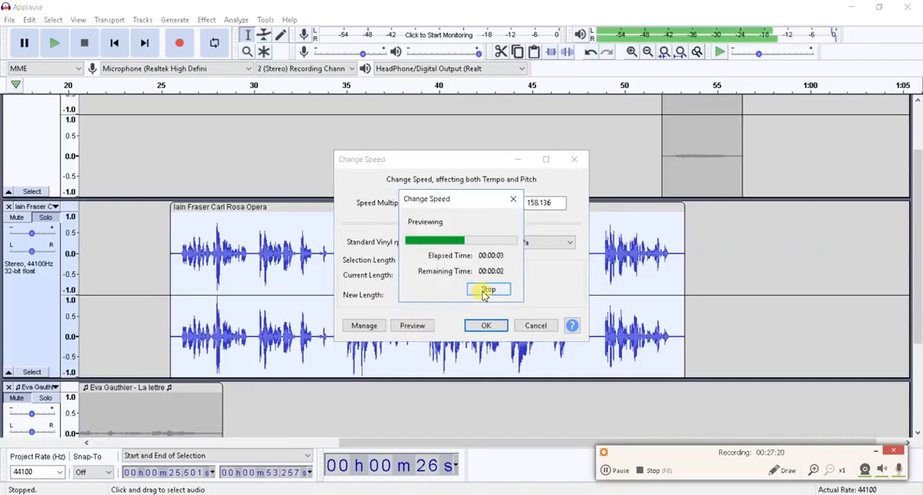
{"action": "left_click", "coordinate": [488, 289]}
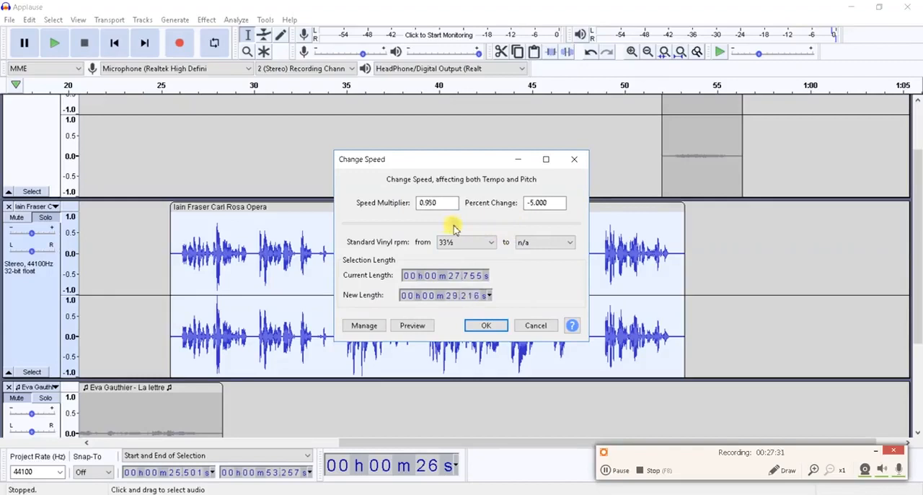
{"action": "left_click", "coordinate": [413, 326]}
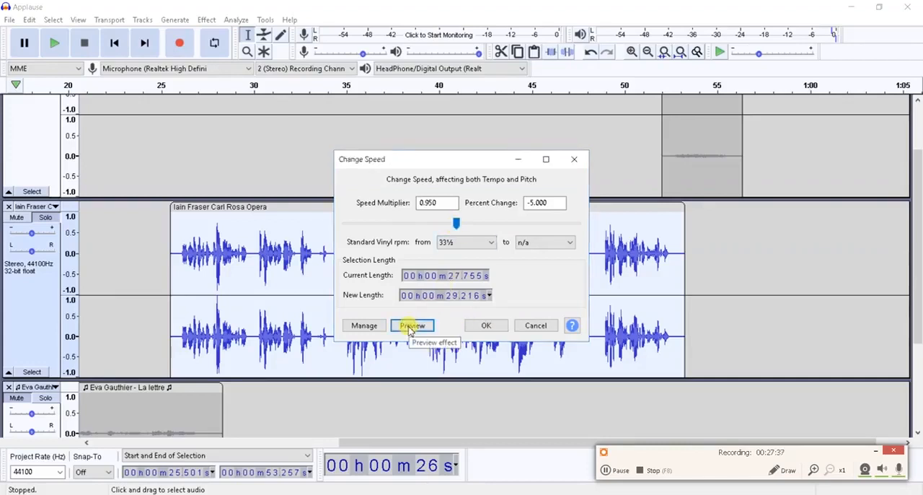
{"action": "left_click", "coordinate": [413, 326]}
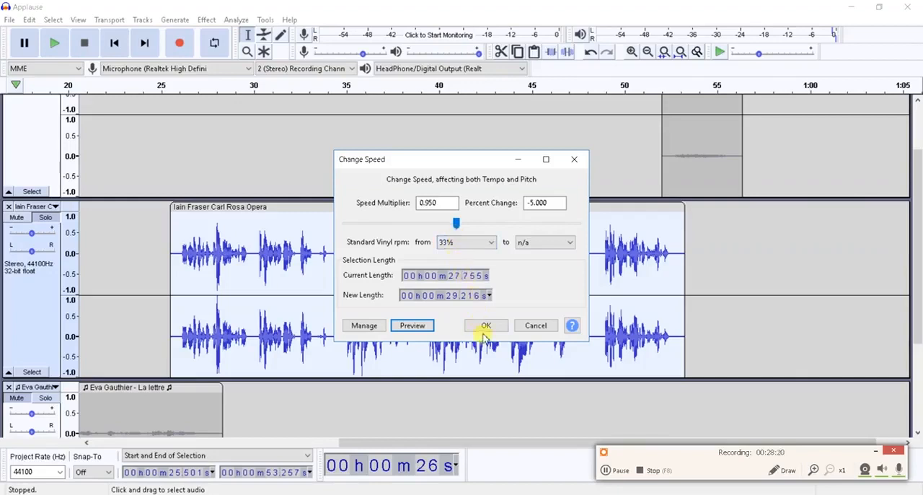
{"action": "left_click", "coordinate": [484, 326]}
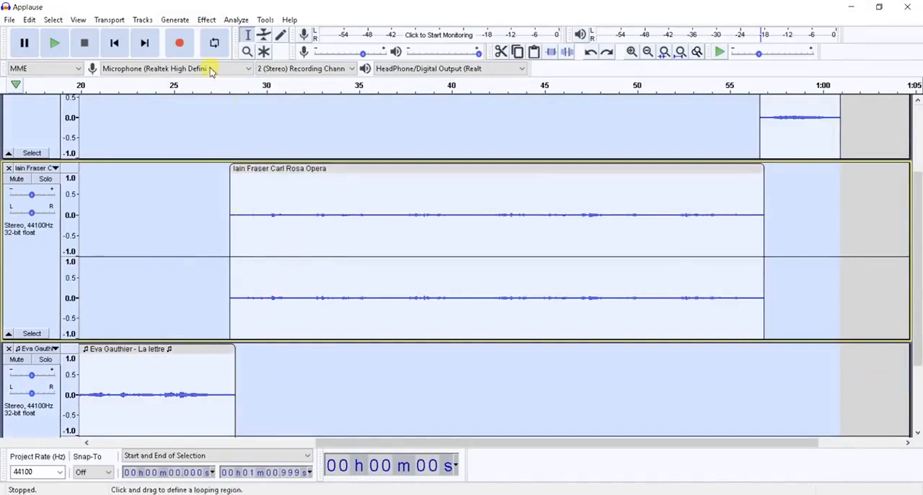
Mix and render all tracks into a single stereo Mix track
{"action": "left_click", "coordinate": [111, 20]}
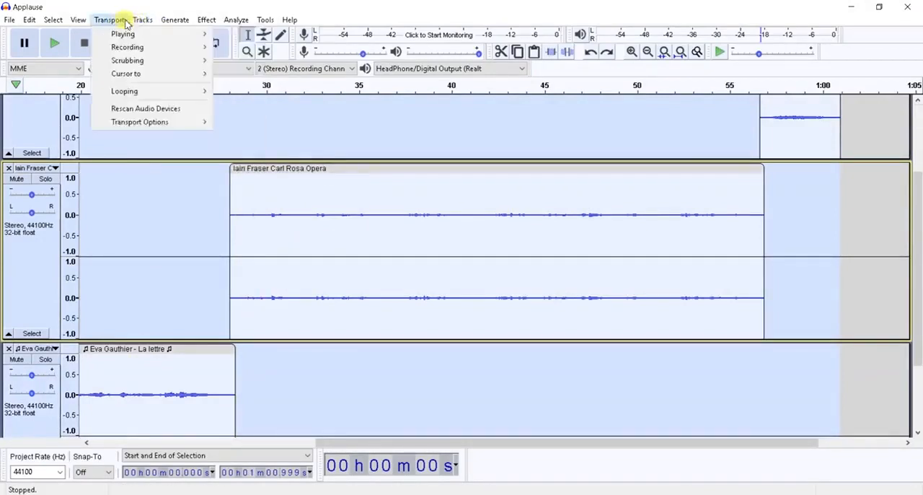
{"action": "left_click", "coordinate": [144, 21]}
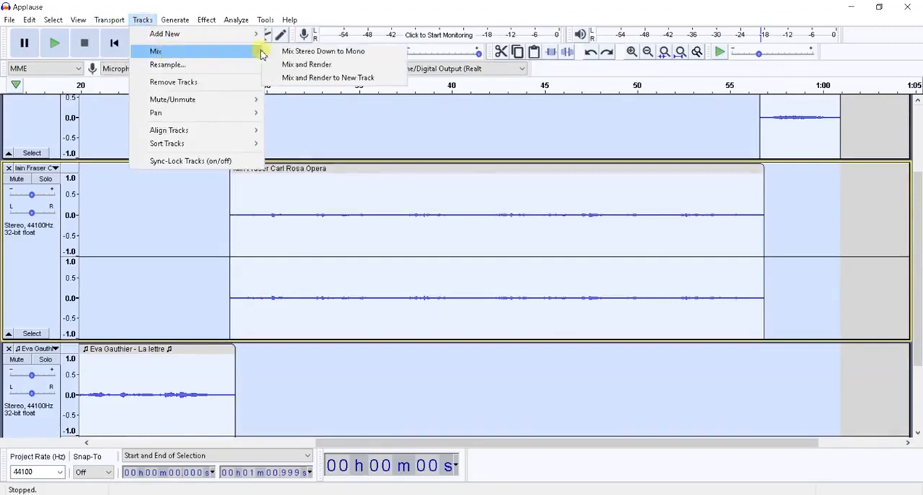
{"action": "mouse_move", "coordinate": [294, 63]}
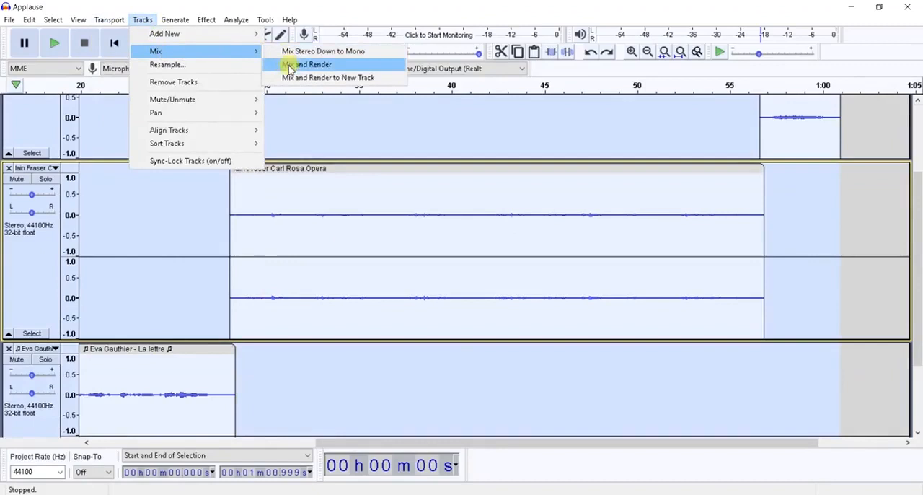
{"action": "left_click", "coordinate": [305, 63]}
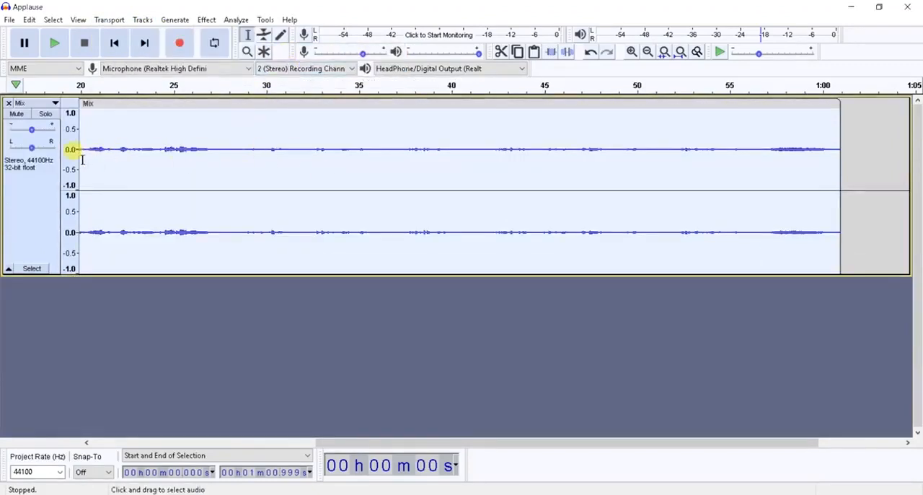
{"action": "mouse_move", "coordinate": [792, 162]}
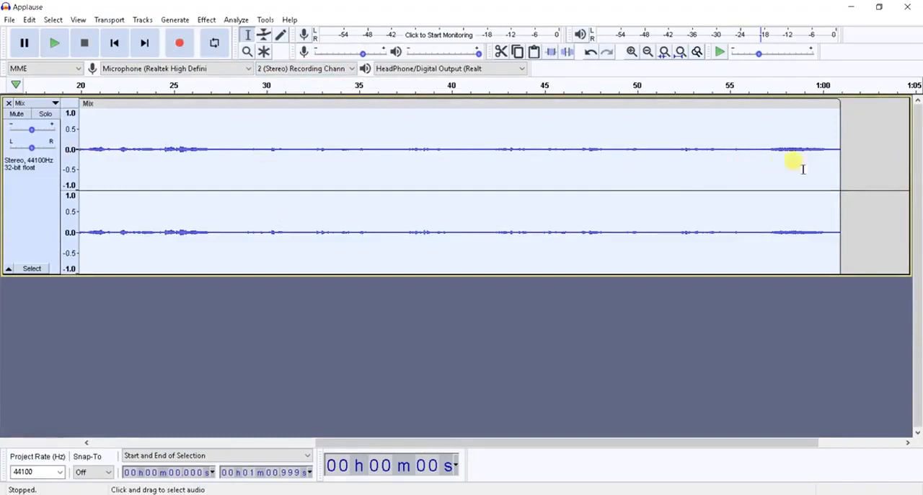
{"action": "mouse_move", "coordinate": [185, 130]}
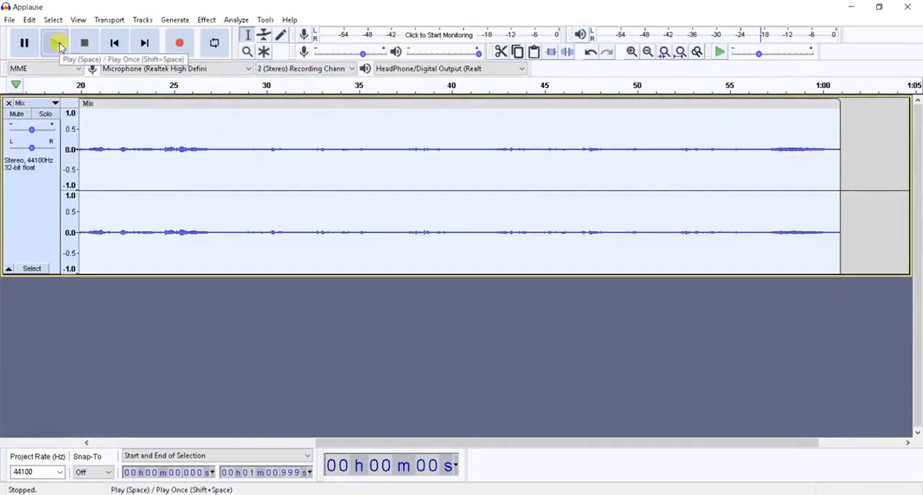
{"action": "left_click", "coordinate": [55, 44]}
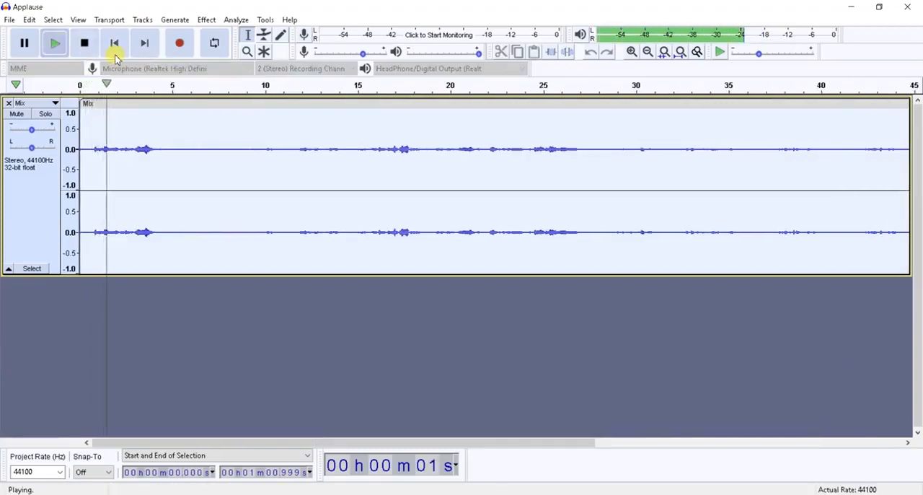
{"action": "mouse_move", "coordinate": [118, 47]}
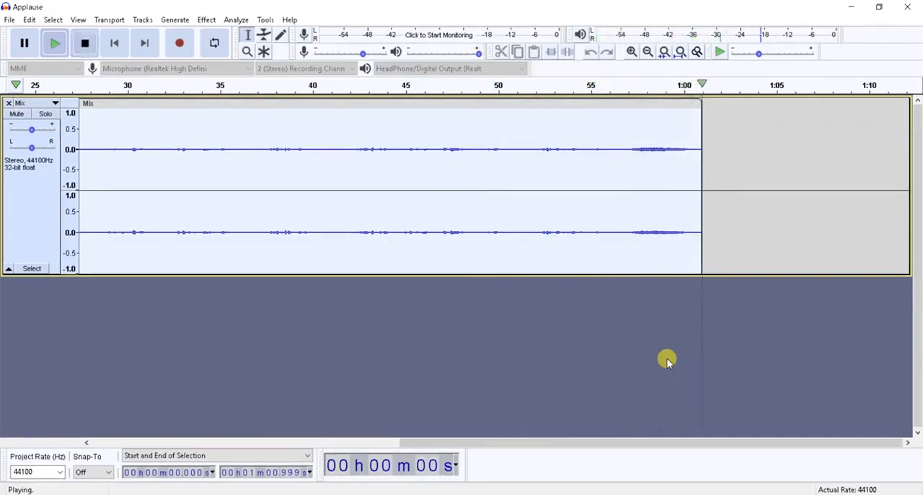
{"action": "left_click", "coordinate": [84, 42]}
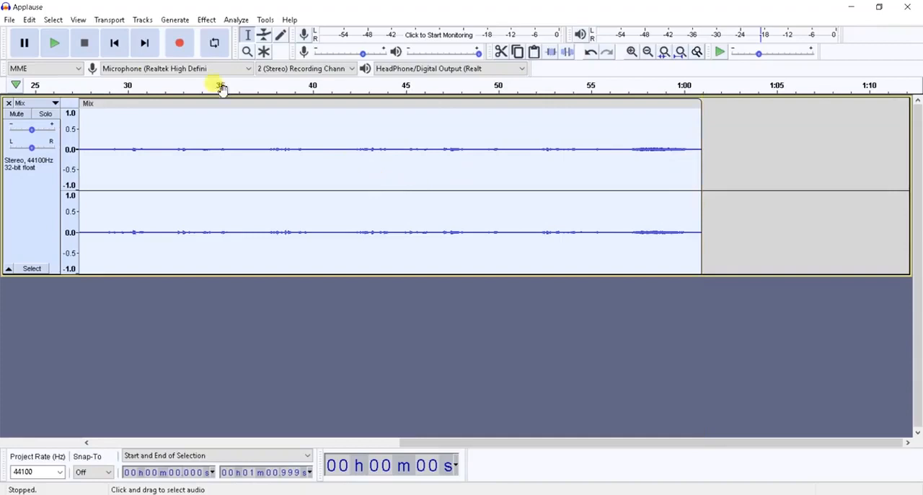
{"action": "left_click", "coordinate": [9, 20]}
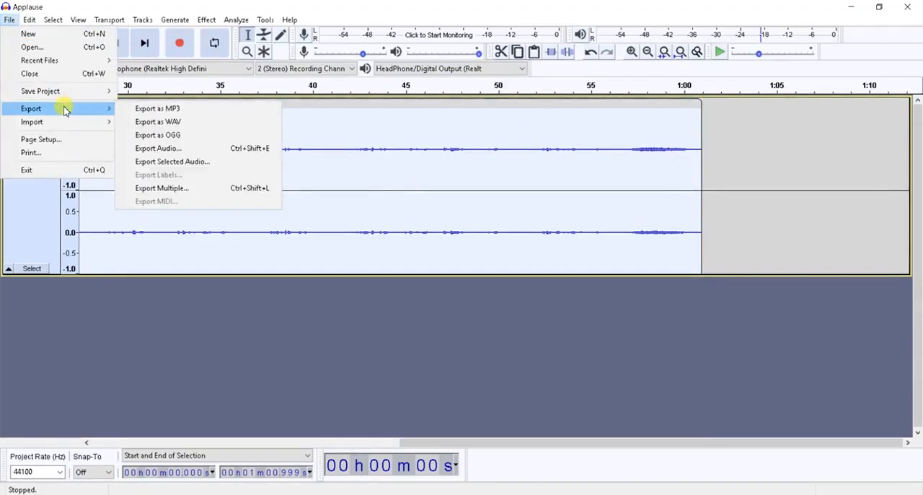
{"action": "mouse_move", "coordinate": [156, 108]}
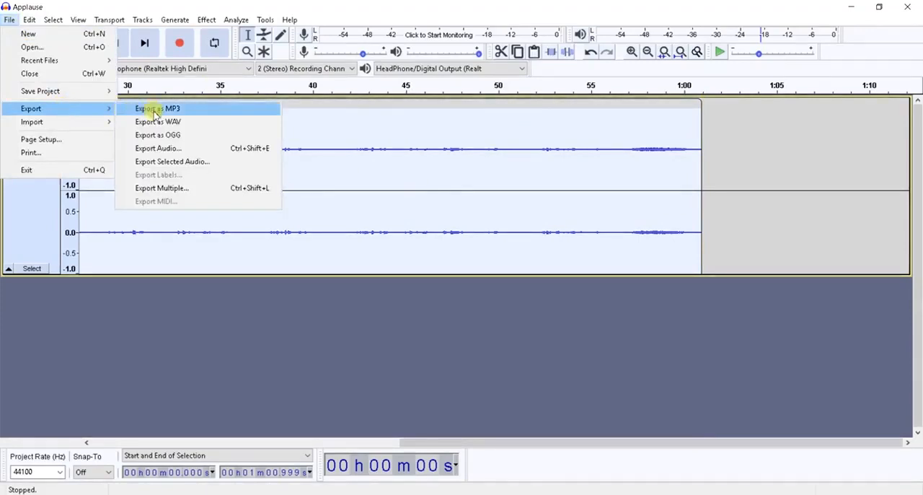
{"action": "mouse_move", "coordinate": [156, 116]}
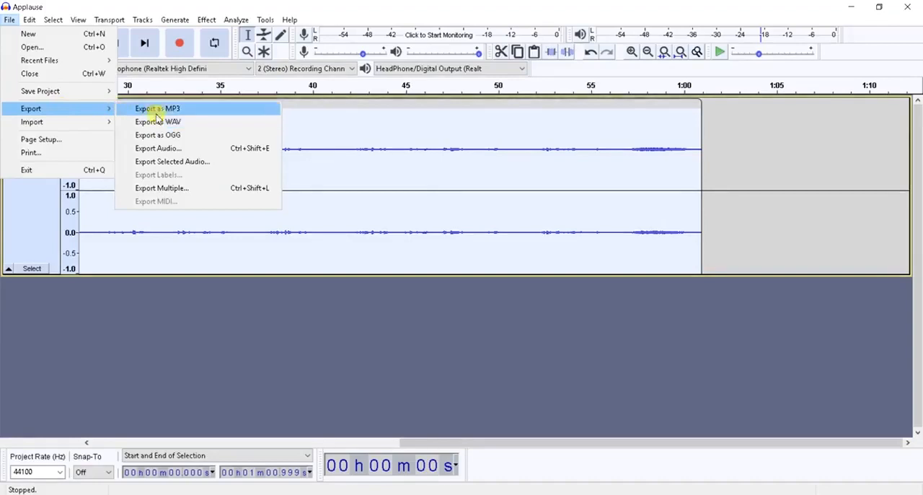
{"action": "mouse_move", "coordinate": [157, 135]}
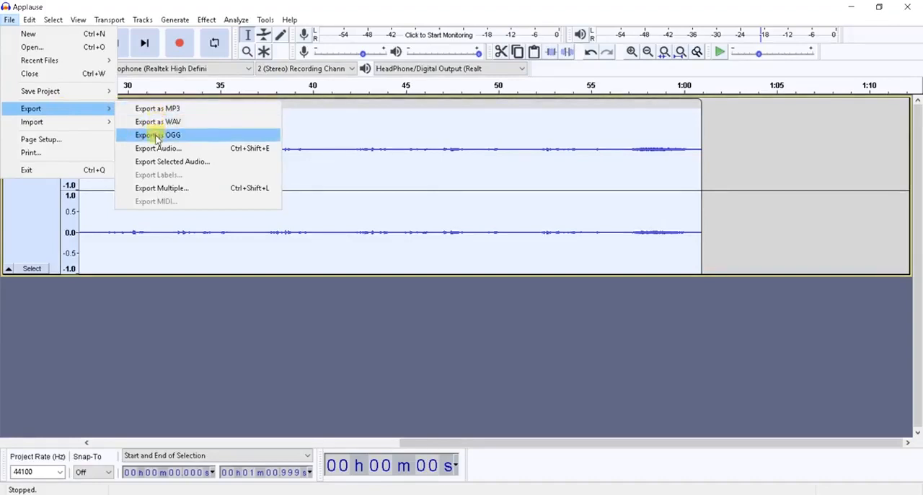
{"action": "mouse_move", "coordinate": [159, 121]}
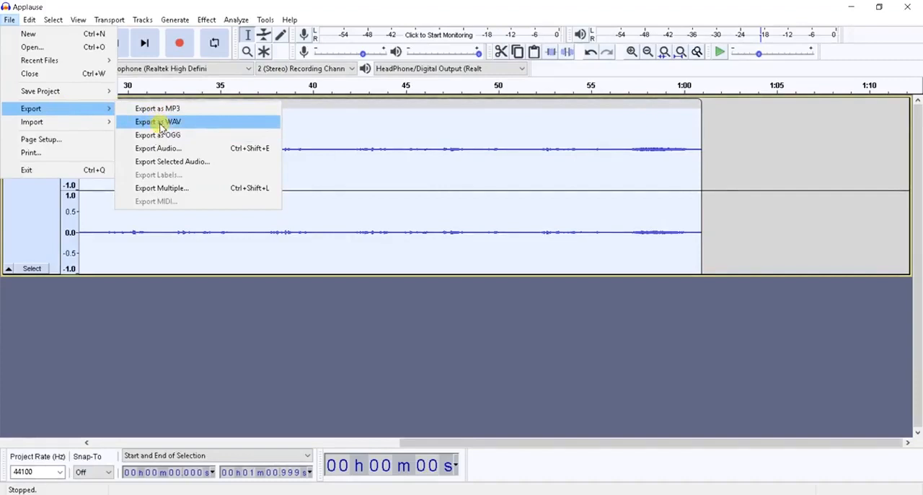
{"action": "mouse_move", "coordinate": [169, 108]}
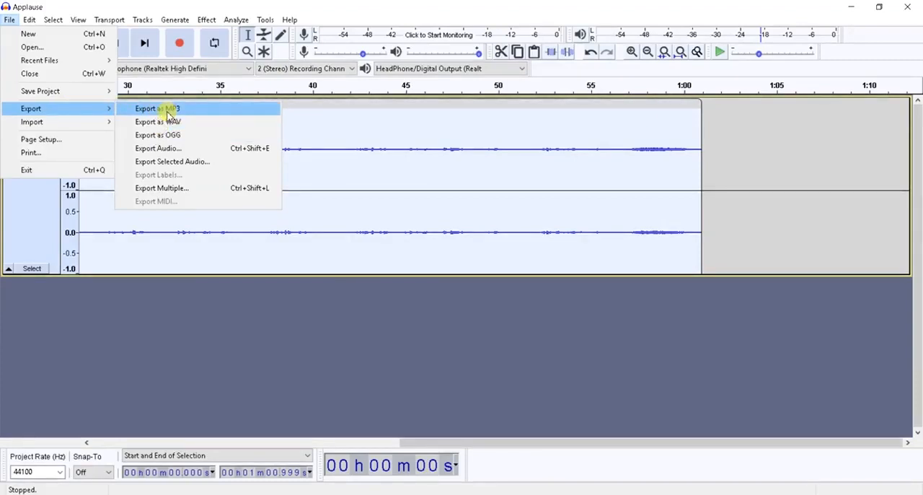
{"action": "mouse_move", "coordinate": [165, 121]}
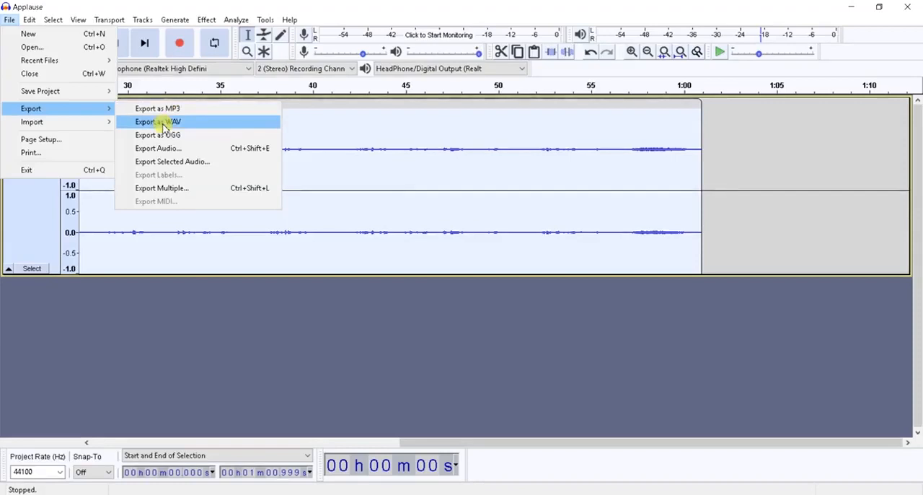
Export the Mix as WAV named 'Iain Fraser Podcast example', accepting the metadata tags unchanged
{"action": "left_click", "coordinate": [158, 121]}
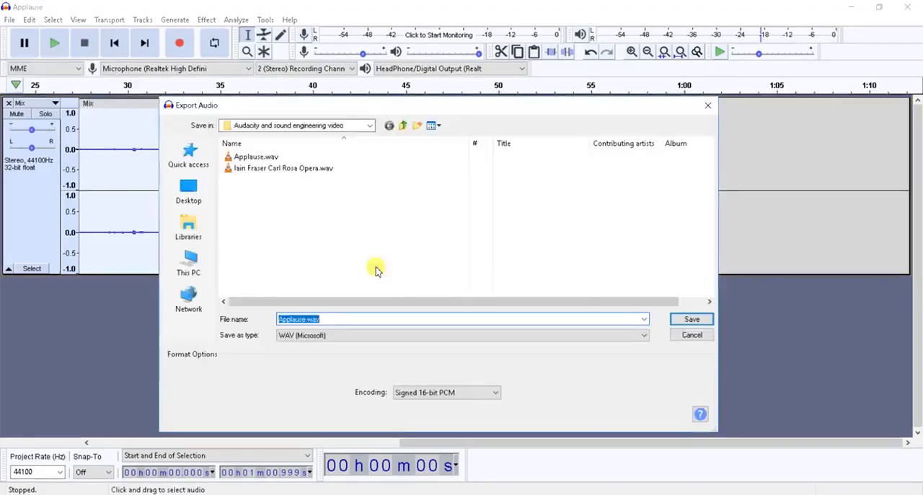
{"action": "mouse_move", "coordinate": [371, 314]}
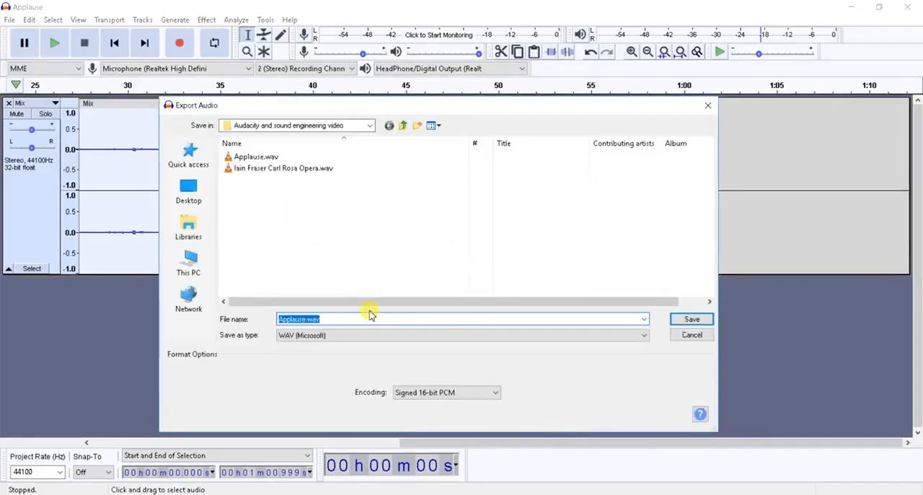
{"action": "type", "text": "Iain Fraser P"}
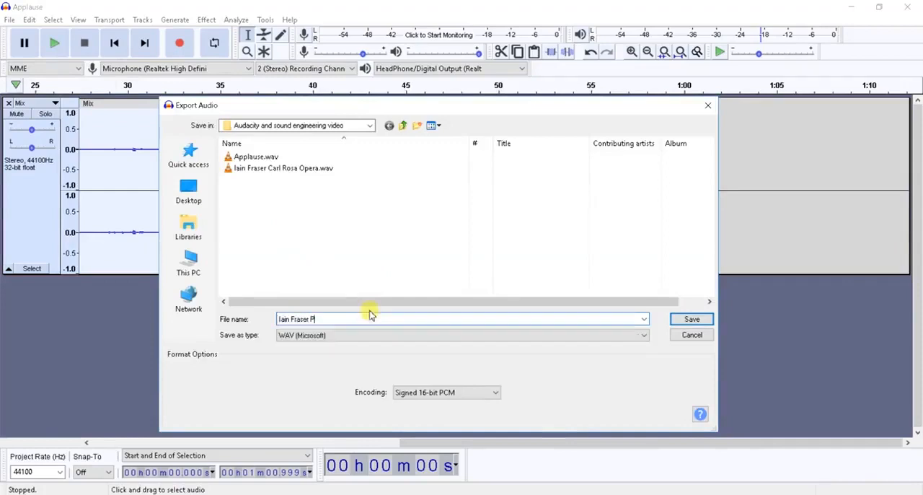
{"action": "type", "text": "odcast"}
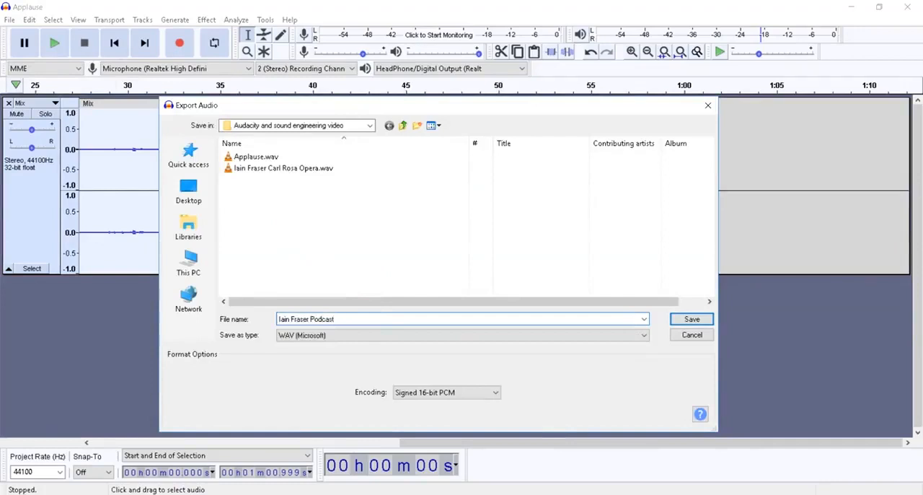
{"action": "type", "text": "example"}
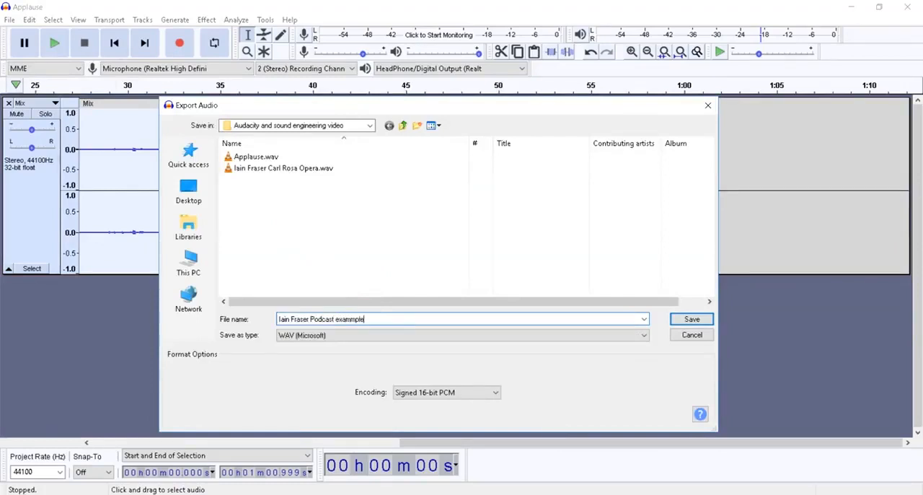
{"action": "key", "text": "Backspace"}
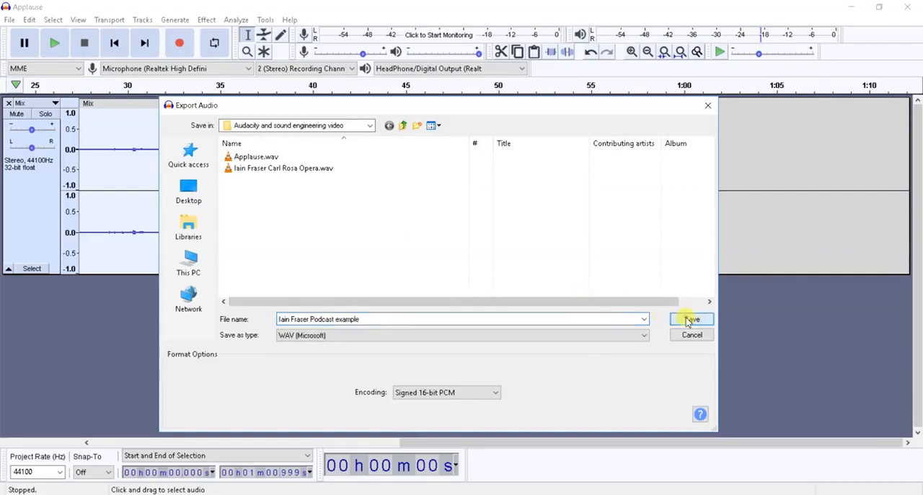
{"action": "left_click", "coordinate": [691, 319]}
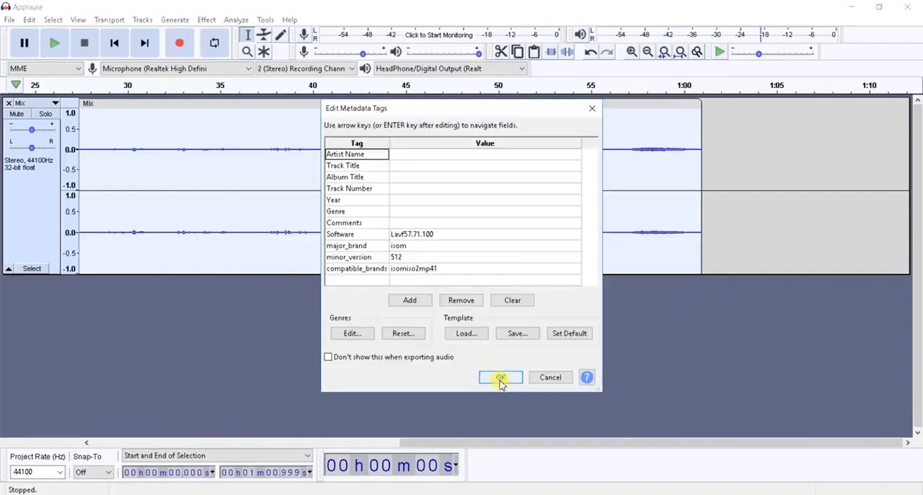
{"action": "left_click", "coordinate": [500, 378]}
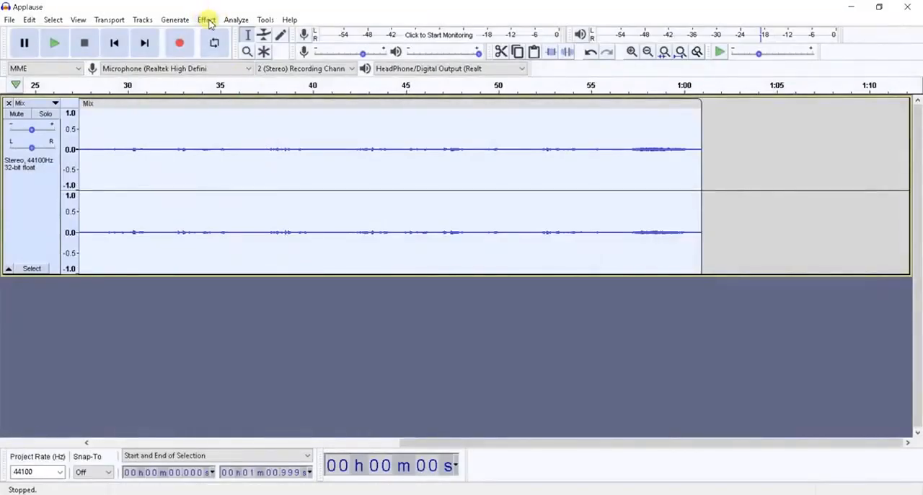
Apply the Compressor effect to the Mix track, making the speech louder and more even
{"action": "left_click", "coordinate": [204, 20]}
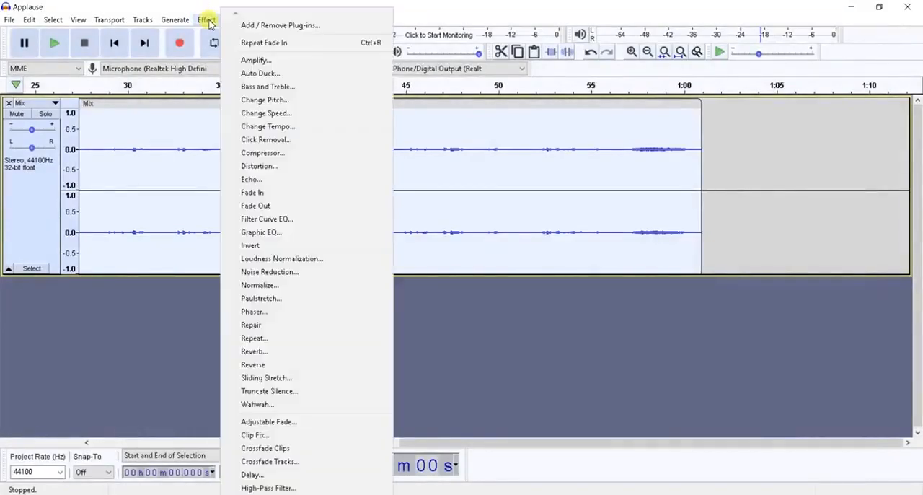
{"action": "mouse_move", "coordinate": [274, 127]}
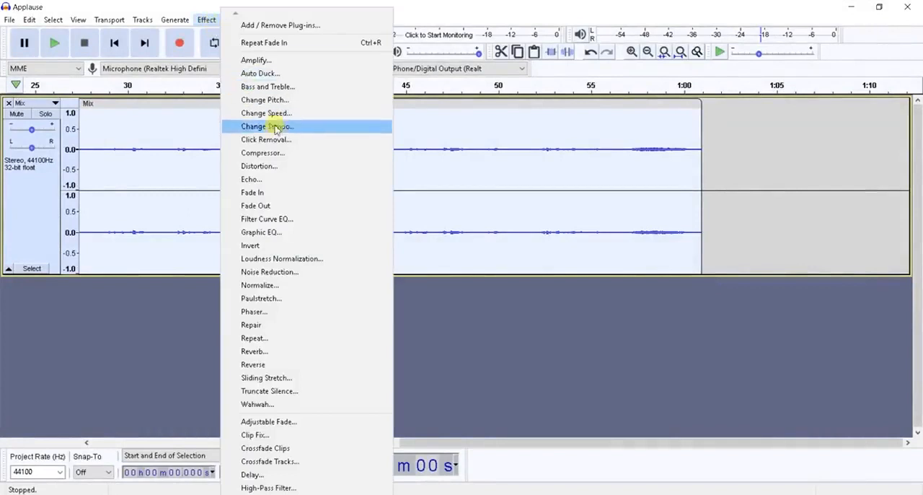
{"action": "mouse_move", "coordinate": [277, 153]}
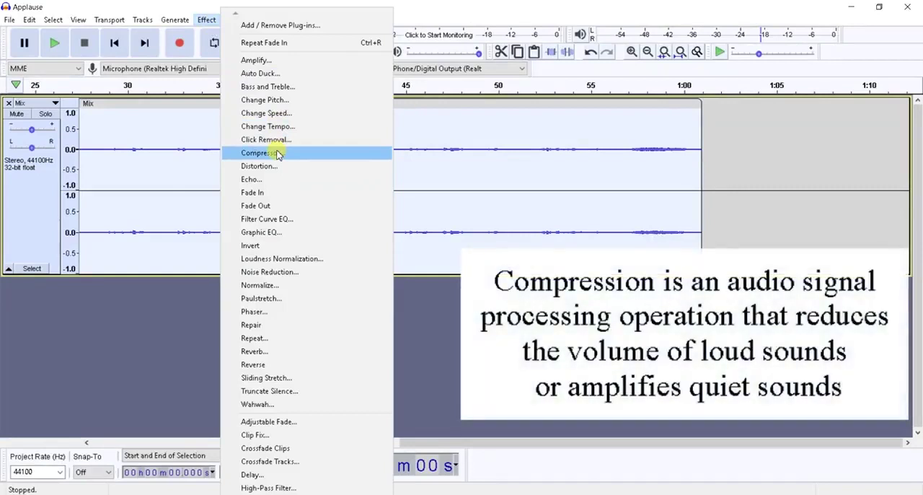
{"action": "left_click", "coordinate": [259, 153]}
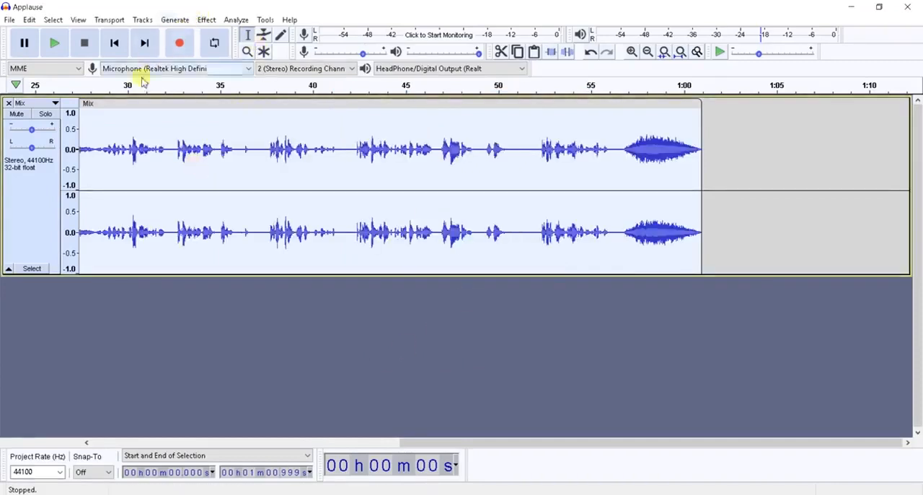
{"action": "left_click", "coordinate": [54, 41]}
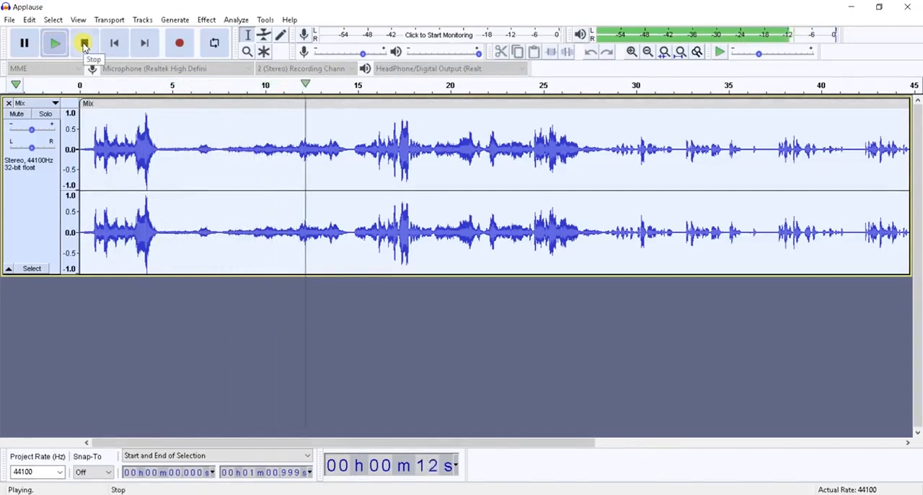
{"action": "left_click", "coordinate": [80, 43]}
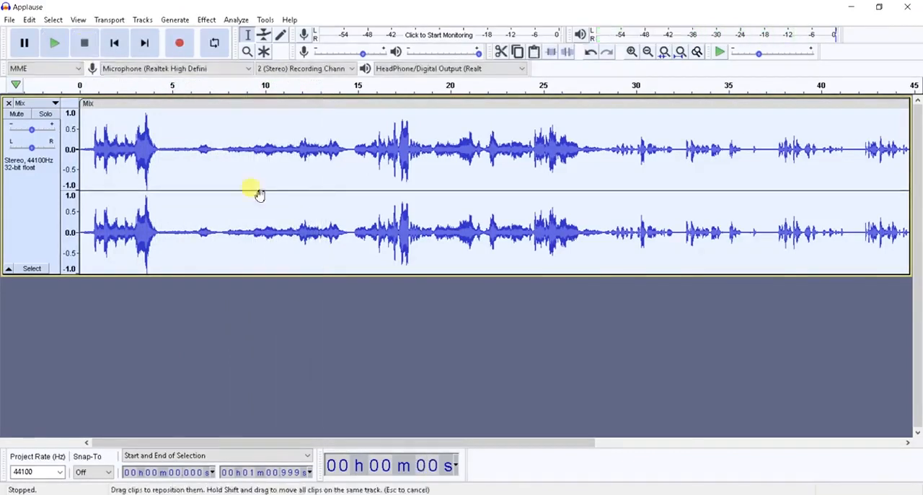
{"action": "left_click_drag", "start_coordinate": [259, 443], "coordinate": [493, 443]}
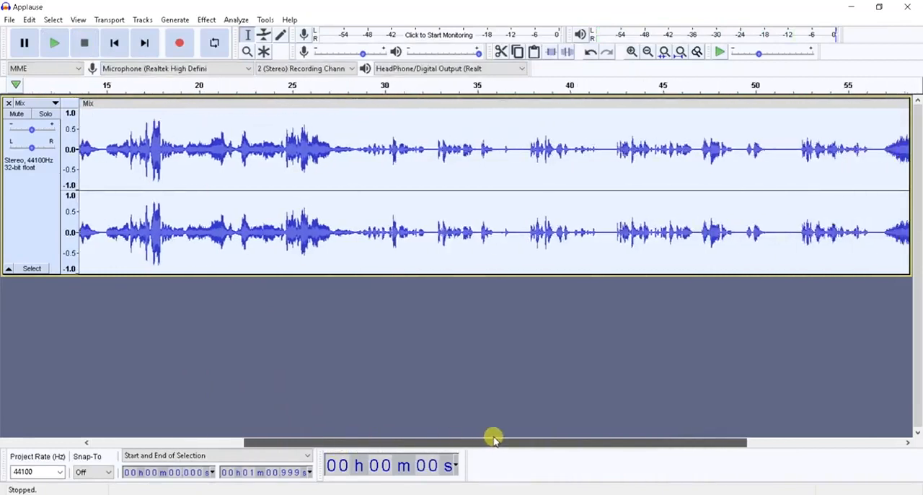
{"action": "left_click", "coordinate": [54, 44]}
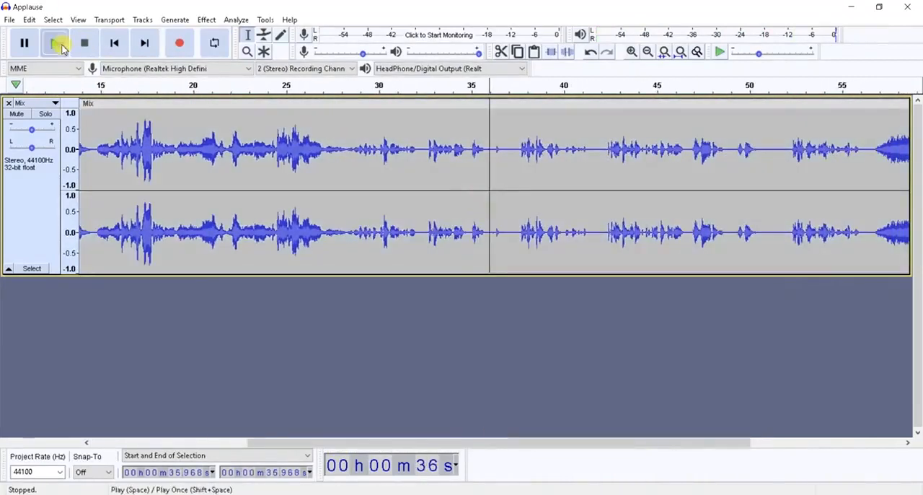
{"action": "left_click", "coordinate": [55, 41]}
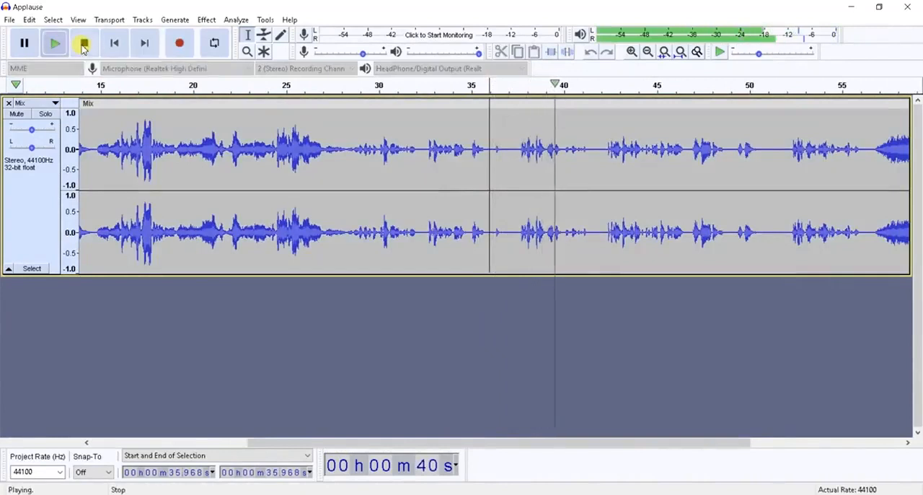
{"action": "left_click", "coordinate": [81, 44]}
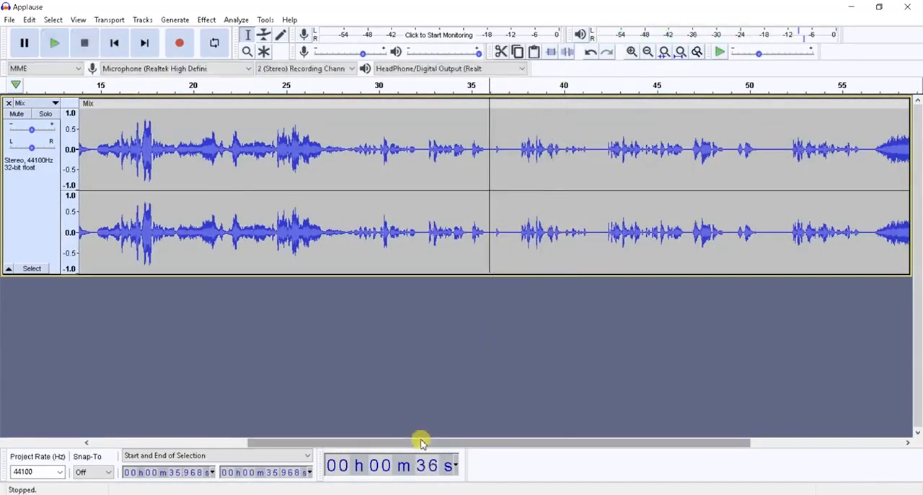
{"action": "mouse_move", "coordinate": [404, 446]}
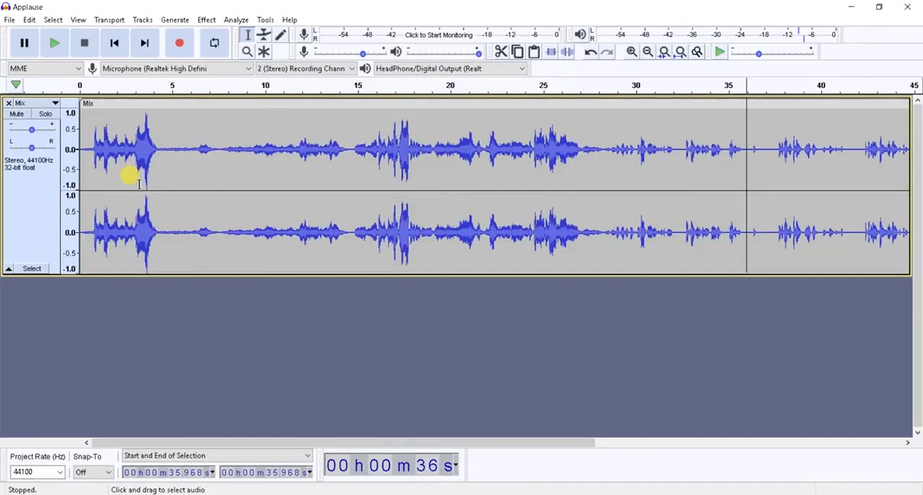
{"action": "left_click", "coordinate": [81, 150]}
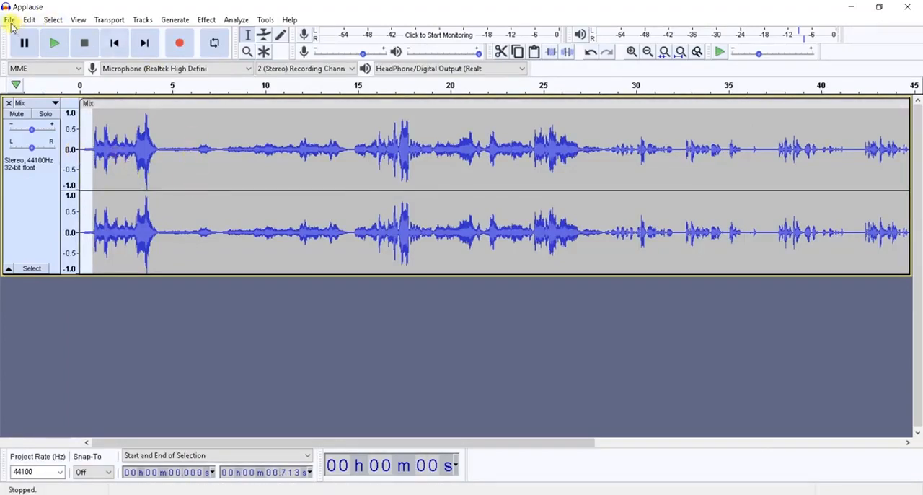
Re-export the compressed Mix as WAV, replacing 'Iain Fraser Podcast example.wav' and accepting the metadata tags
{"action": "left_click", "coordinate": [9, 20]}
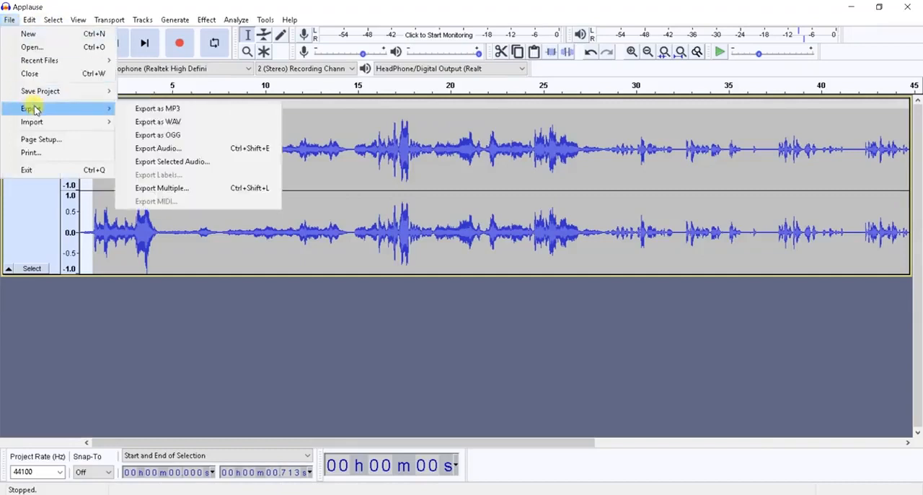
{"action": "mouse_move", "coordinate": [157, 108]}
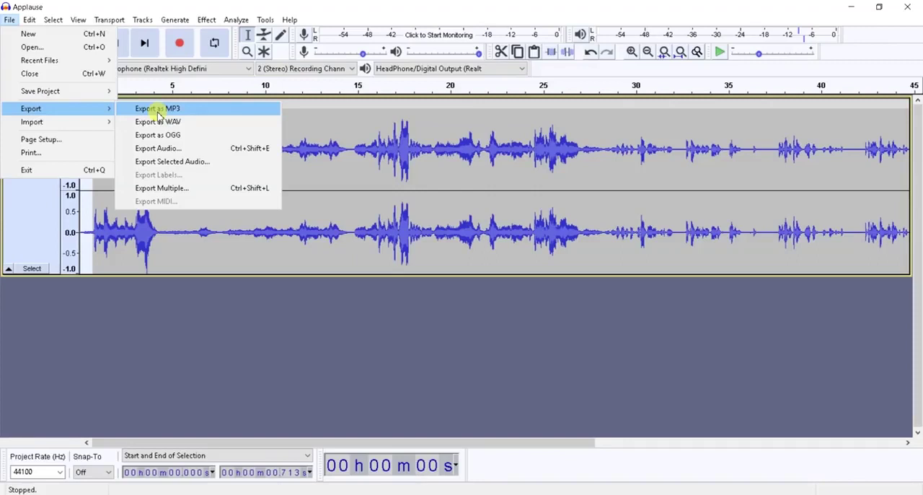
{"action": "mouse_move", "coordinate": [157, 121]}
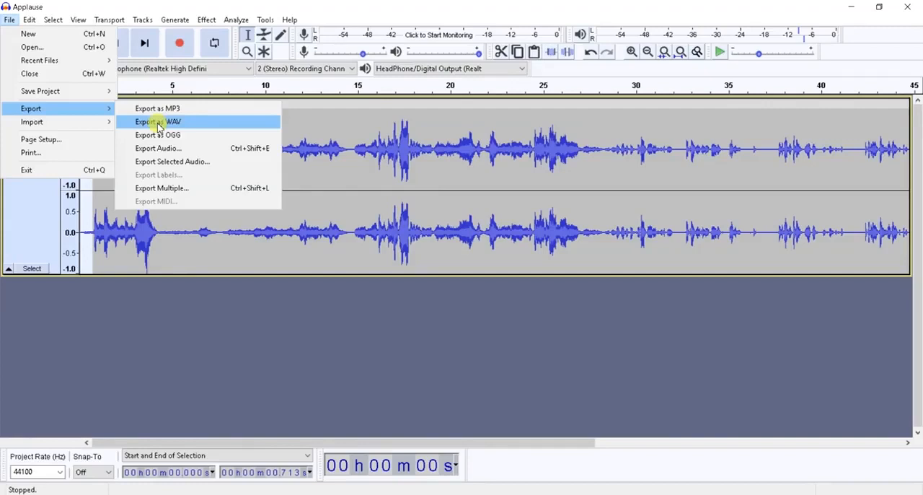
{"action": "left_click", "coordinate": [157, 121]}
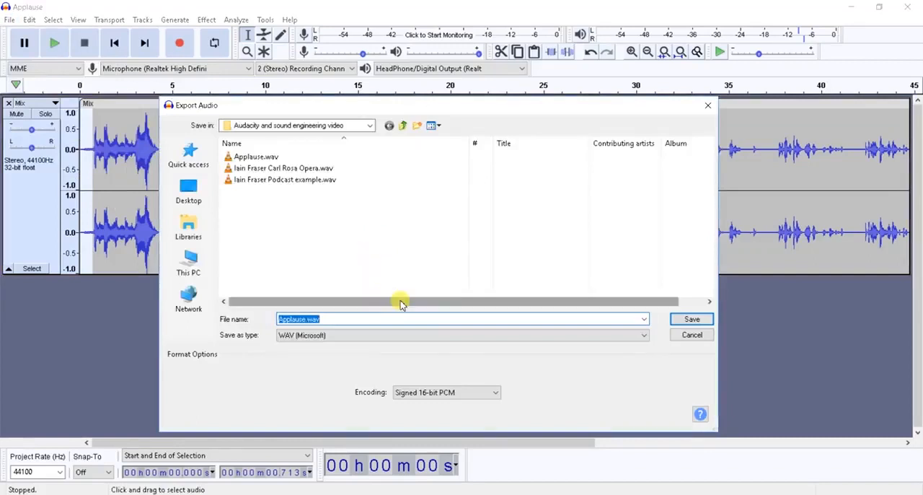
{"action": "type", "text": "Iain"}
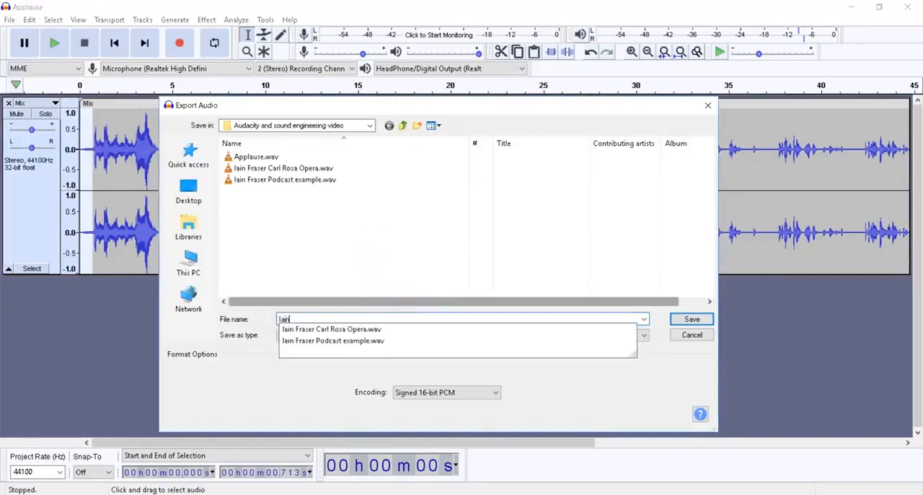
{"action": "mouse_move", "coordinate": [411, 340]}
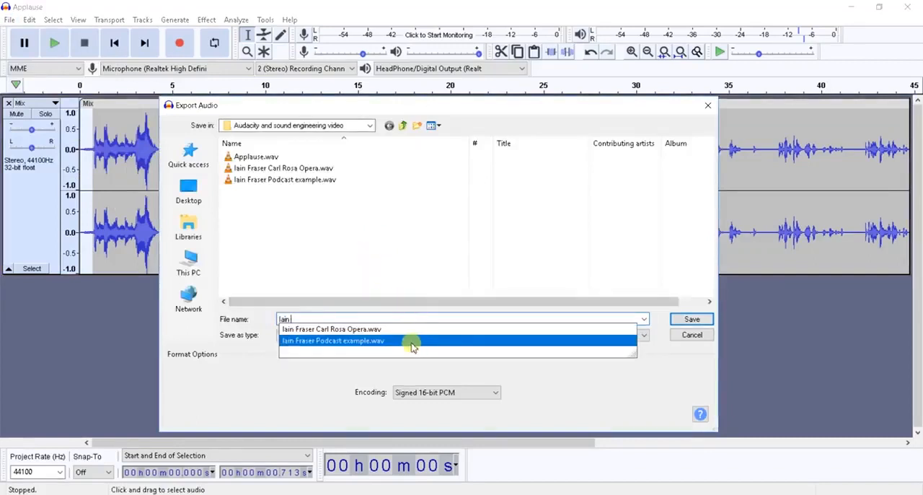
{"action": "left_click", "coordinate": [340, 340]}
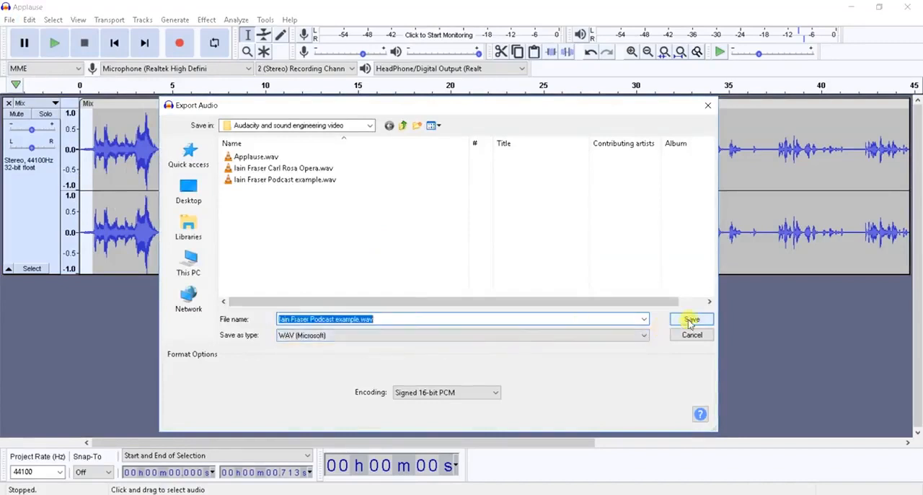
{"action": "left_click", "coordinate": [691, 320]}
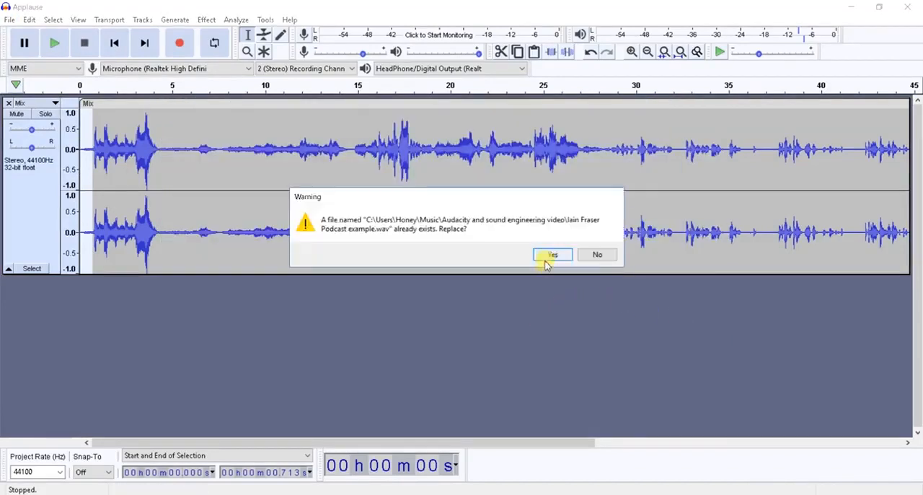
{"action": "left_click", "coordinate": [550, 254]}
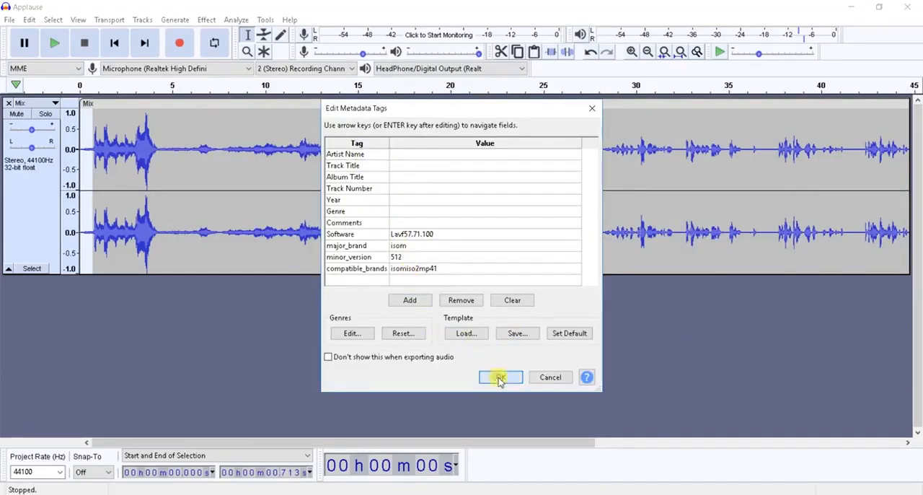
{"action": "left_click", "coordinate": [499, 378]}
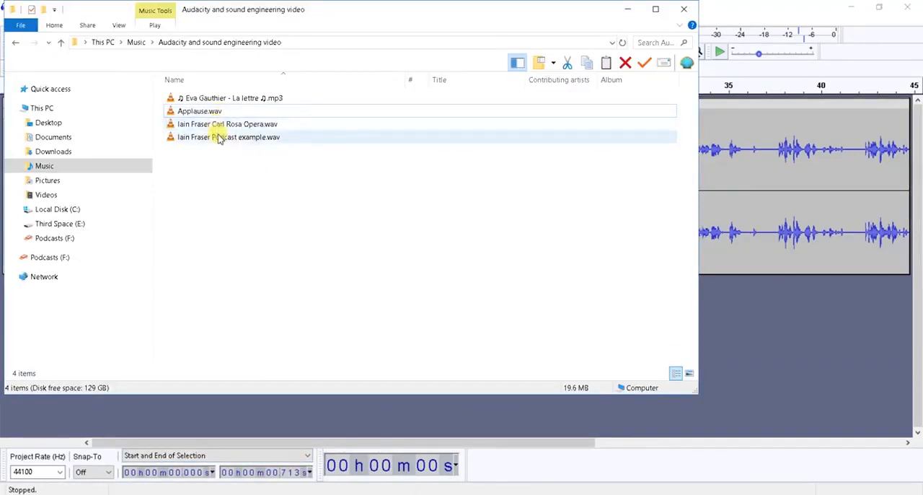
Select the exported podcast WAV to see its 10.2 MB, one-minute details, then open it
{"action": "left_click", "coordinate": [222, 137]}
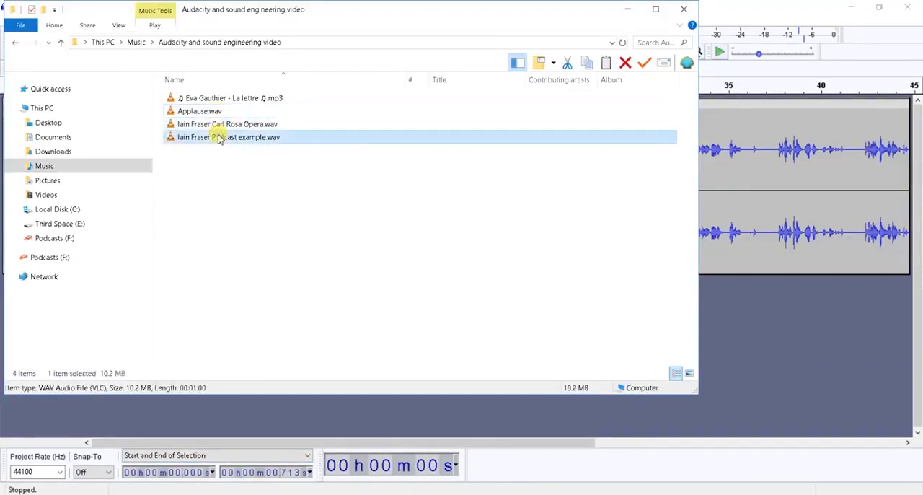
{"action": "double_click", "coordinate": [219, 136]}
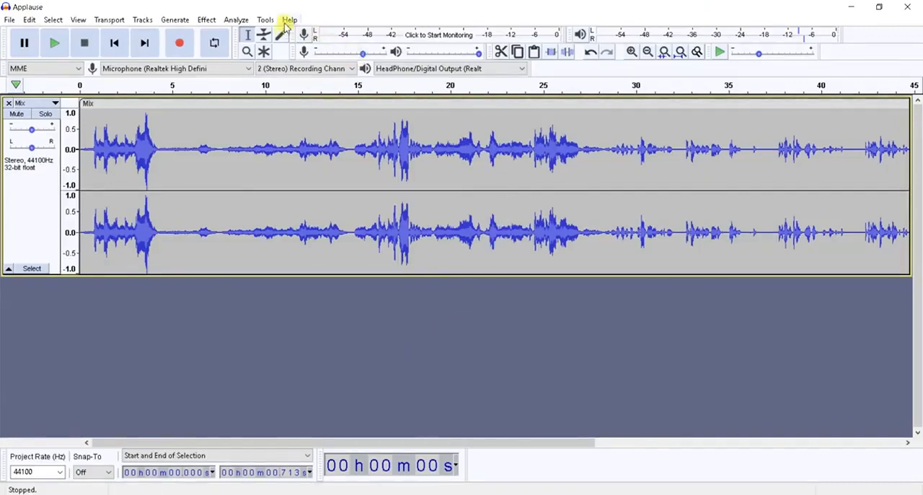
{"action": "mouse_move", "coordinate": [153, 19]}
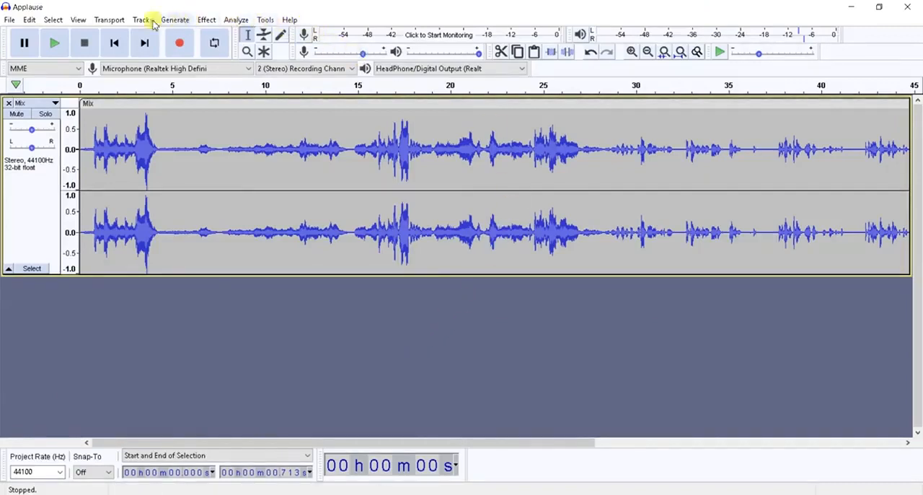